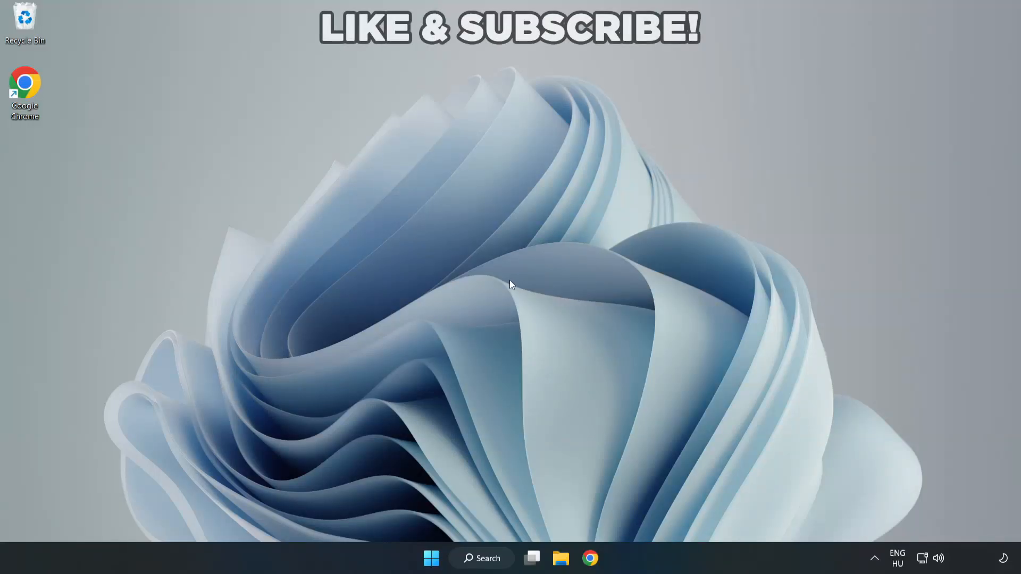
mouse_move(512, 289)
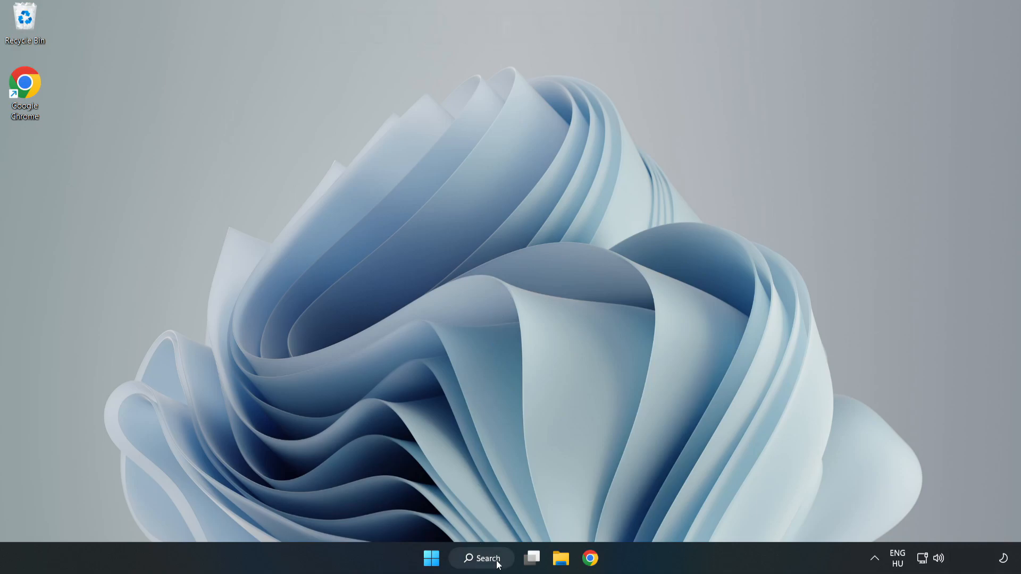
Step: Search Windows for 'device manager' to bring up Device Manager as the best match
click(480, 558)
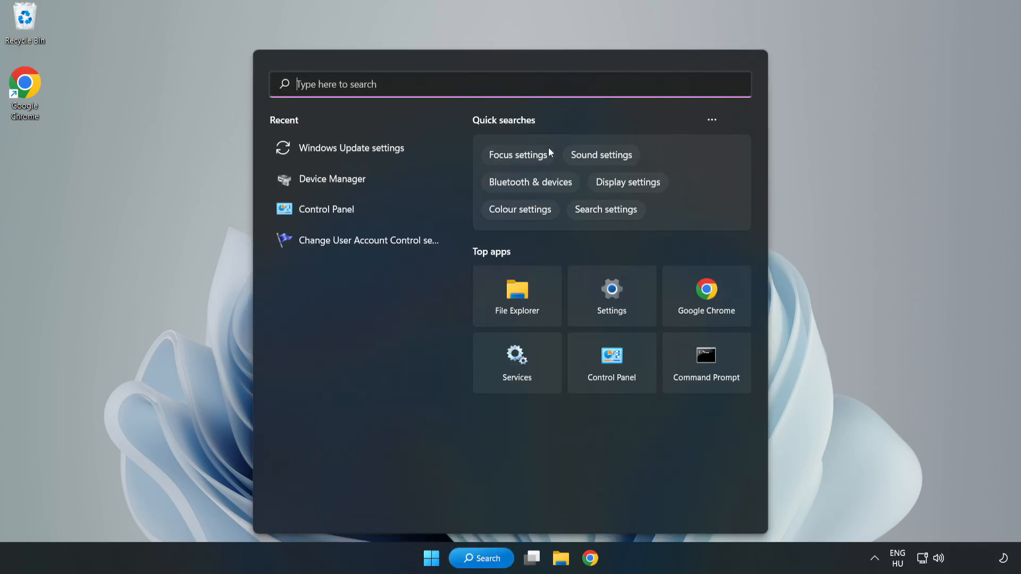
text(device manager)
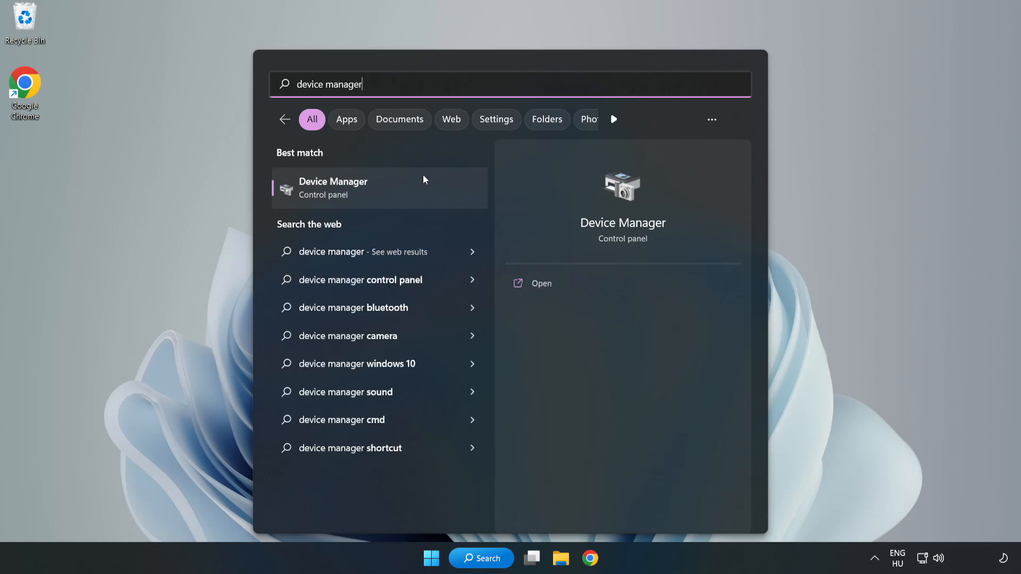
mouse_move(380, 198)
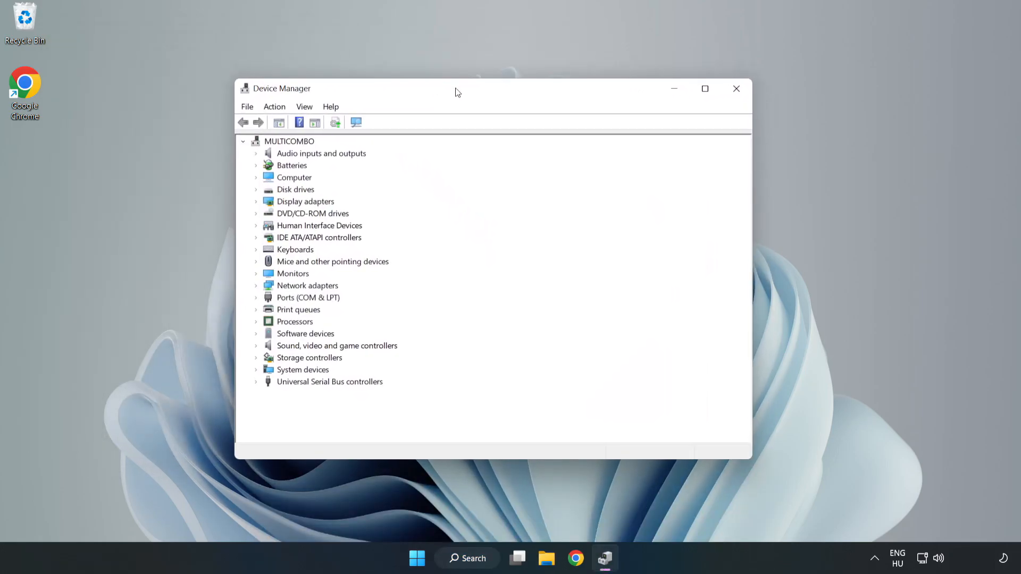
Step: Under Display adapters, start Update driver for the VMware SVGA 3D adapter
click(304, 201)
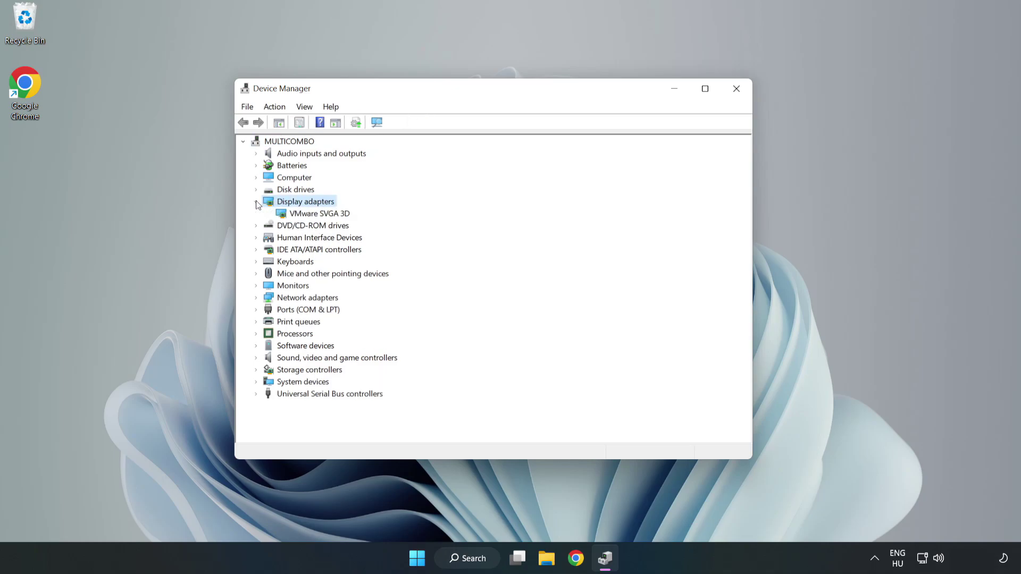
click(319, 212)
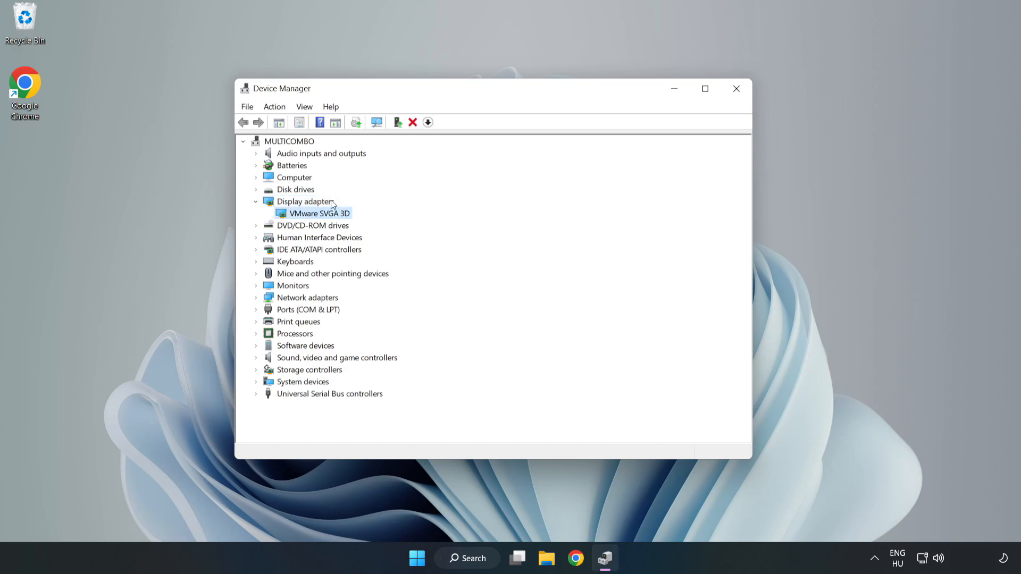
mouse_move(319, 218)
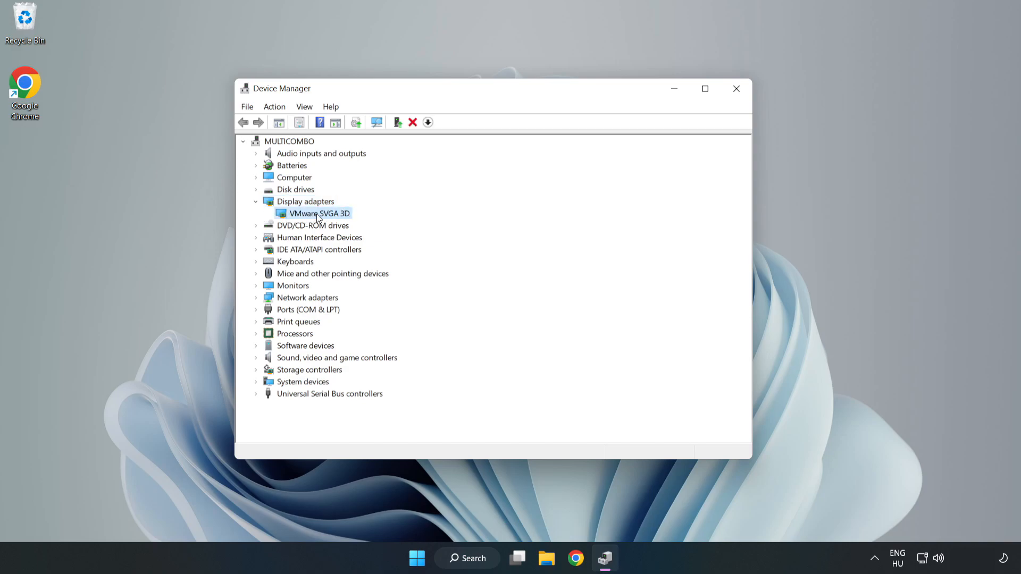
right_click(317, 212)
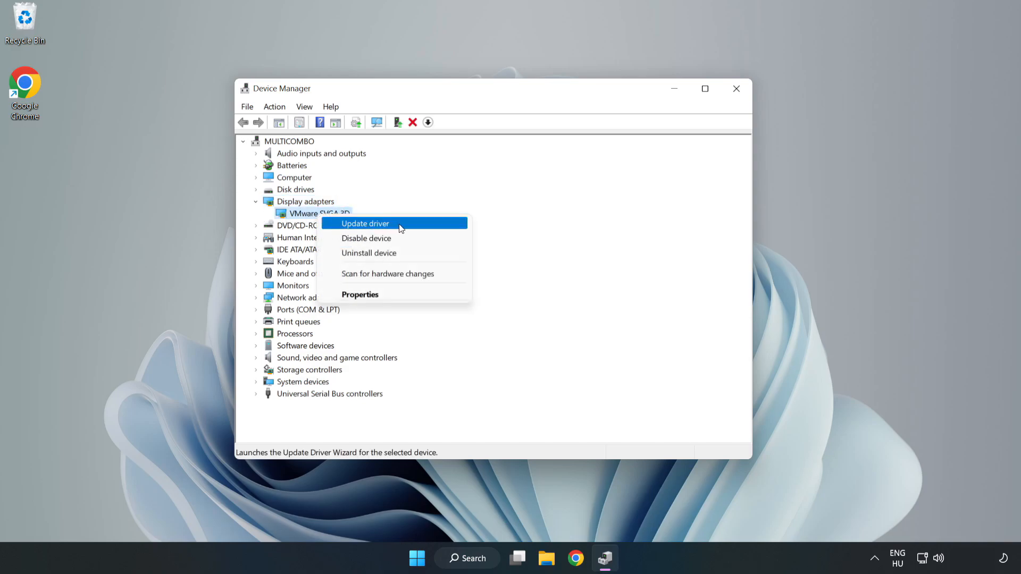
click(365, 223)
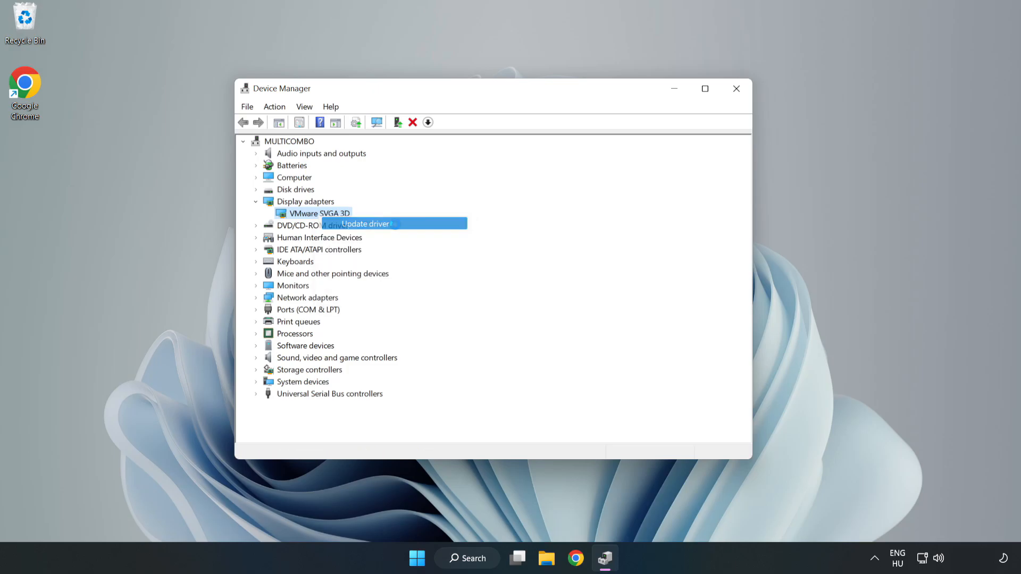
Step: Search automatically for drivers, accept that the best driver is installed, and close Device Manager
click(365, 224)
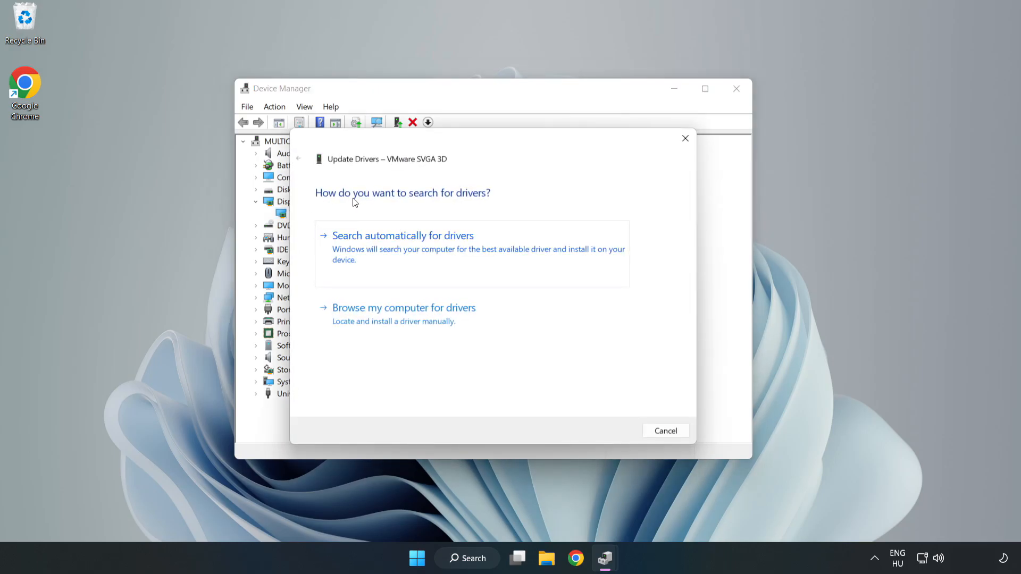
mouse_move(459, 244)
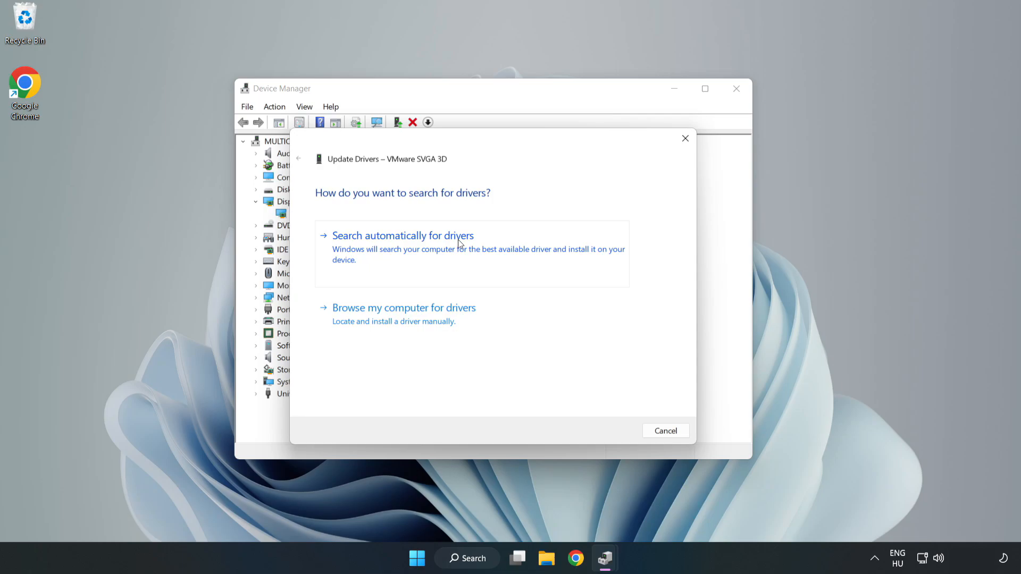
mouse_move(405, 249)
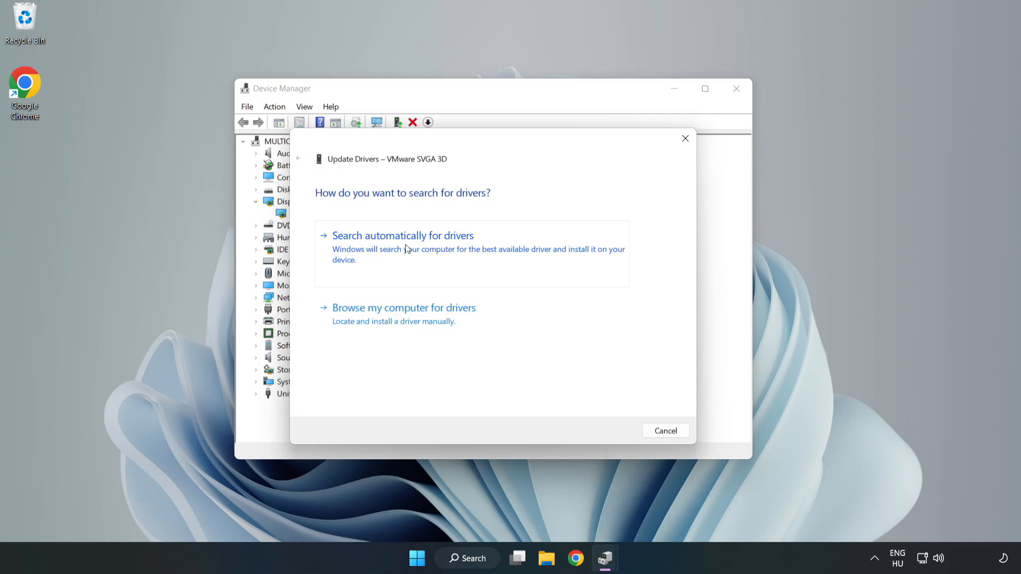
click(402, 235)
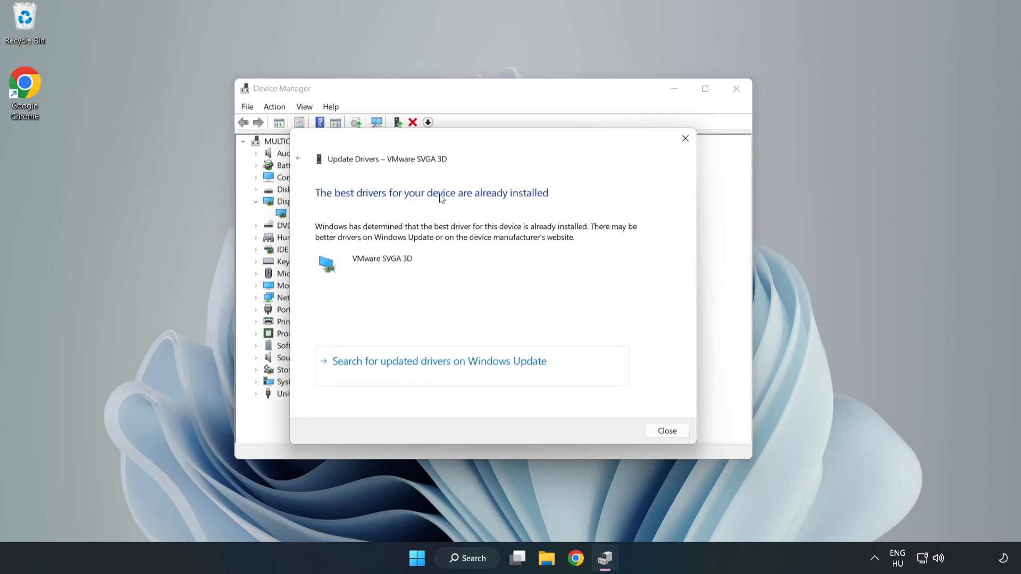
mouse_move(667, 431)
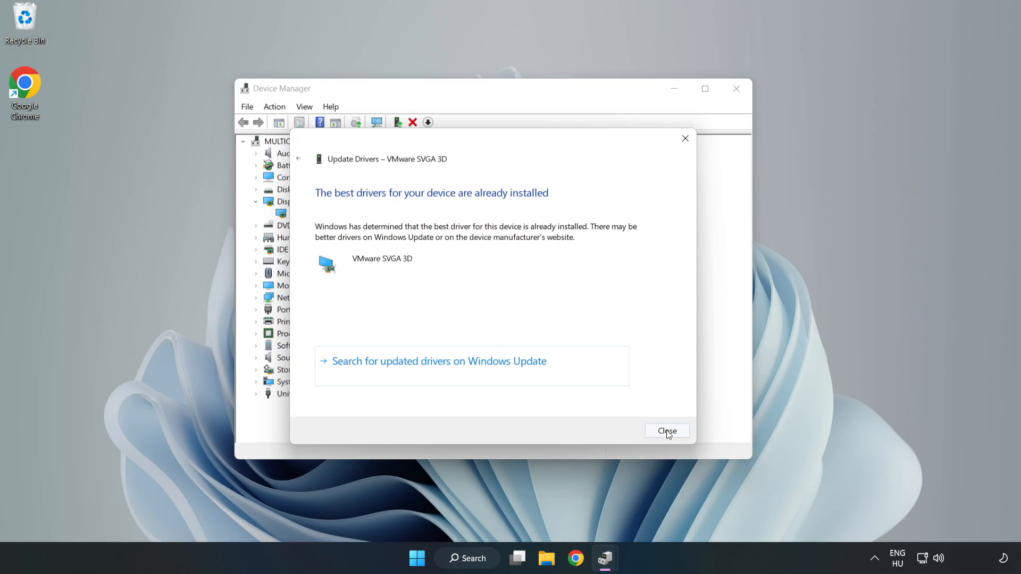
click(665, 431)
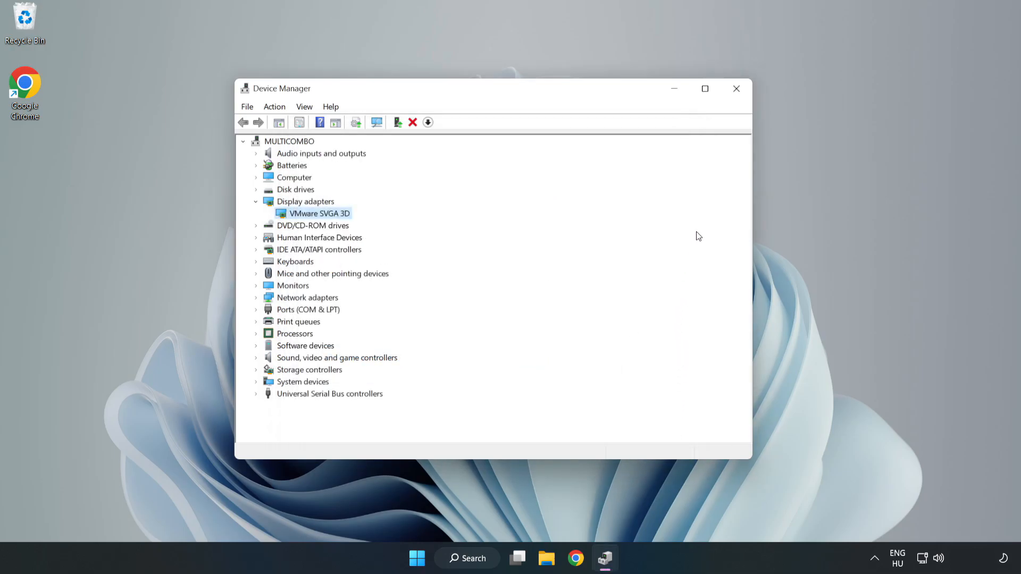
mouse_move(736, 88)
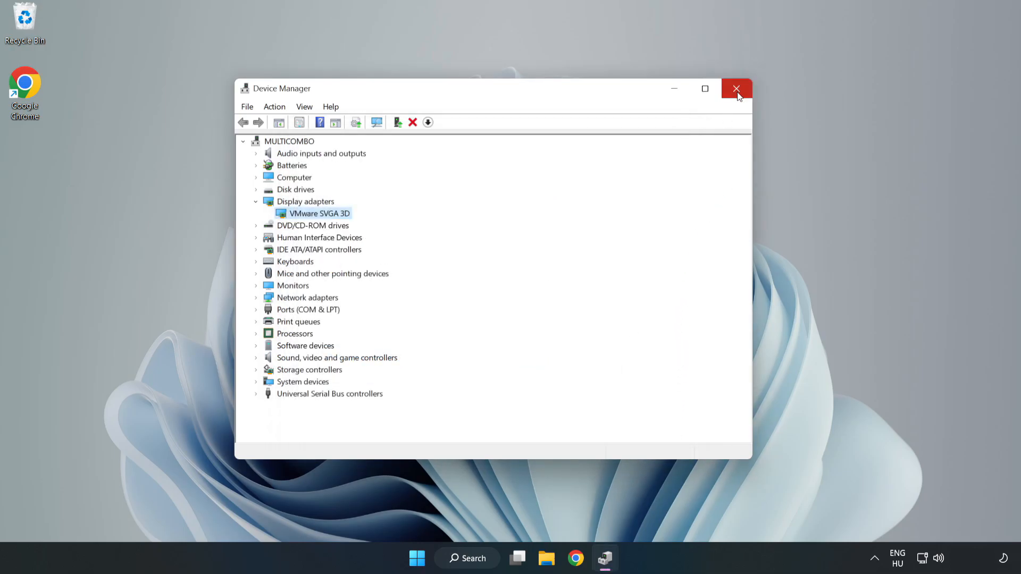
click(736, 88)
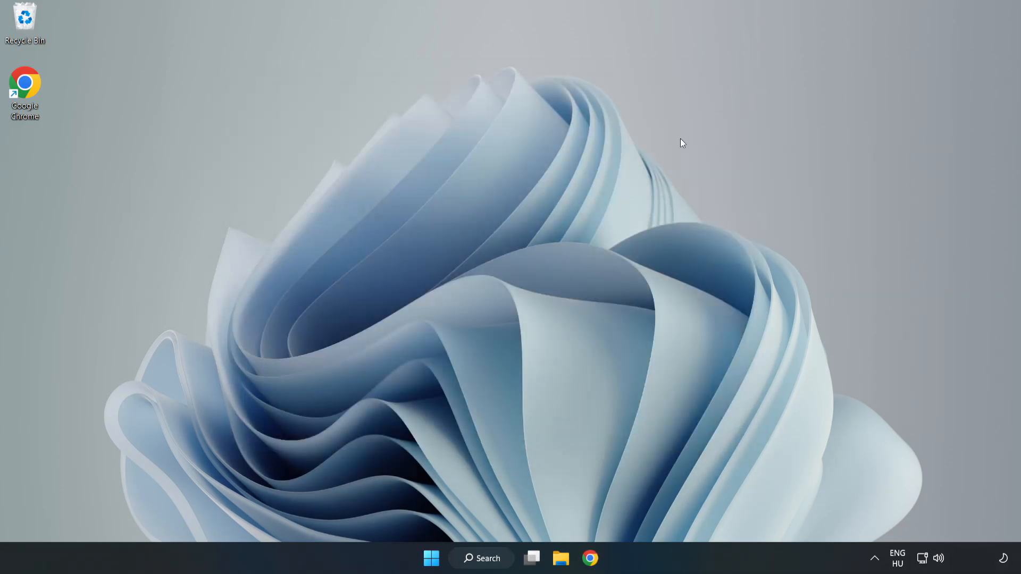
Step: Search Windows for 'update' to launch Windows Update settings
click(480, 558)
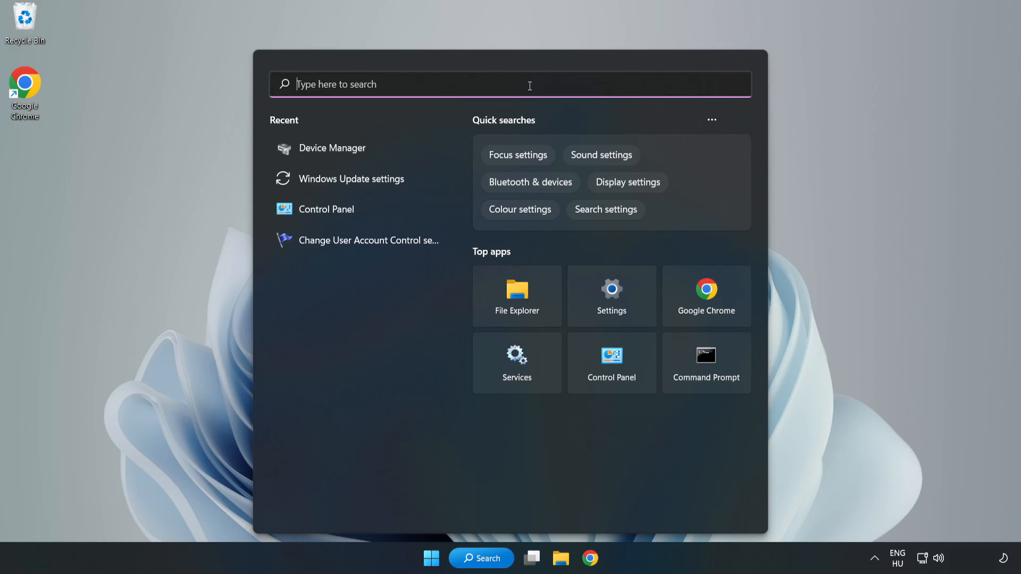
text(upda)
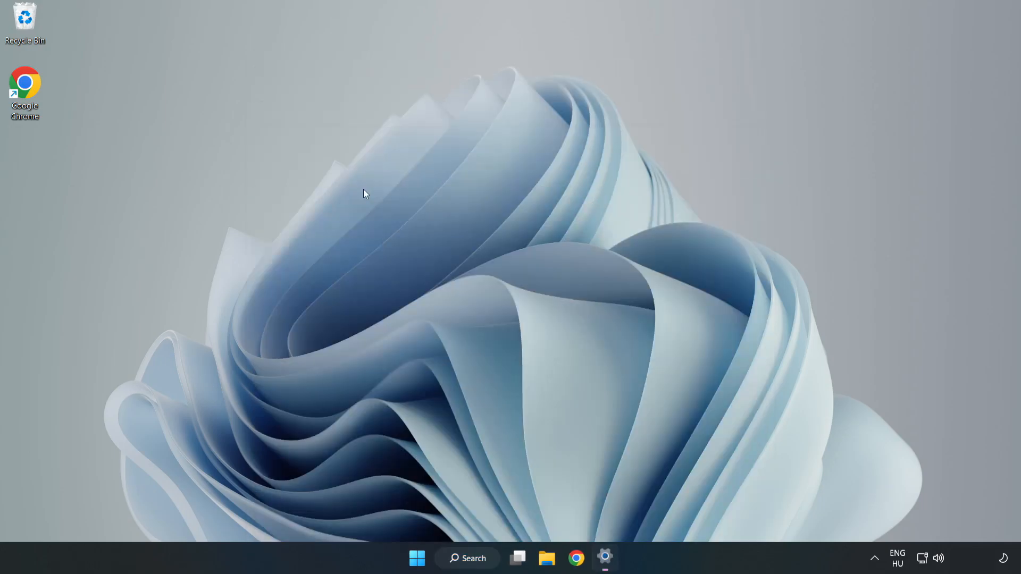
Step: Maximise Settings, run Check for updates until 'You're up to date', then close Settings
click(604, 558)
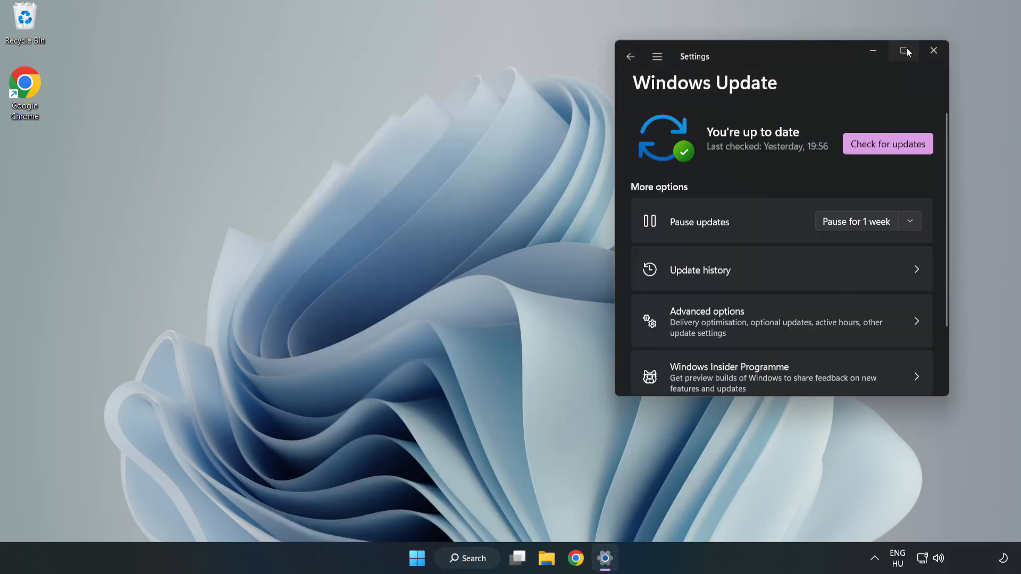
click(904, 51)
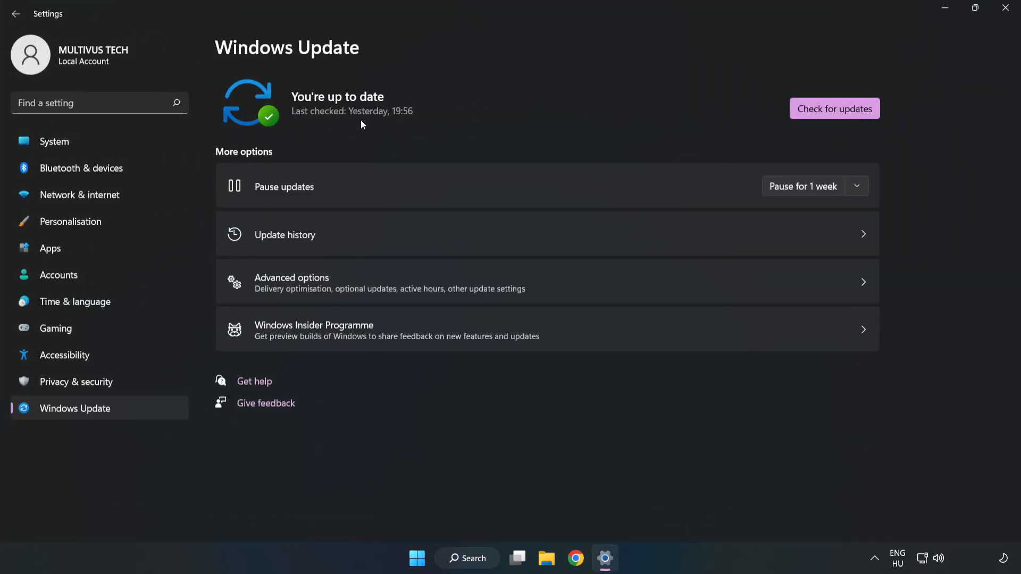
click(833, 109)
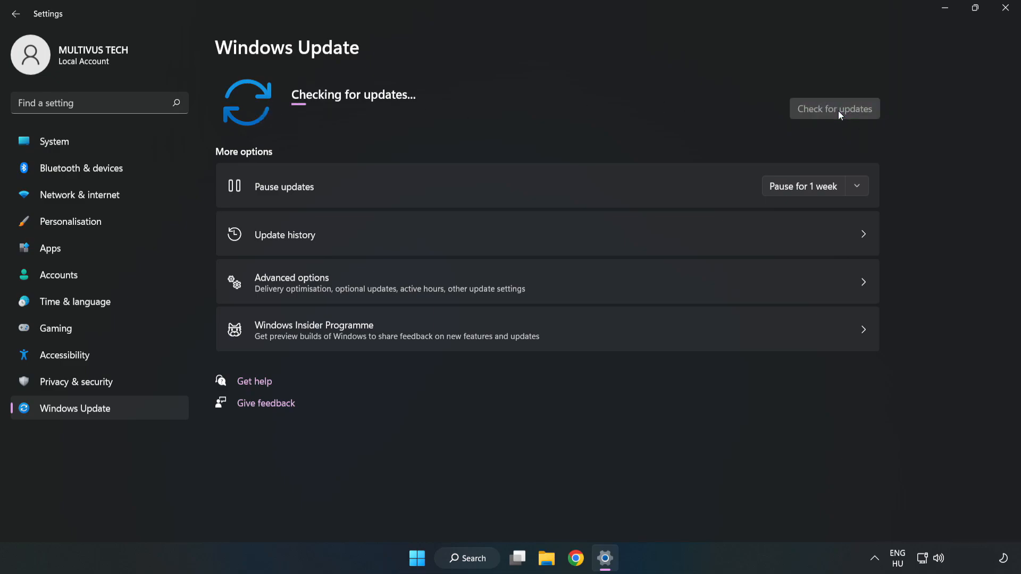
mouse_move(838, 115)
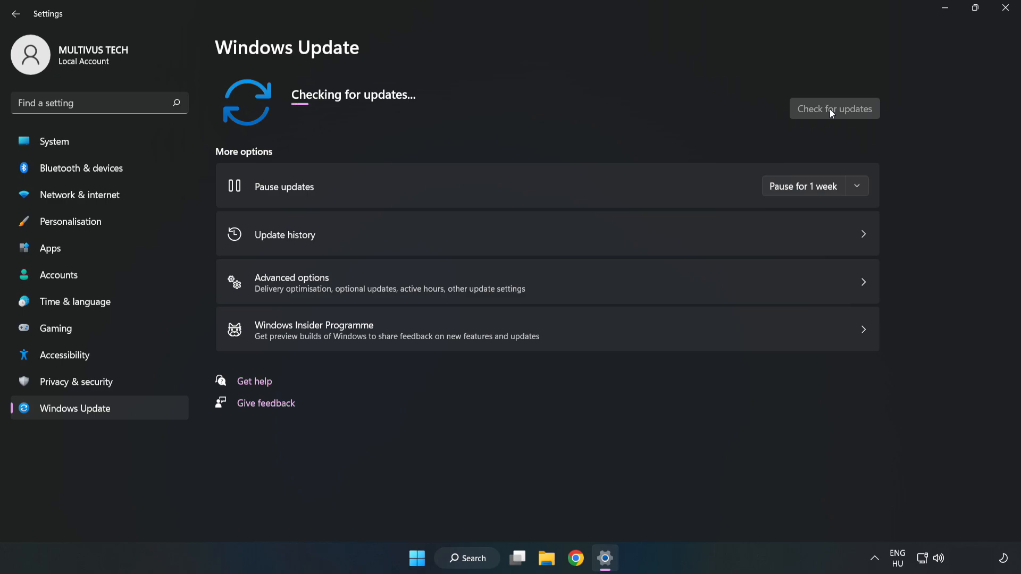
click(834, 108)
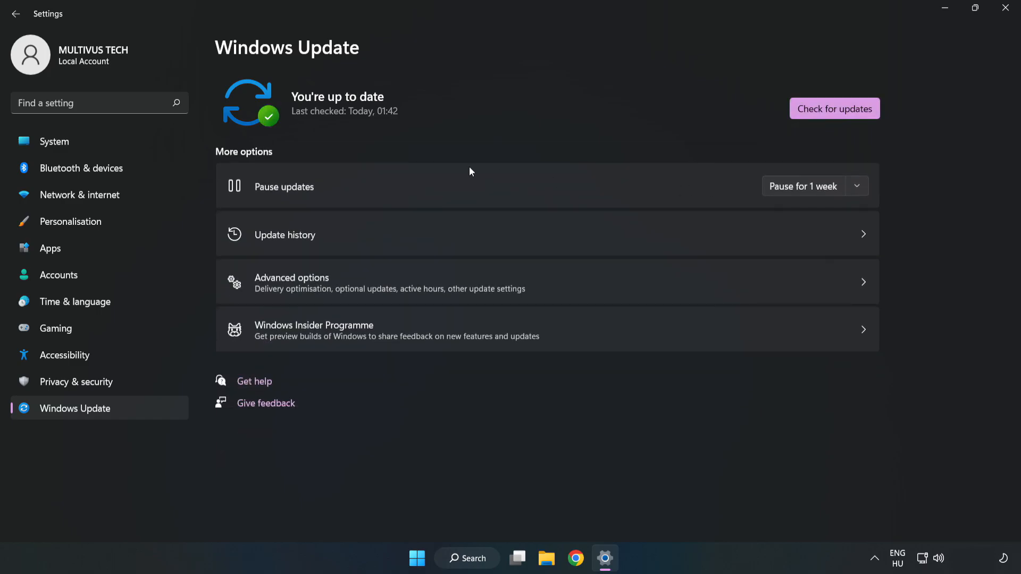
mouse_move(1006, 10)
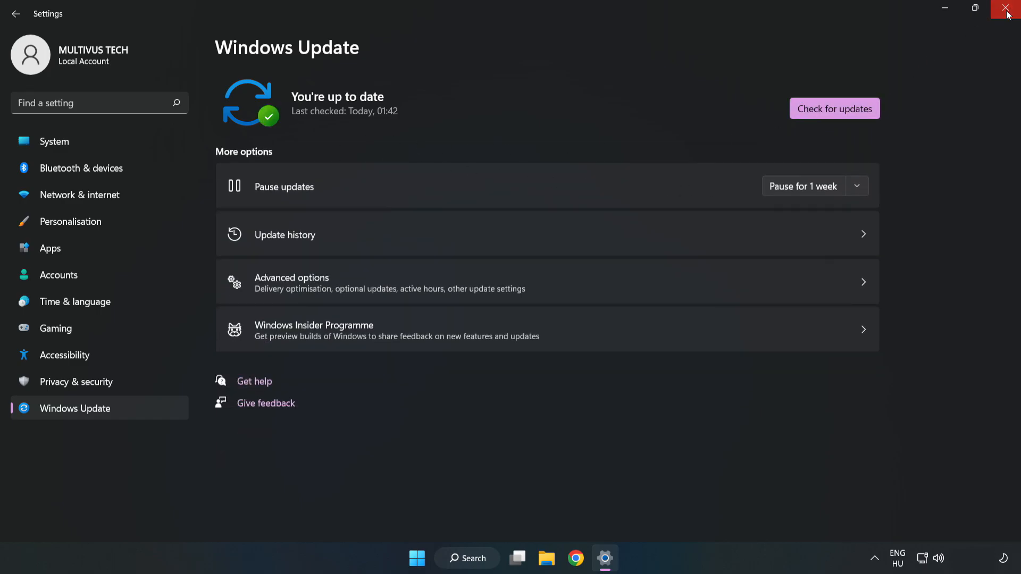
click(1007, 11)
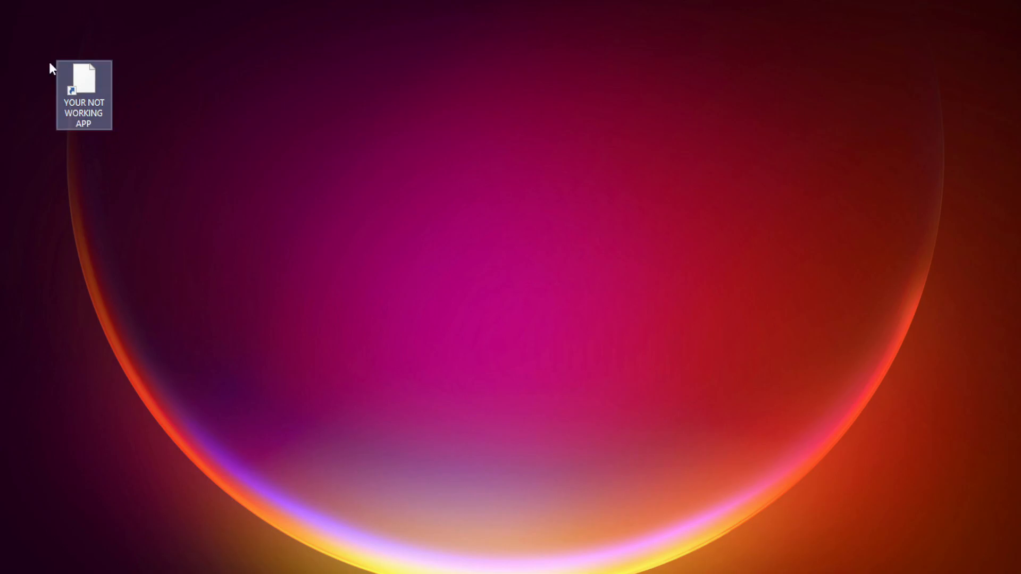
Step: Bring up the Properties dialog of the YOUR NOT WORKING APP desktop shortcut
right_click(83, 95)
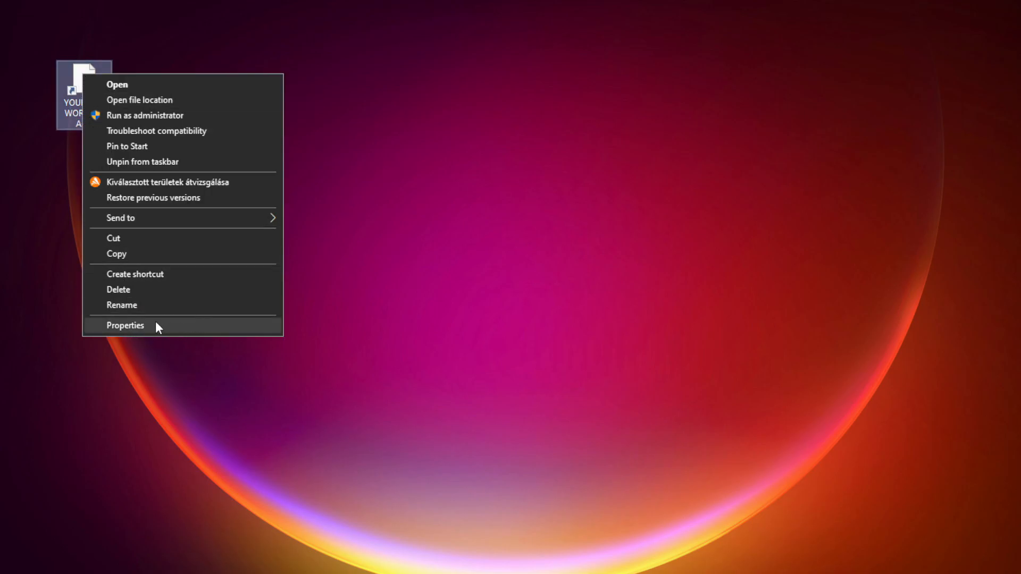
click(126, 325)
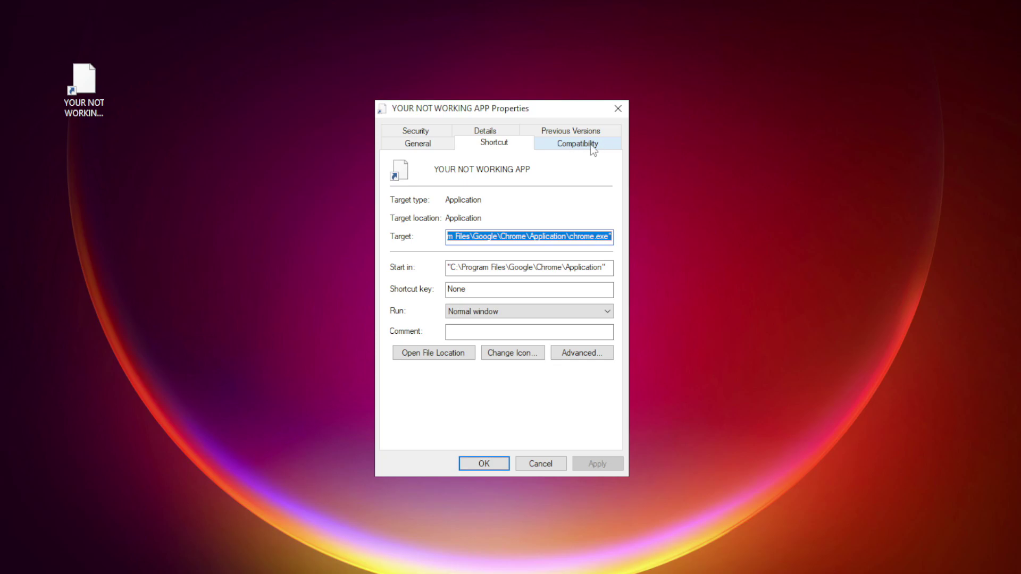
Step: In Compatibility, enable Windows 8 mode, disable fullscreen optimizations, run as administrator, then Apply and OK
click(575, 143)
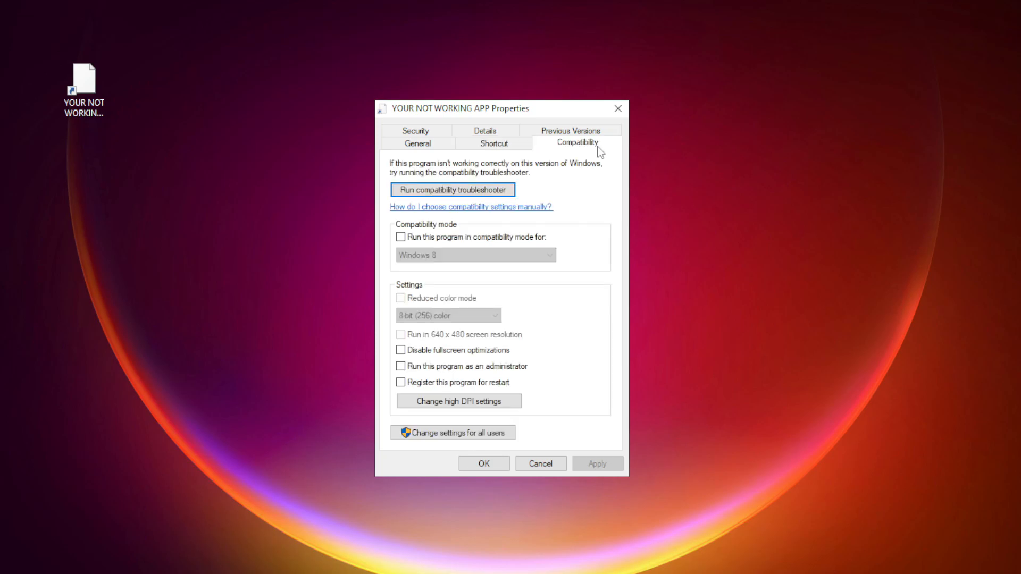
mouse_move(401, 236)
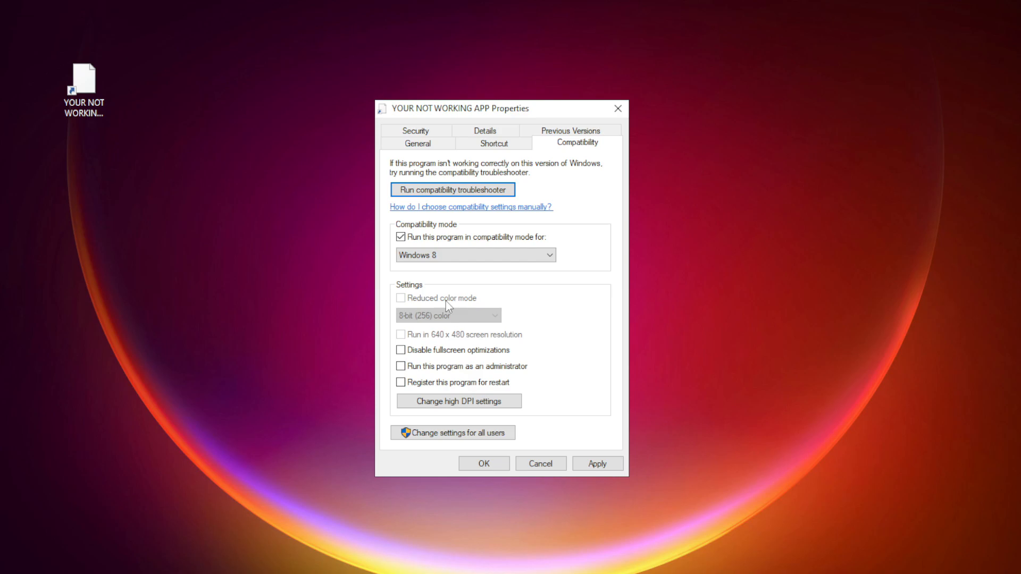
mouse_move(407, 364)
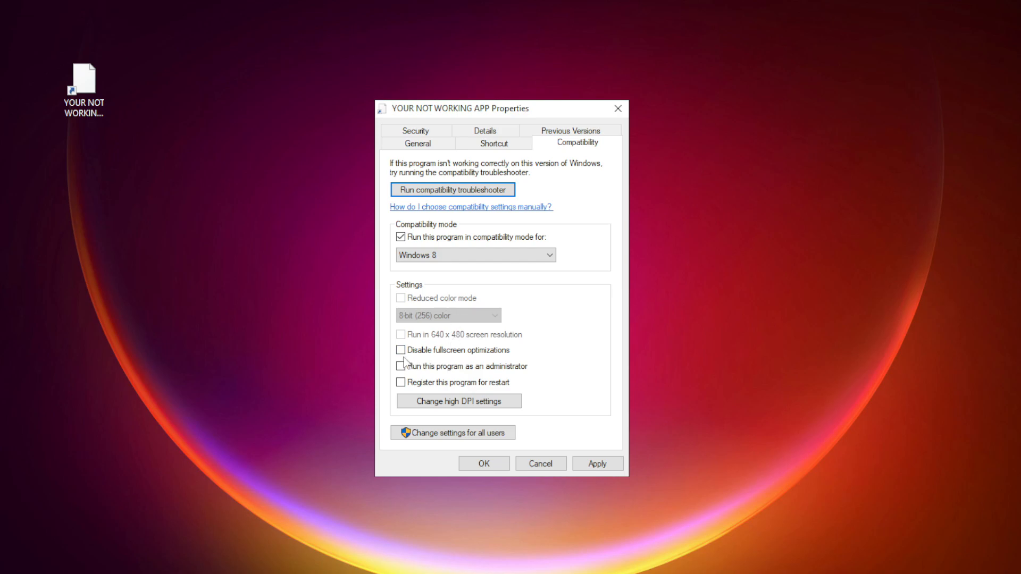
click(401, 350)
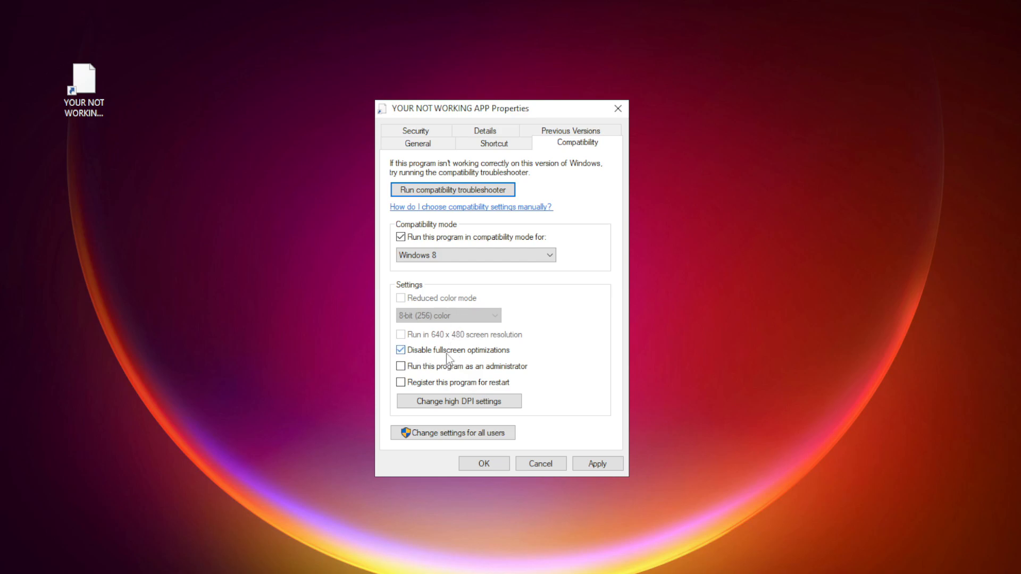
mouse_move(462, 359)
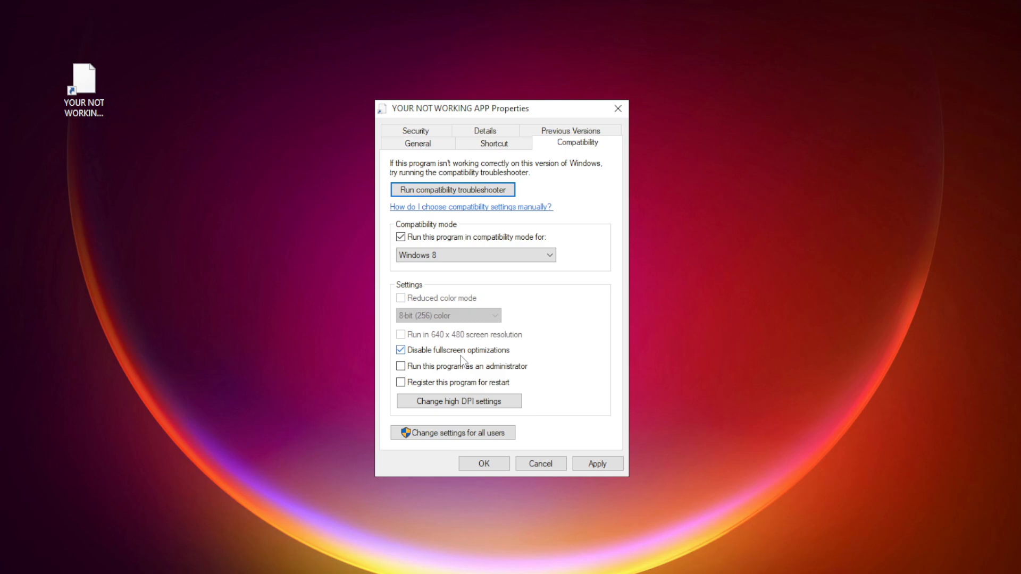
mouse_move(433, 377)
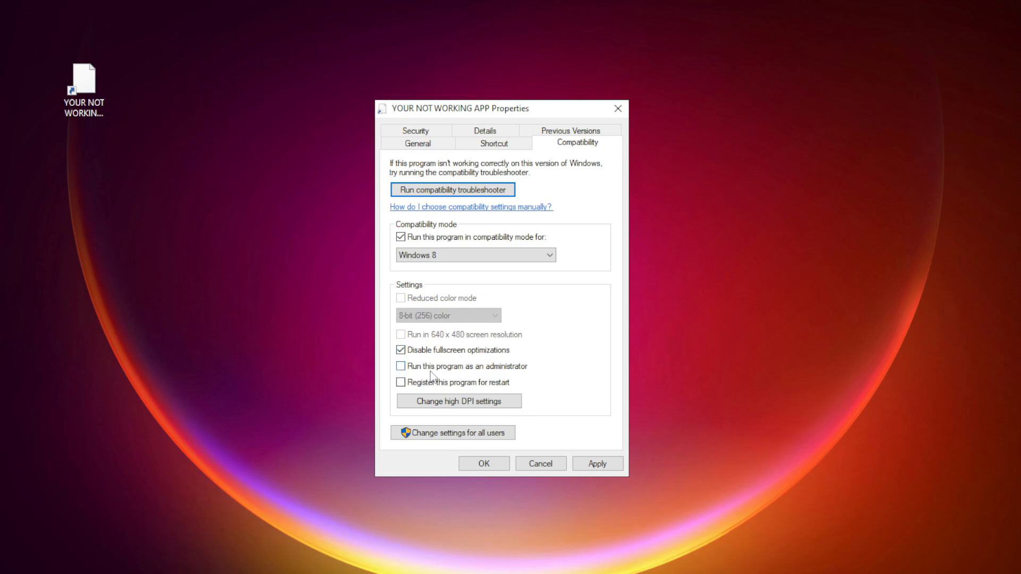
click(401, 366)
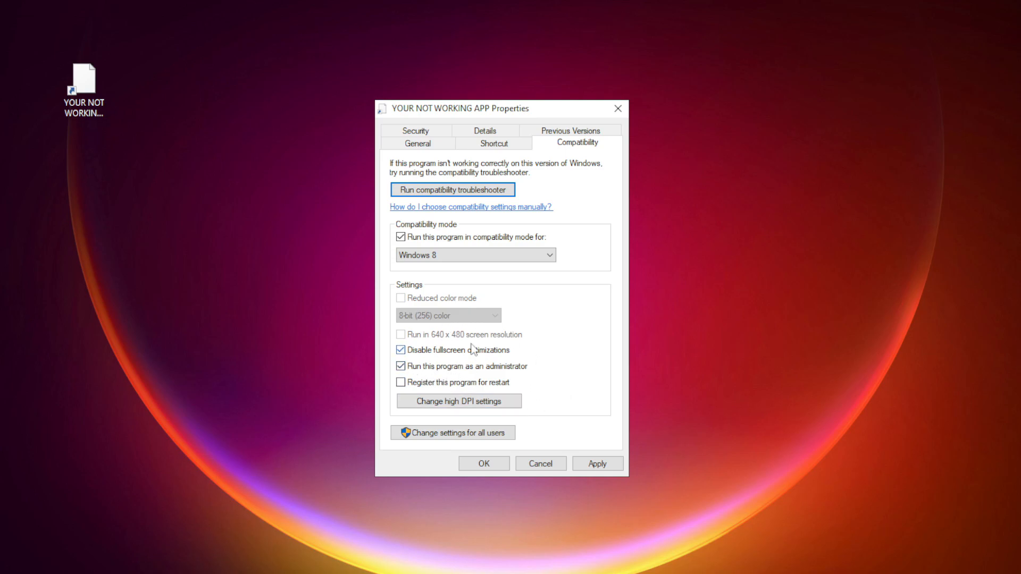
mouse_move(524, 374)
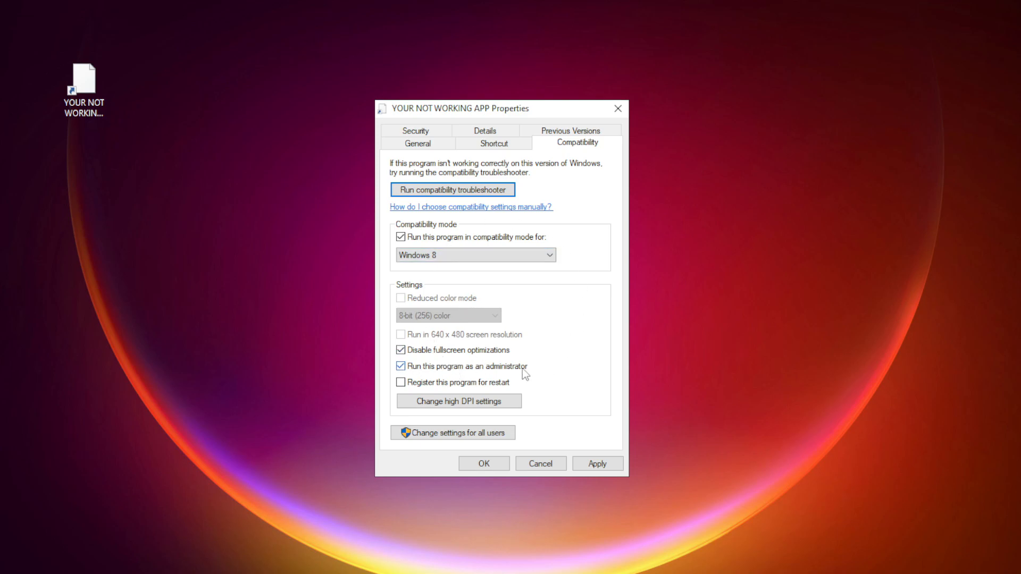
click(483, 463)
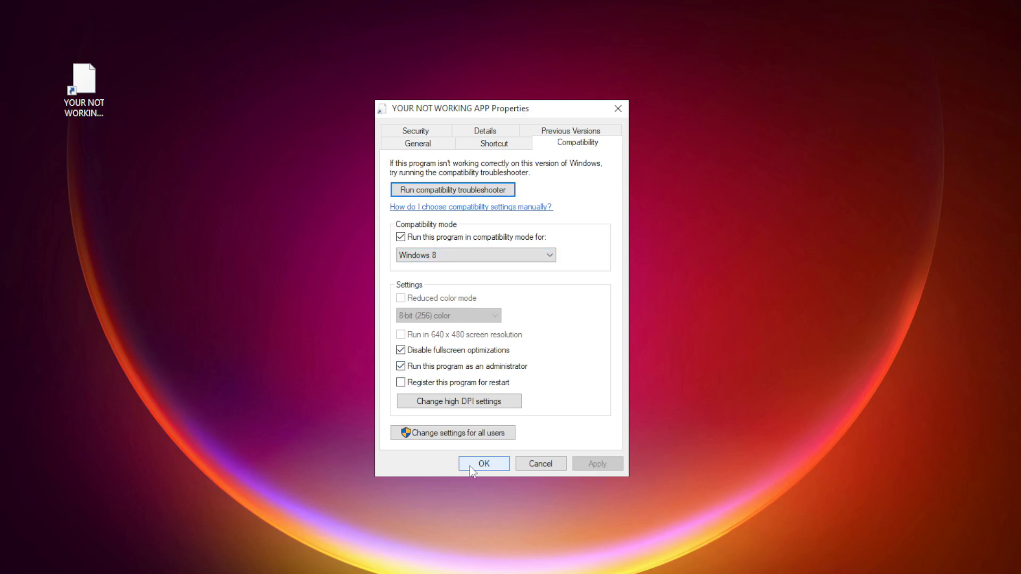
click(483, 462)
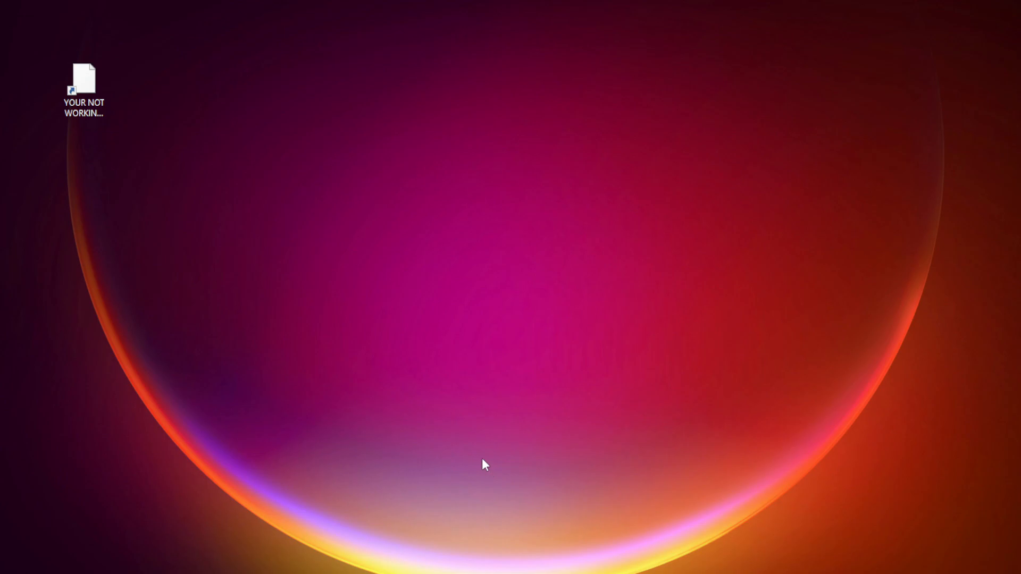
Step: Launch Task Manager from the Start button menu and show the Startup apps list
click(83, 89)
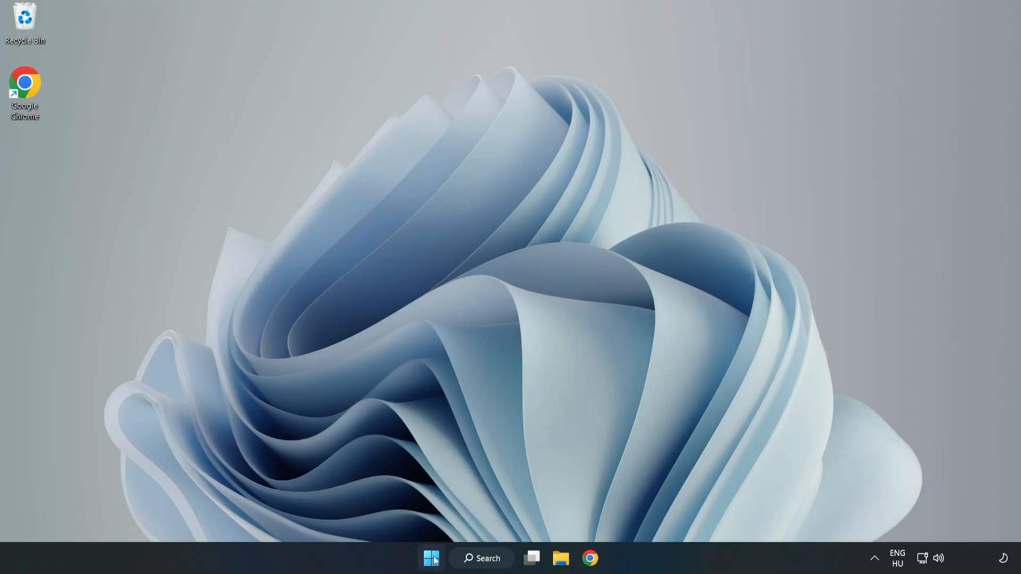
right_click(431, 558)
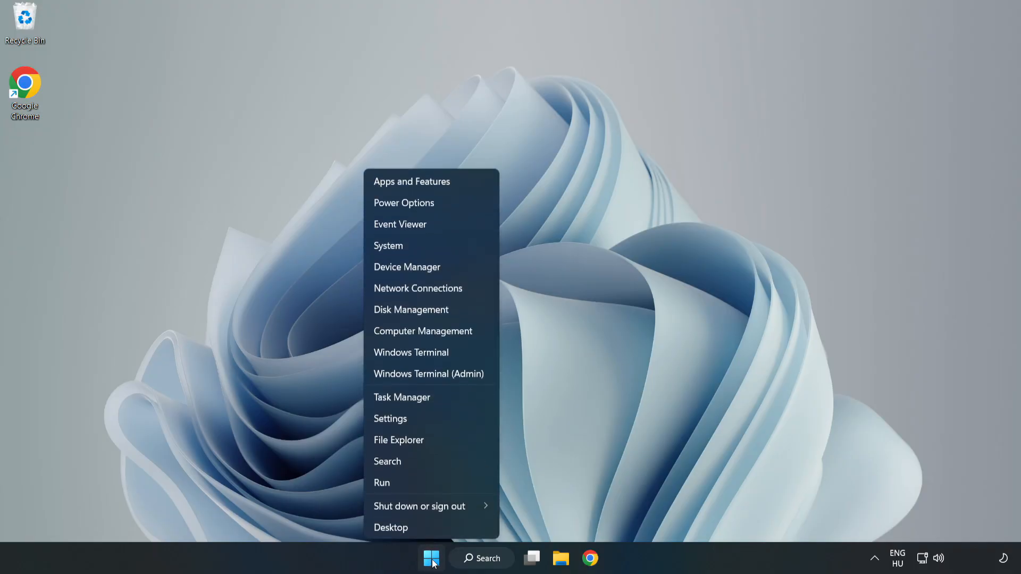
mouse_move(427, 398)
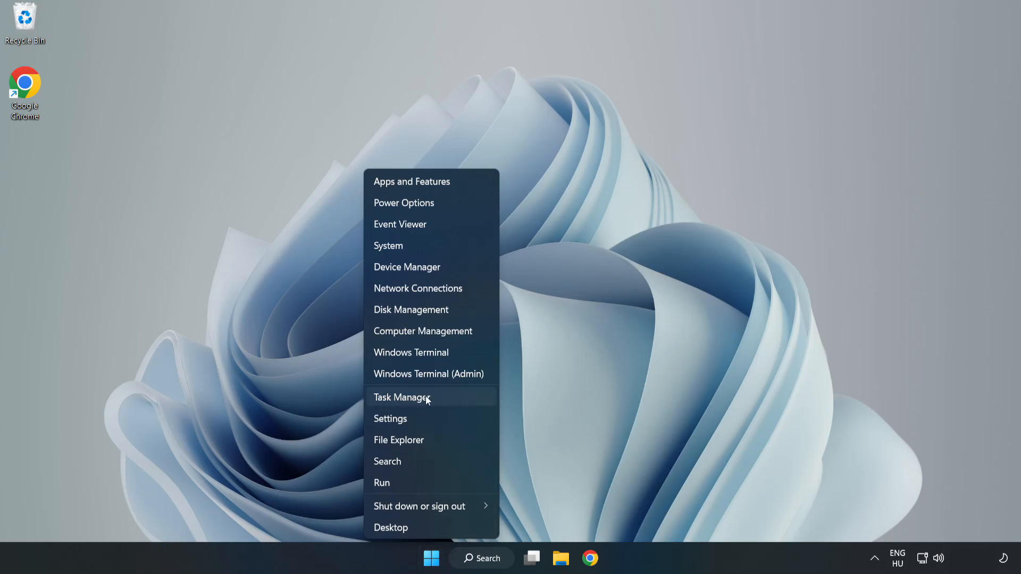
click(400, 396)
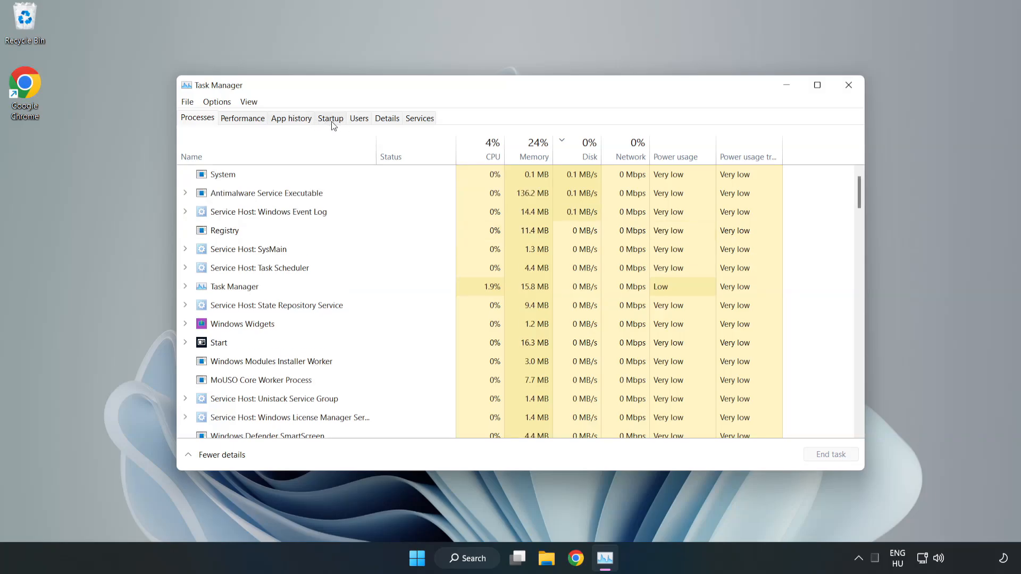
click(330, 118)
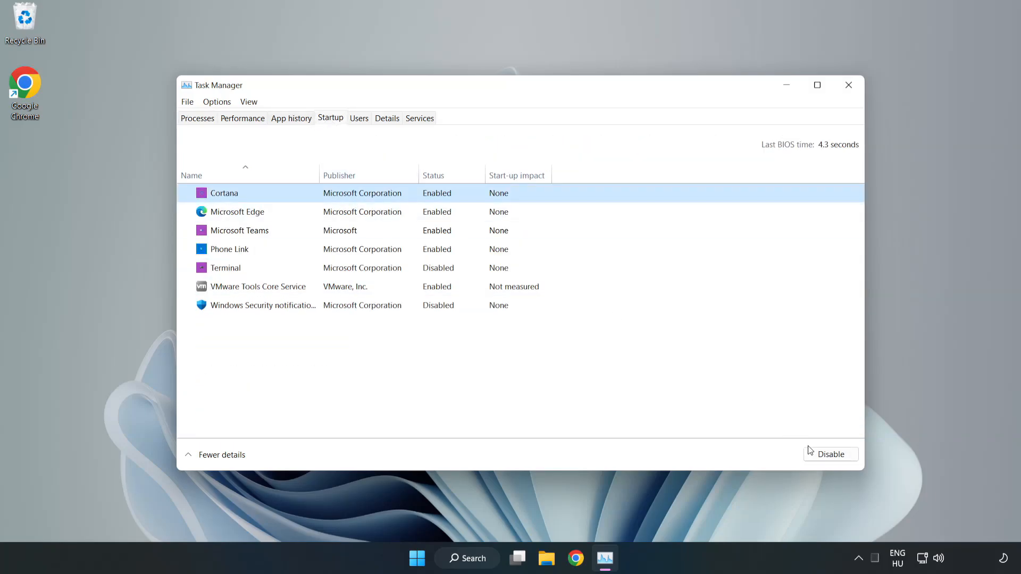
Step: Disable Cortana, Microsoft Edge, Microsoft Teams and Phone Link at startup, then close Task Manager
click(830, 454)
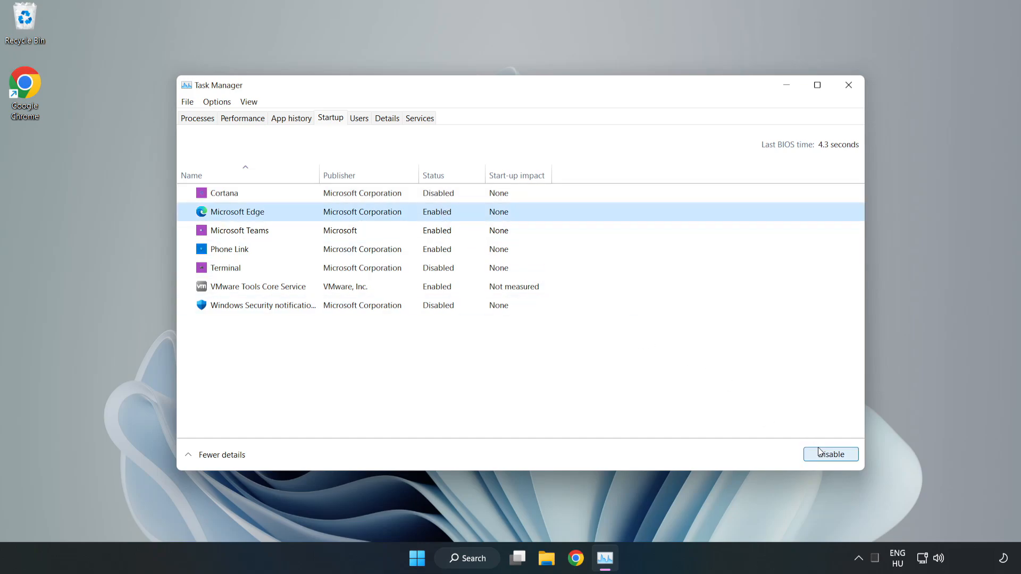
click(831, 453)
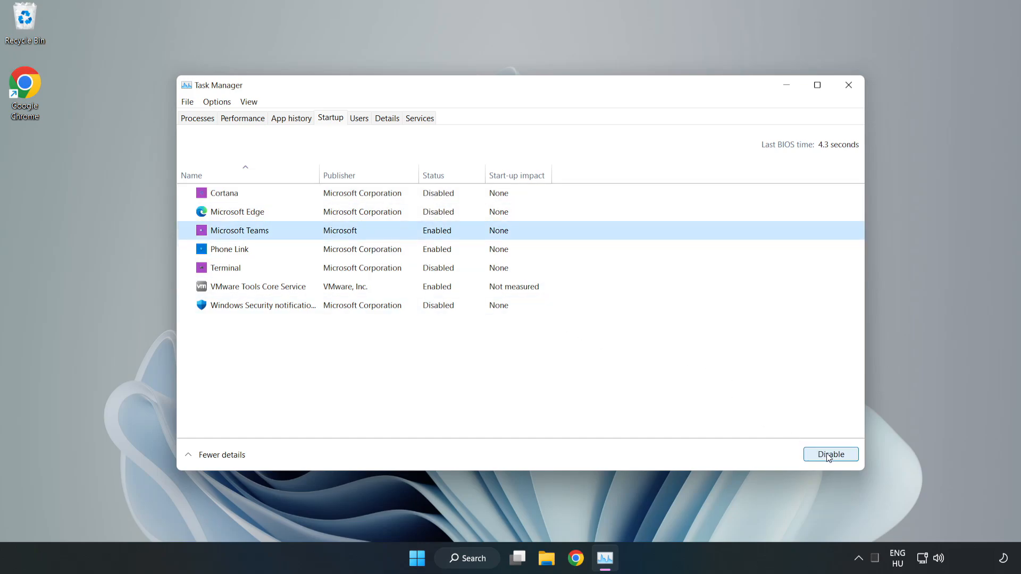
click(830, 453)
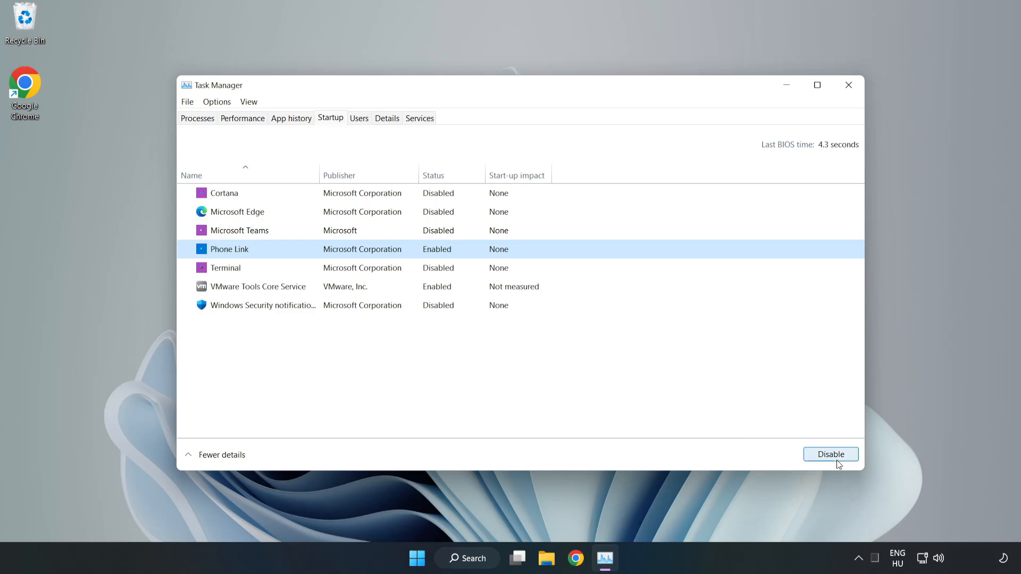
click(831, 454)
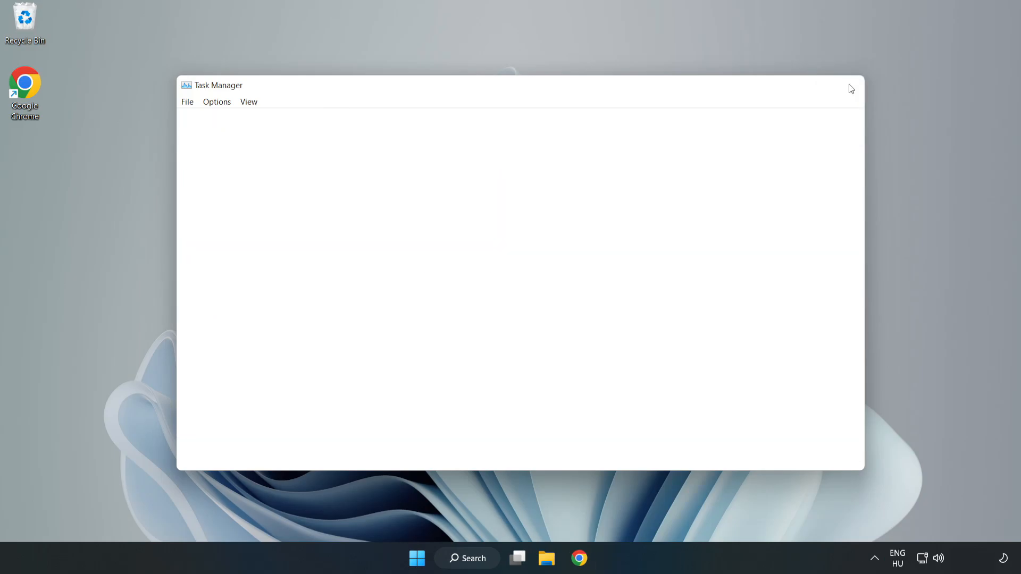
click(851, 86)
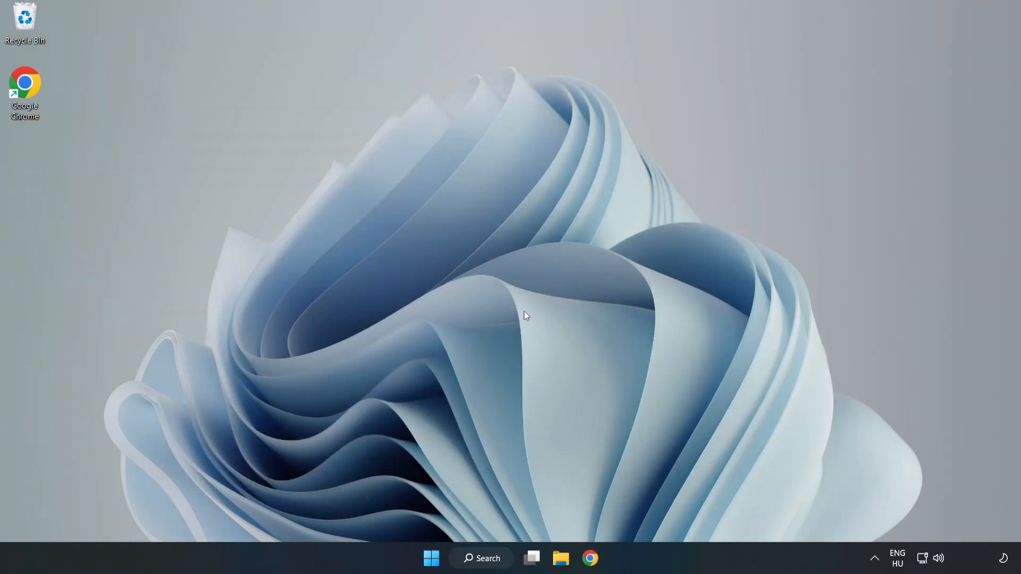
mouse_move(590, 558)
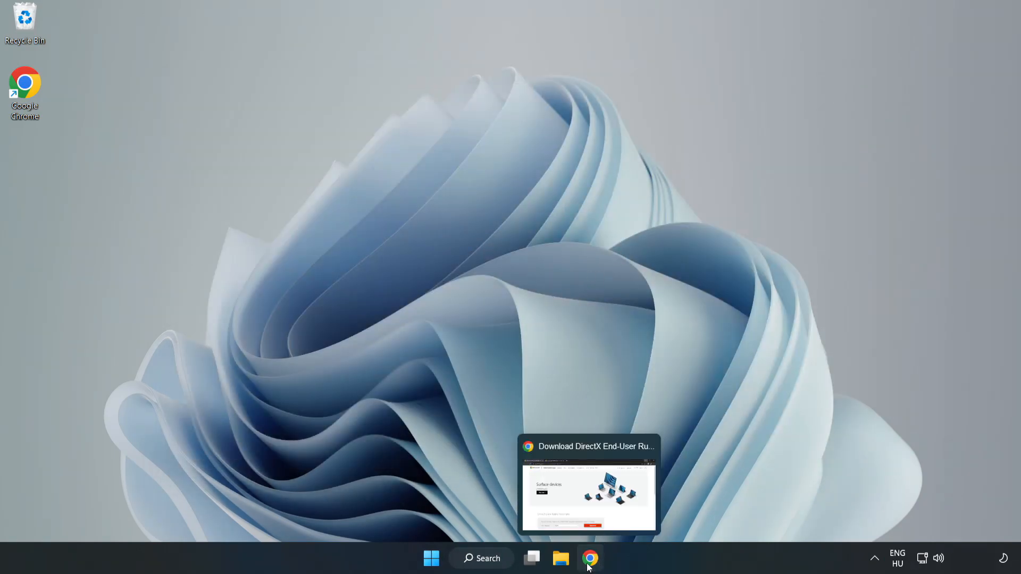
Step: Download the DirectX End-User Runtime Web Installer in Chrome and run dxwebsetup.exe
click(588, 485)
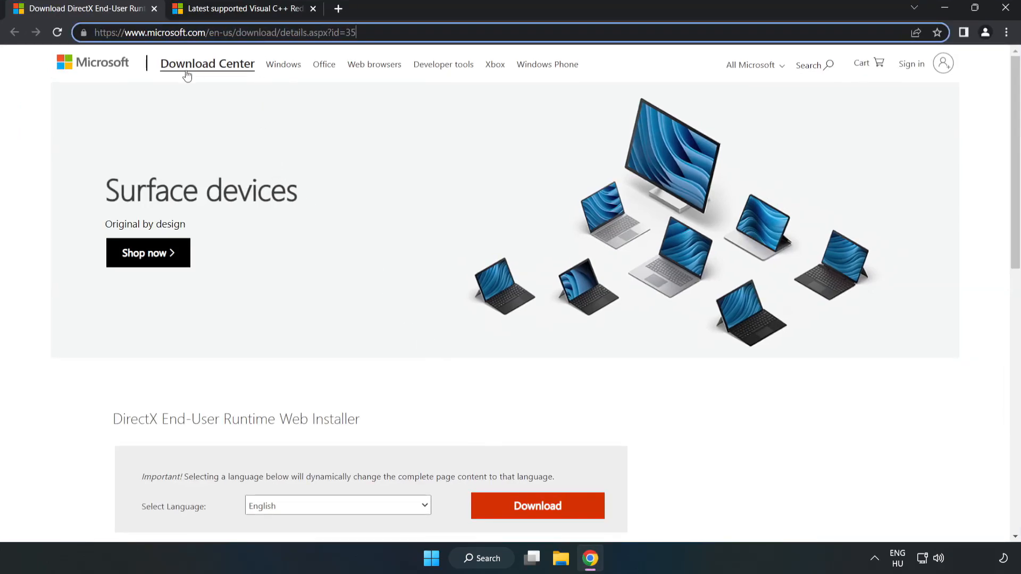
scroll(down, 3)
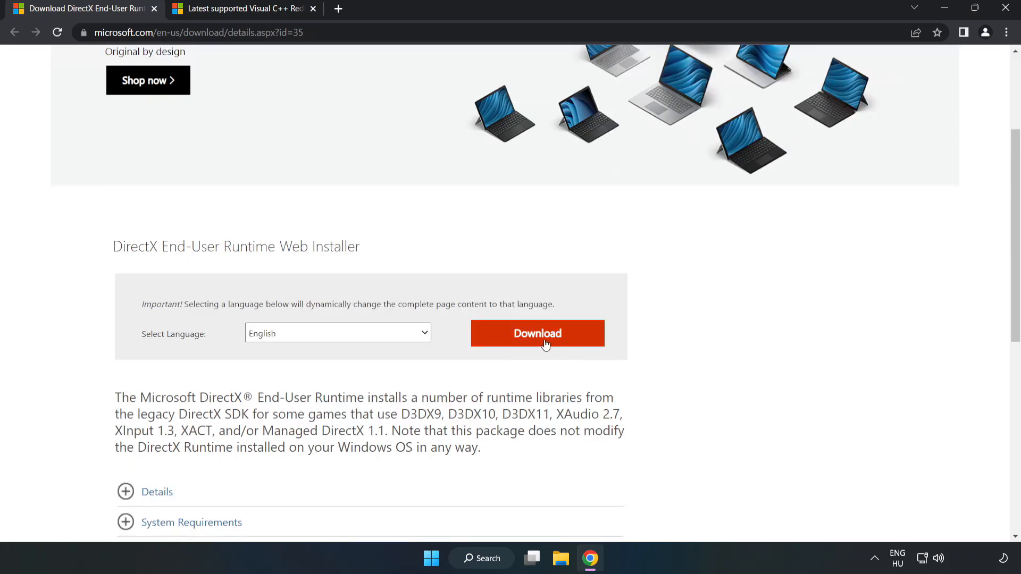
click(536, 333)
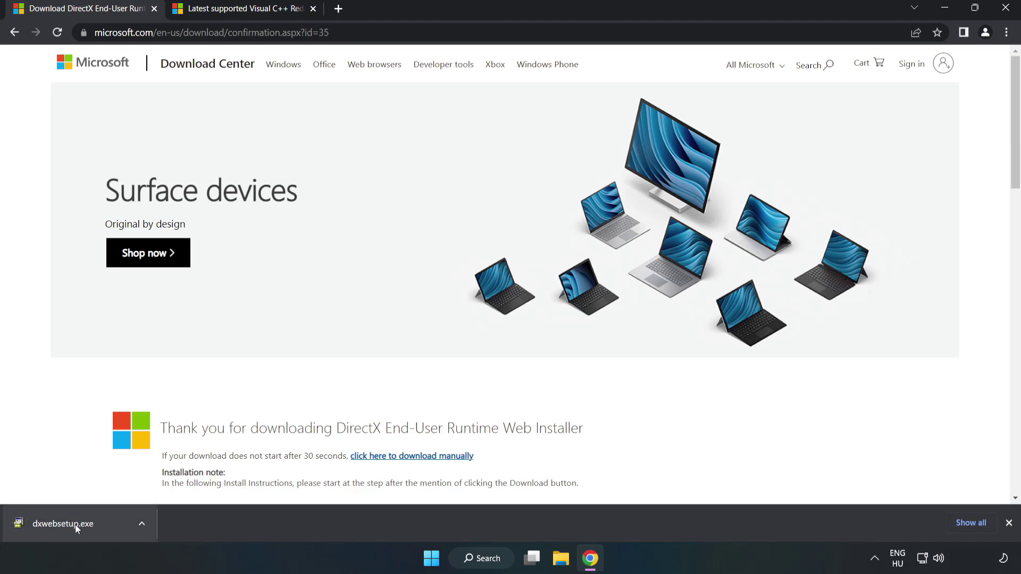
click(62, 524)
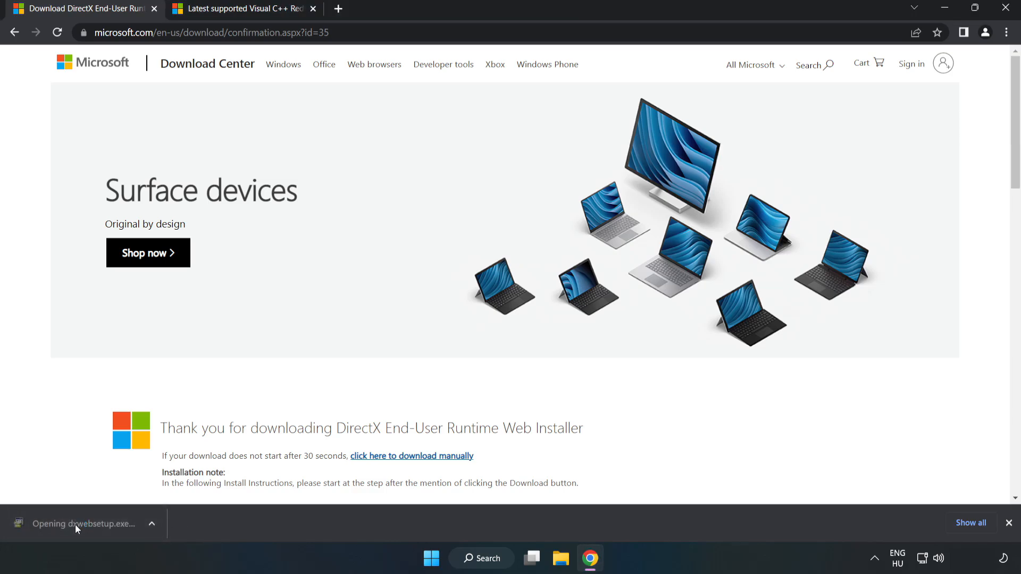
click(82, 523)
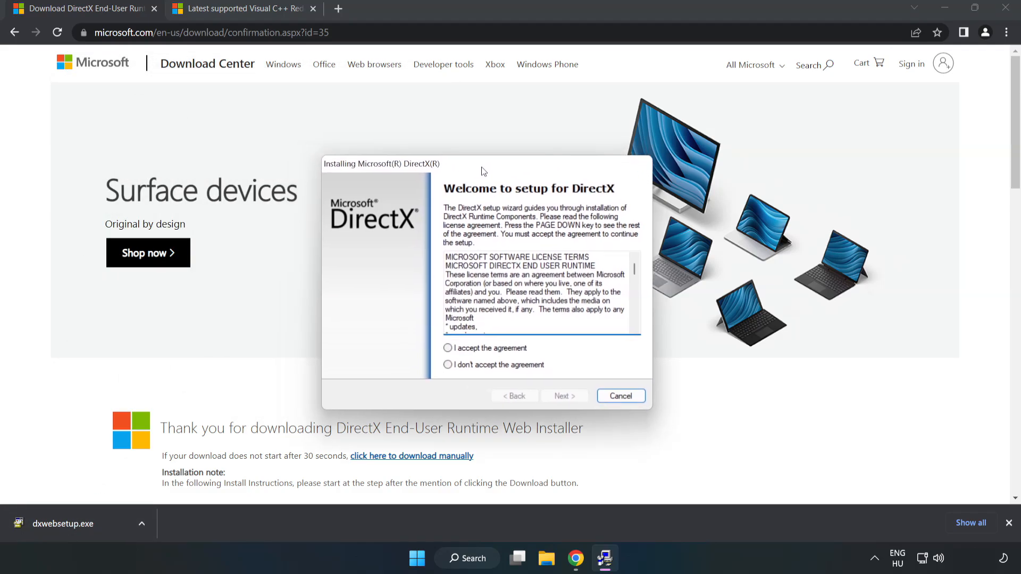
Step: Accept the DirectX license, decline the Bing Bar, and continue setup through to Finish
scroll(down, 3)
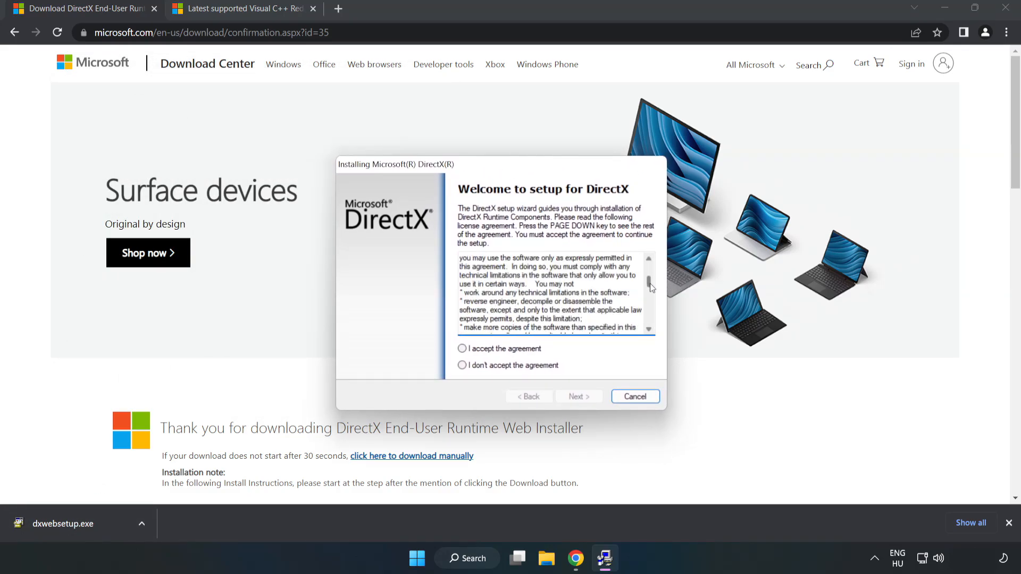
scroll(down, 3)
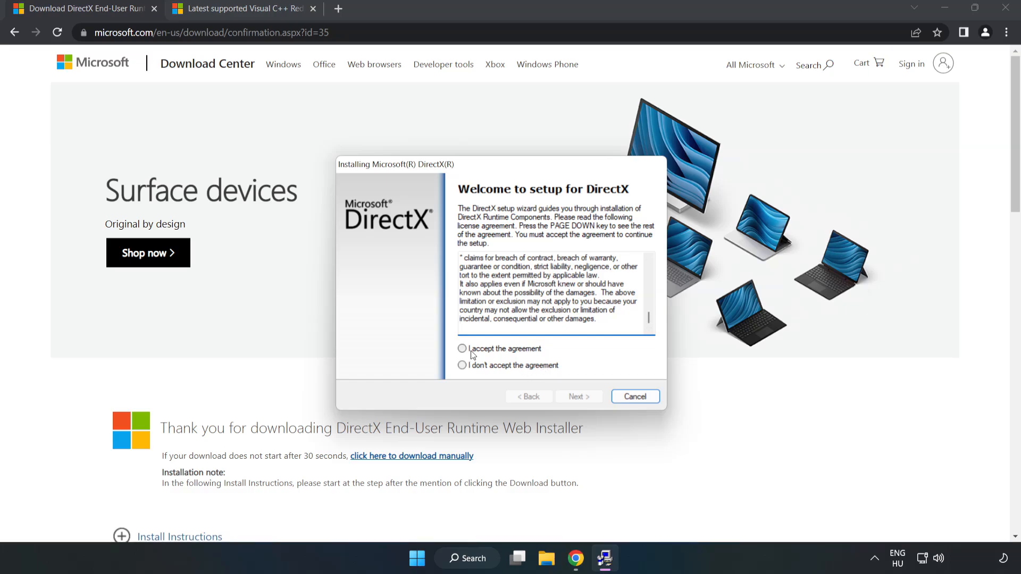
click(463, 349)
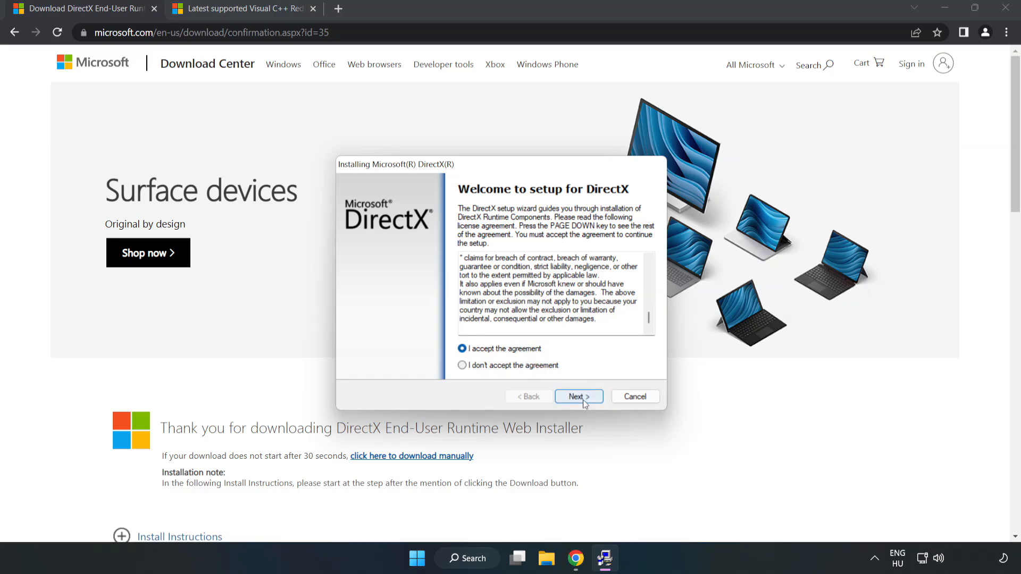
click(578, 396)
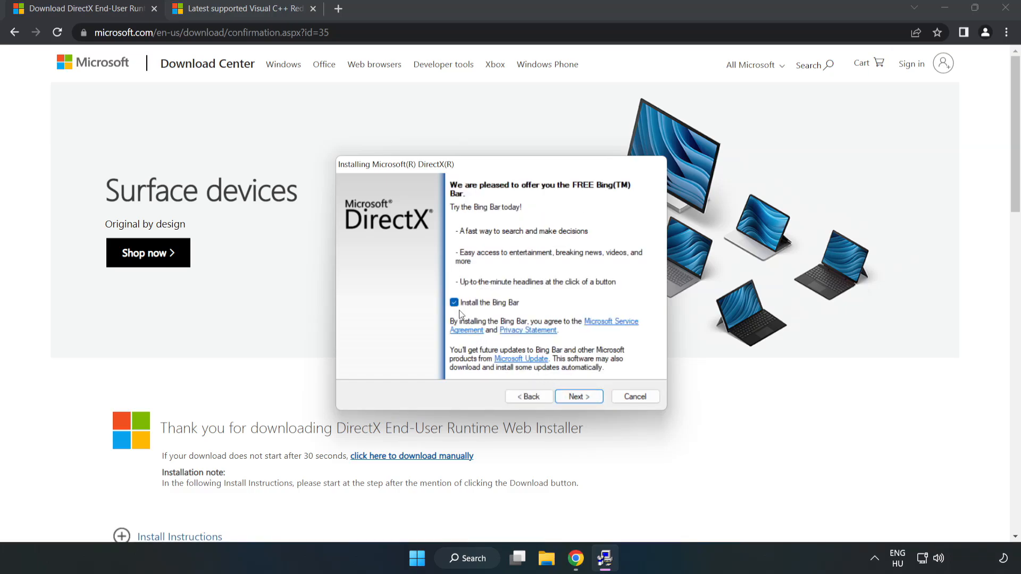
click(454, 302)
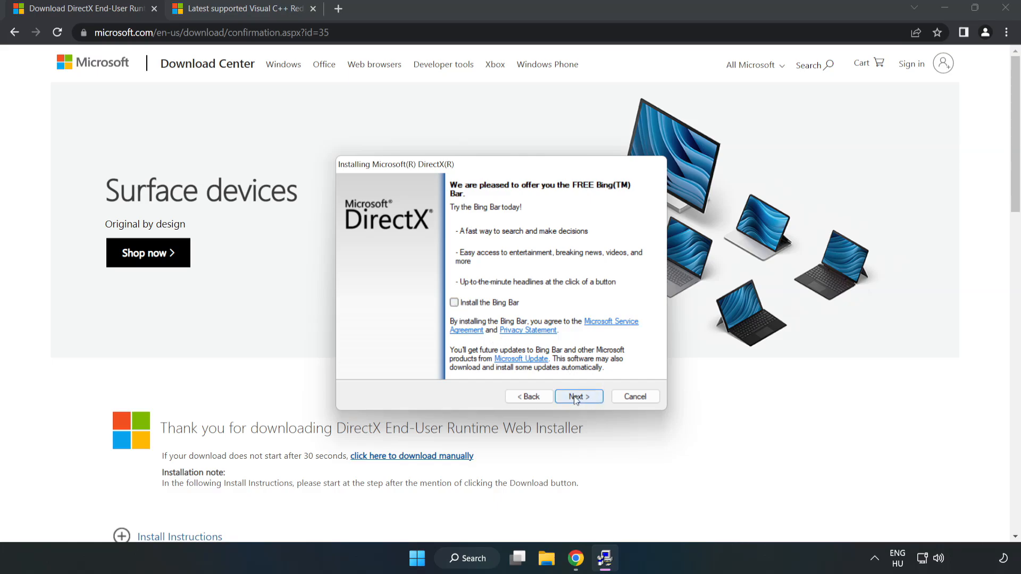
click(578, 397)
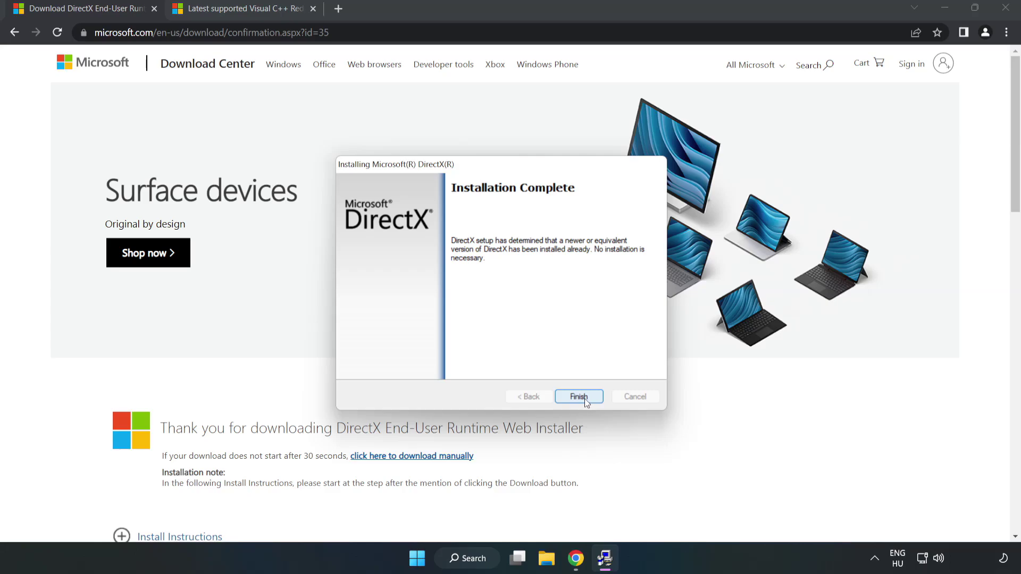
click(579, 396)
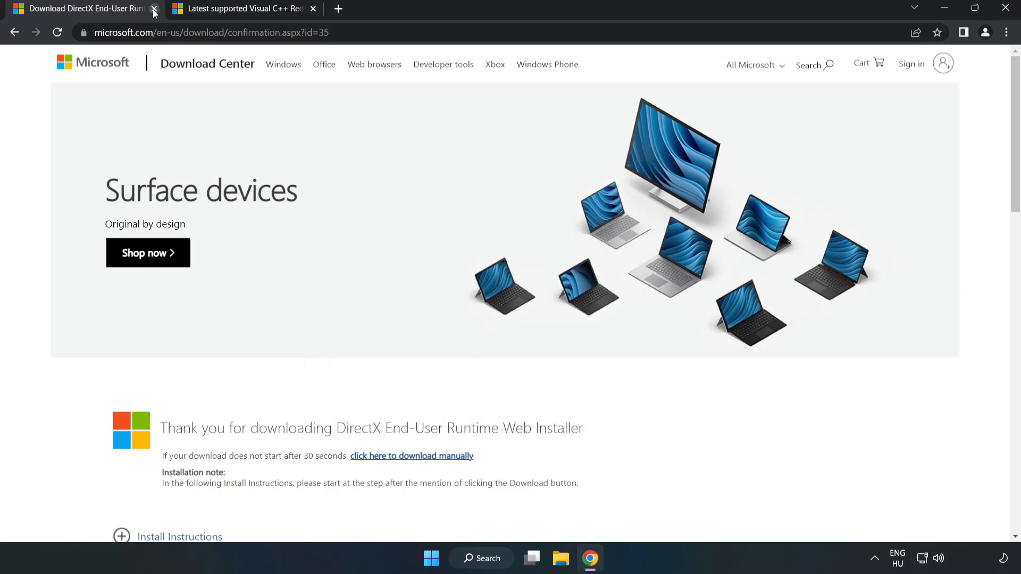
Step: Switch to the Visual C++ latest downloads page and scroll to the Visual Studio 2015–2022 table
click(154, 9)
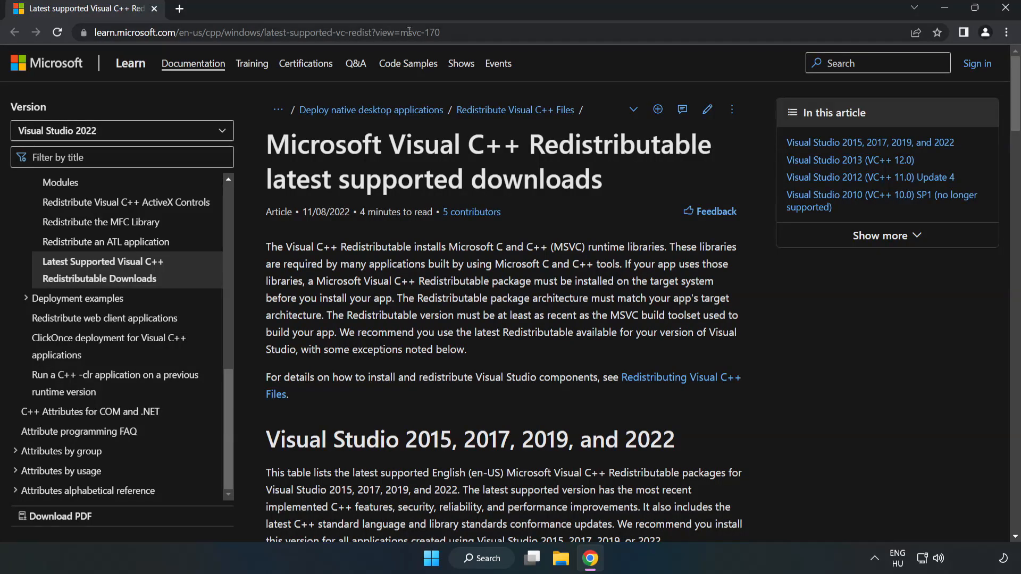
click(260, 32)
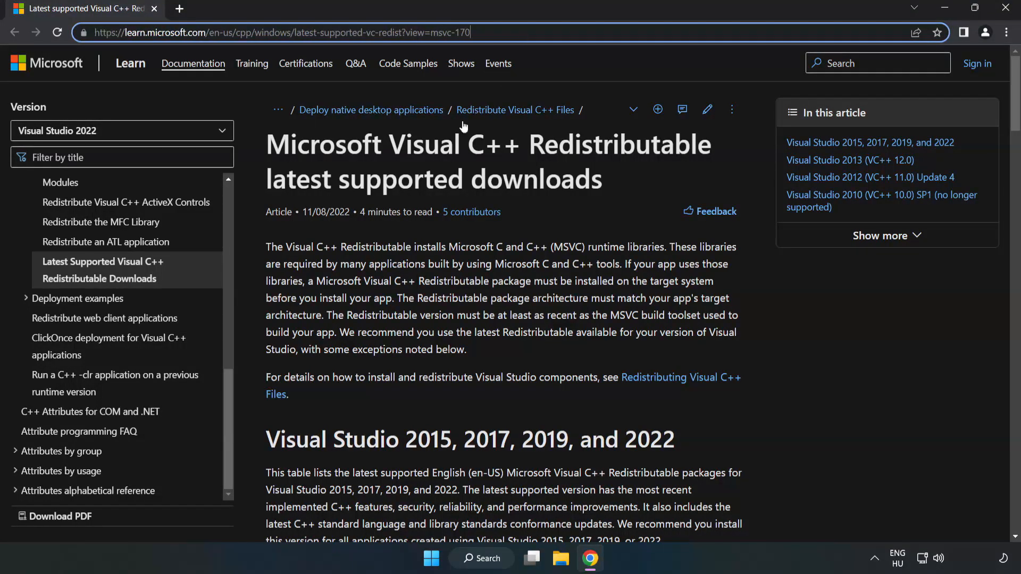
scroll(down, 3)
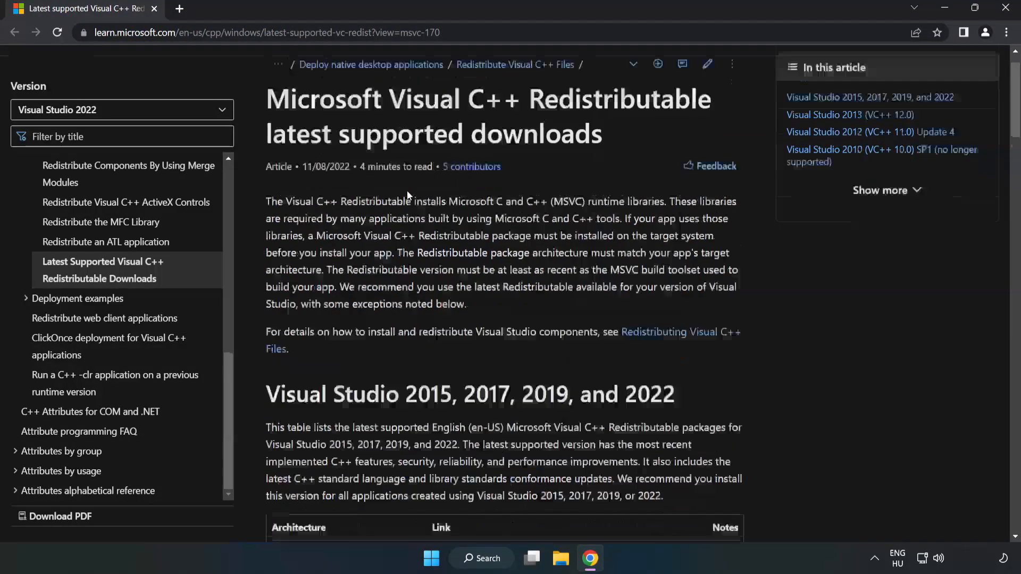
scroll(down, 3)
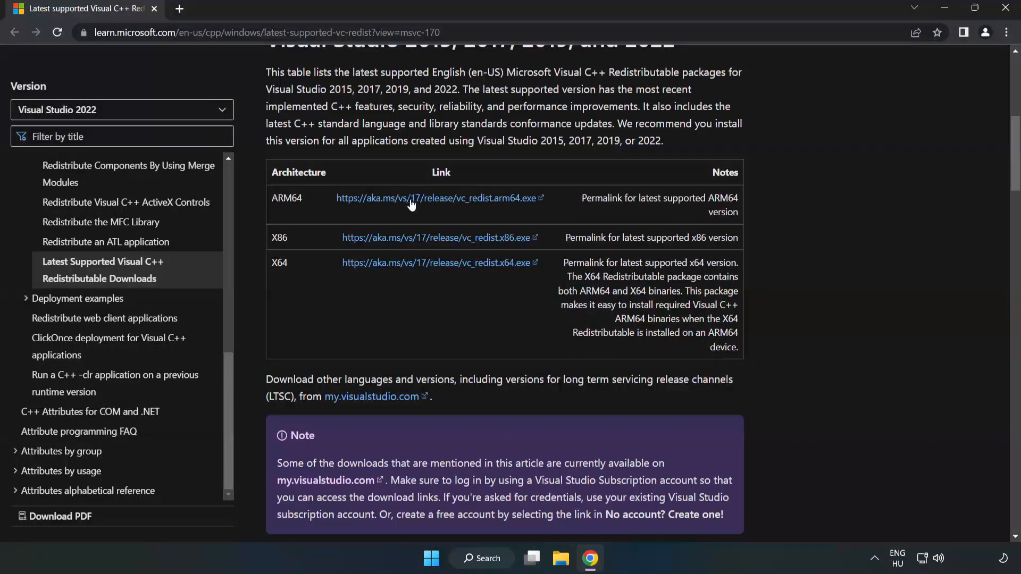
scroll(up, 3)
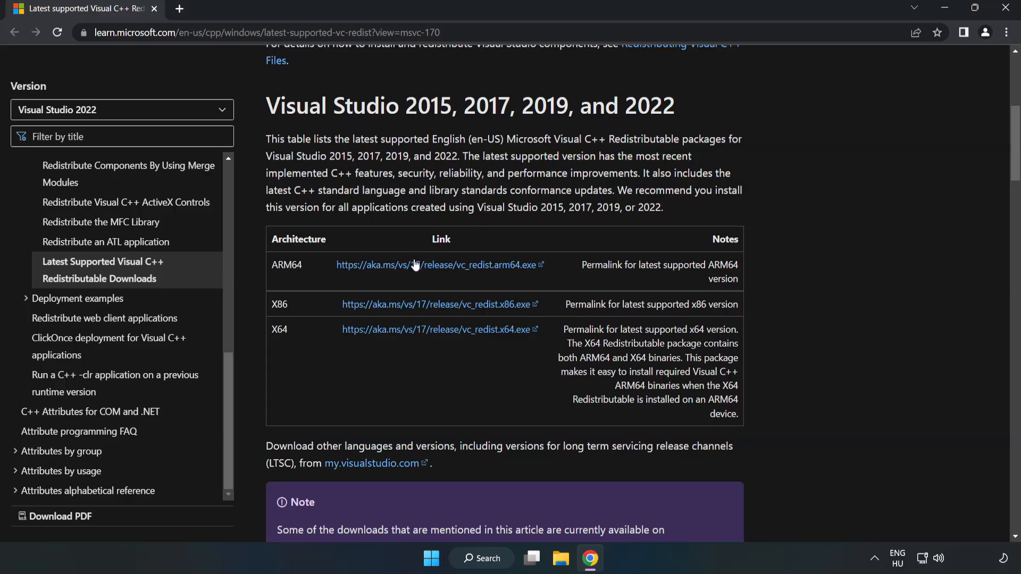
Step: Download the ARM64 and x86 vc_redist.exe installers and run the ARM64 one
click(434, 265)
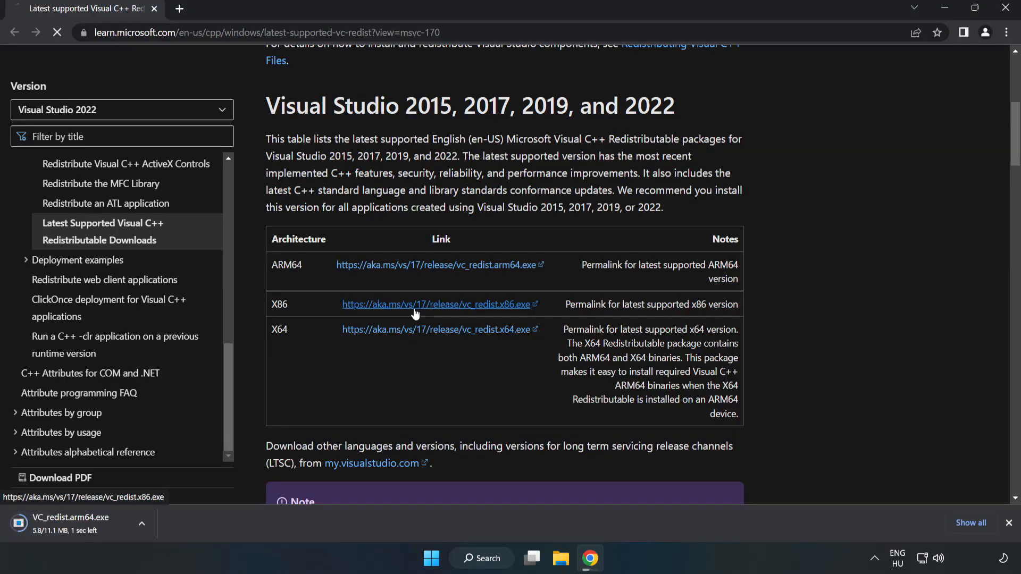
click(439, 304)
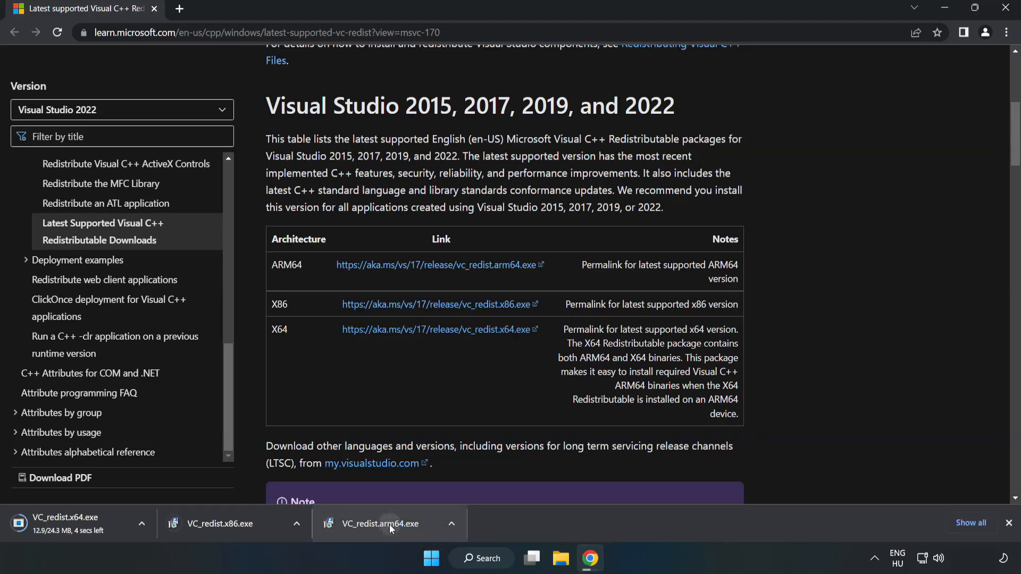
click(387, 523)
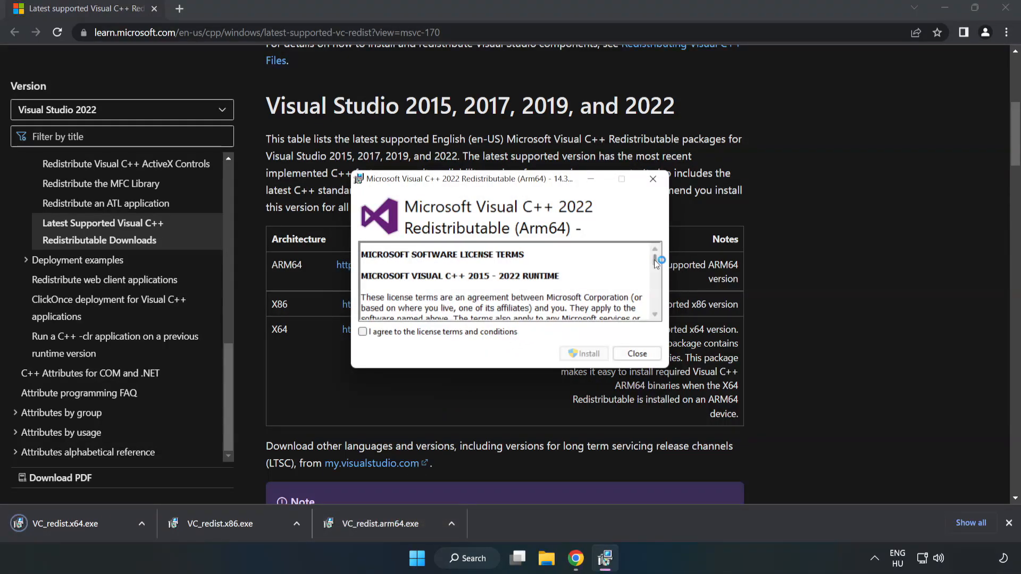
Step: Attempt installing the ARM64 redistributable, which fails as unsupported on this processor
scroll(down, 3)
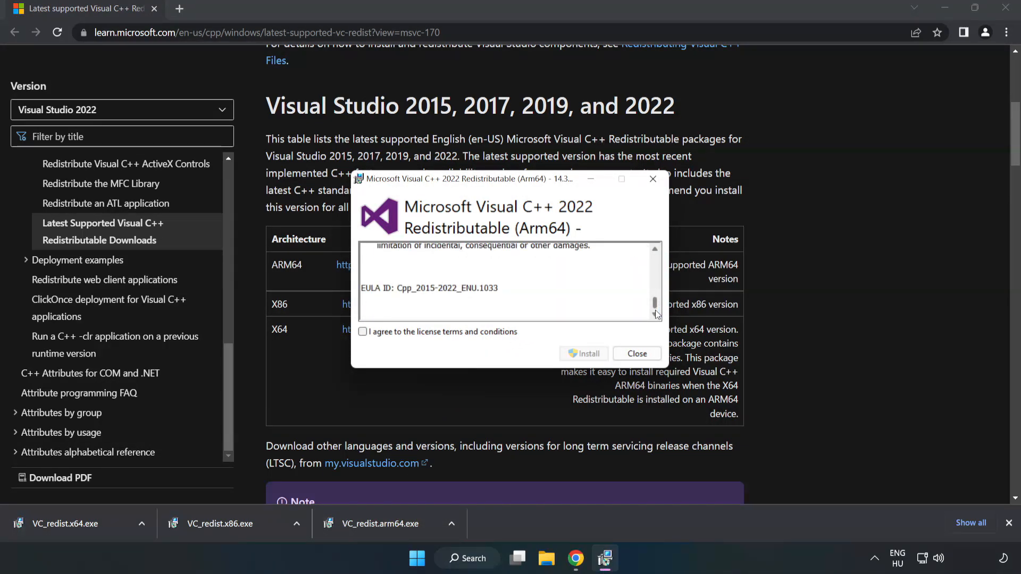
click(362, 331)
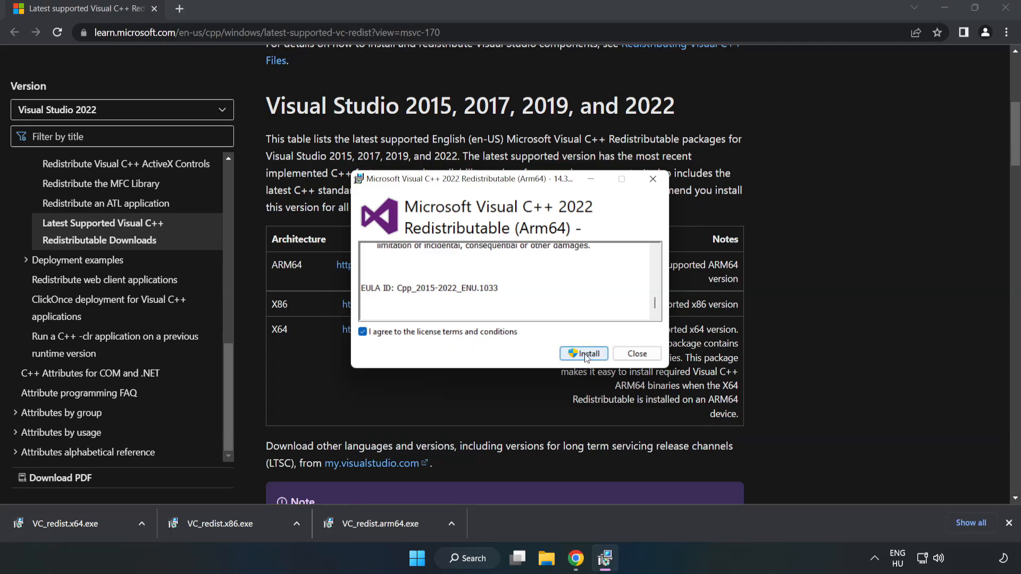
click(583, 353)
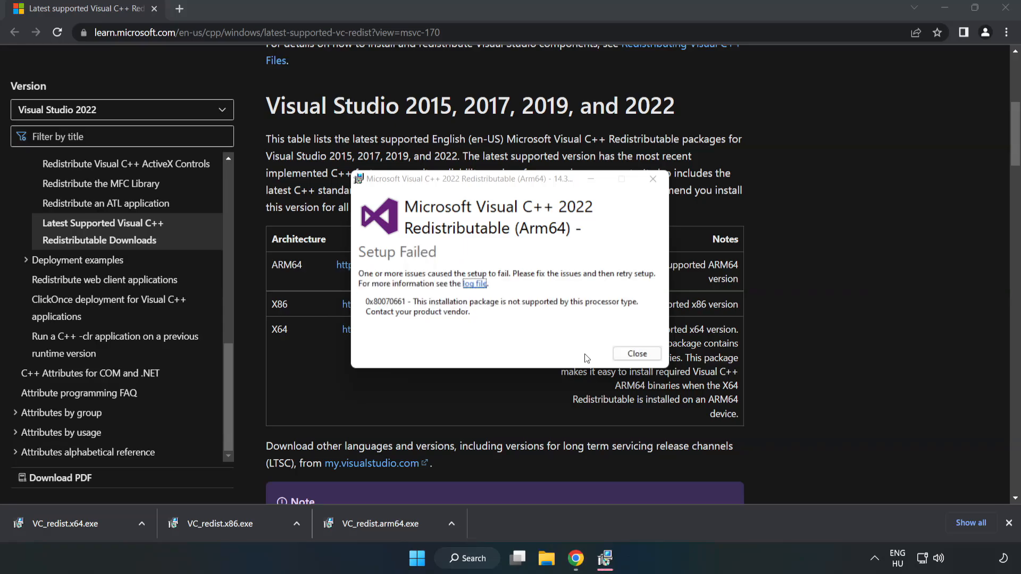
click(636, 353)
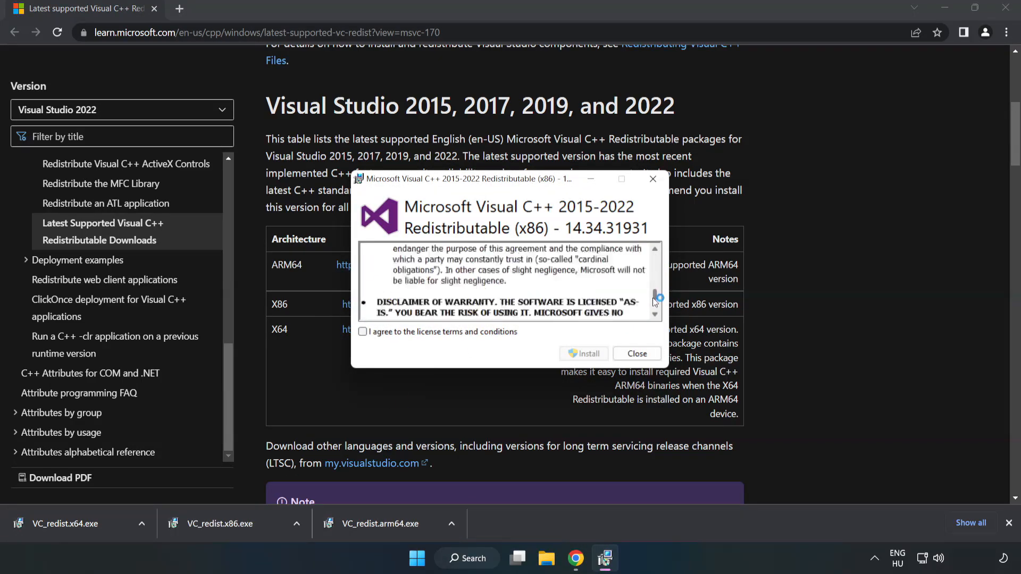
click(362, 332)
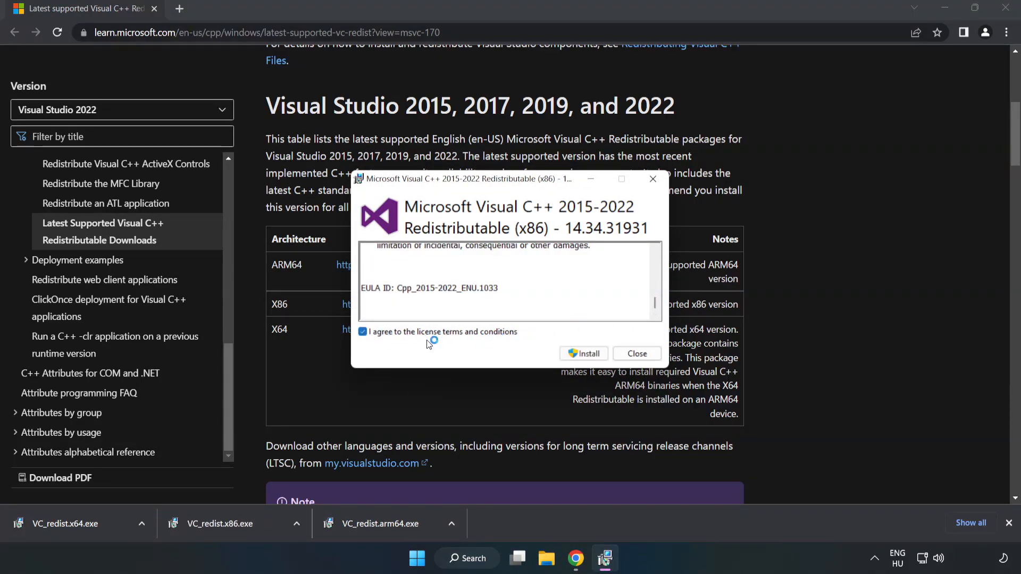
click(584, 353)
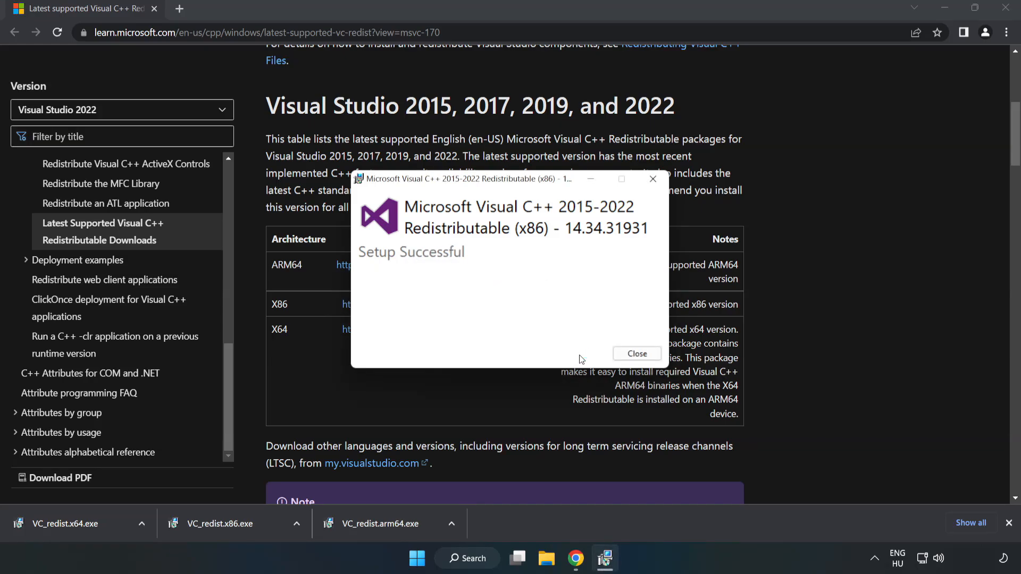
click(636, 353)
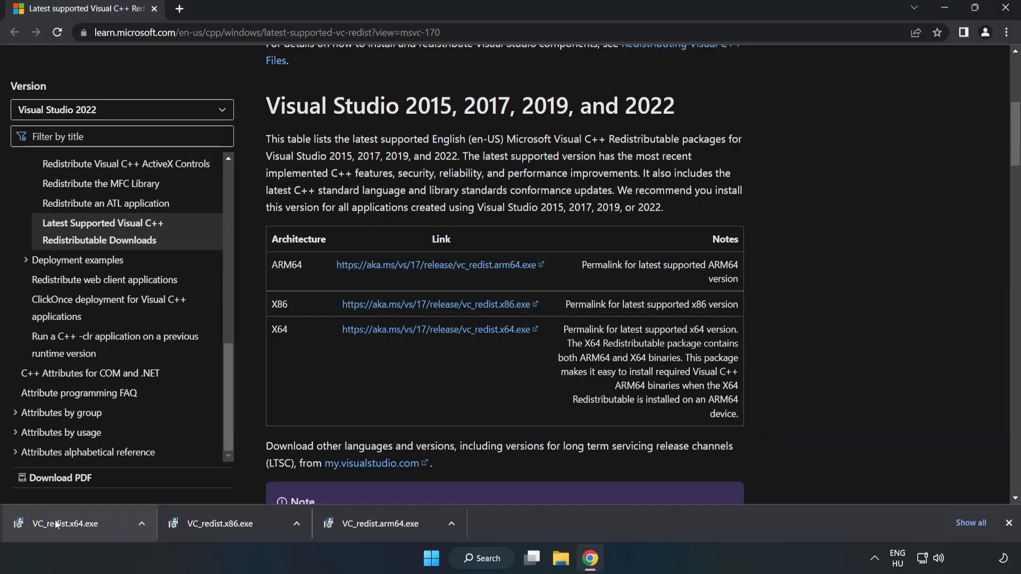
click(64, 523)
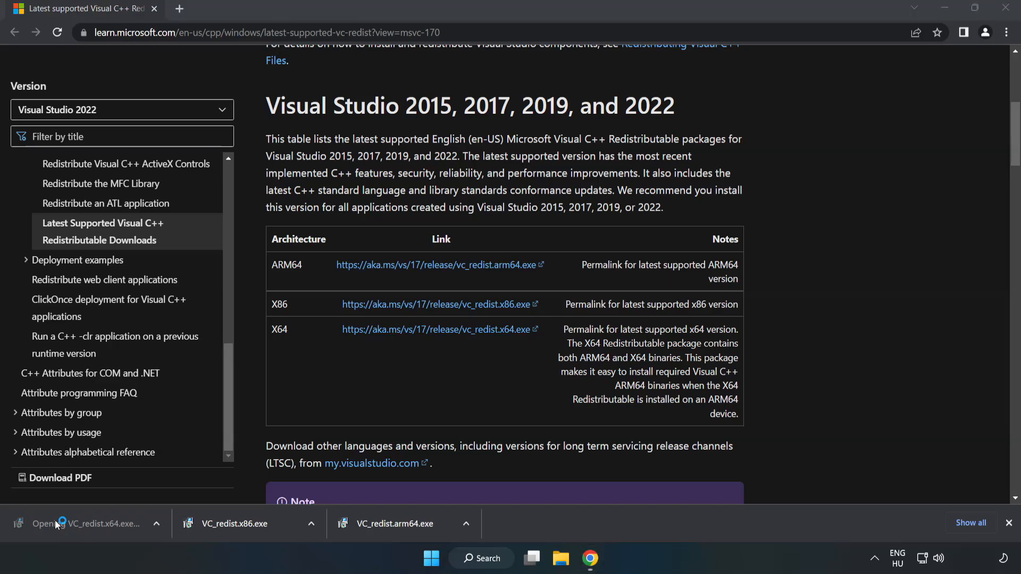
click(88, 523)
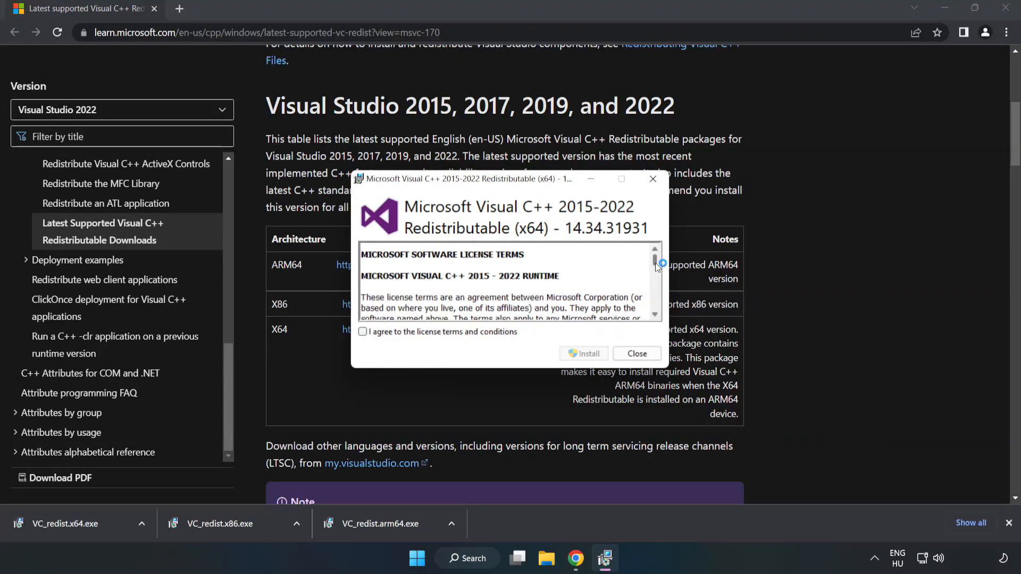
scroll(down, 3)
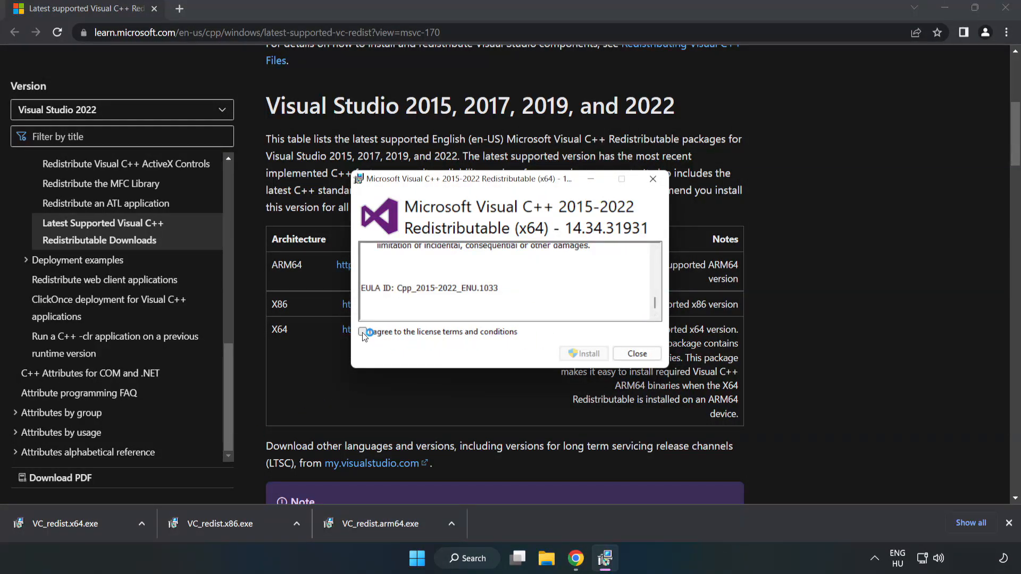
click(584, 353)
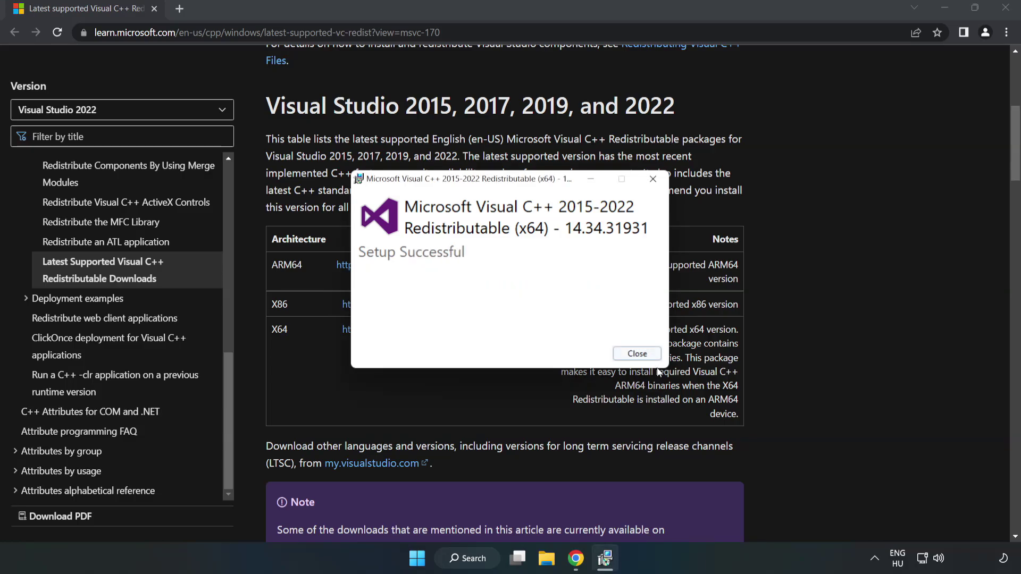
click(636, 353)
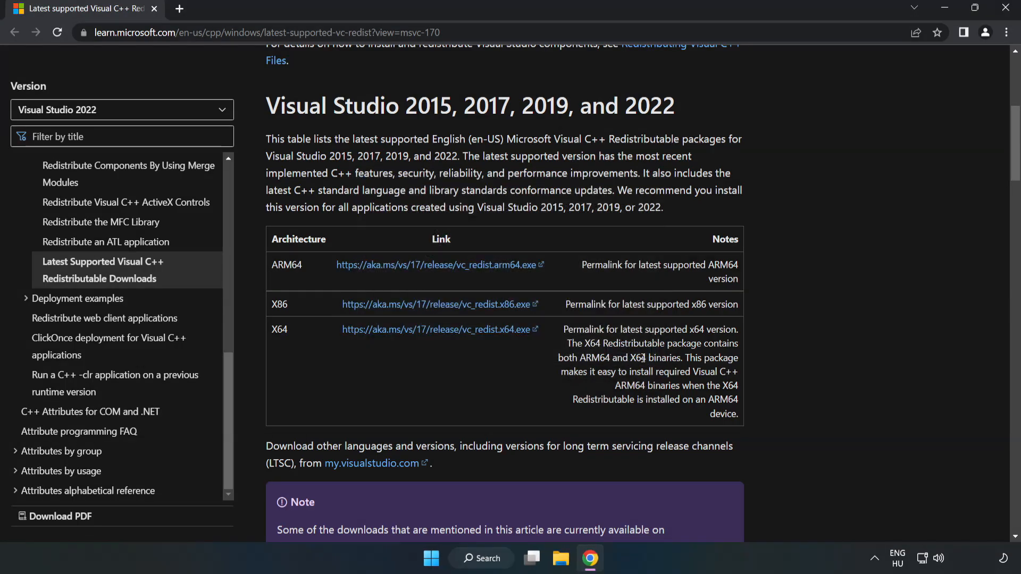
mouse_move(1007, 8)
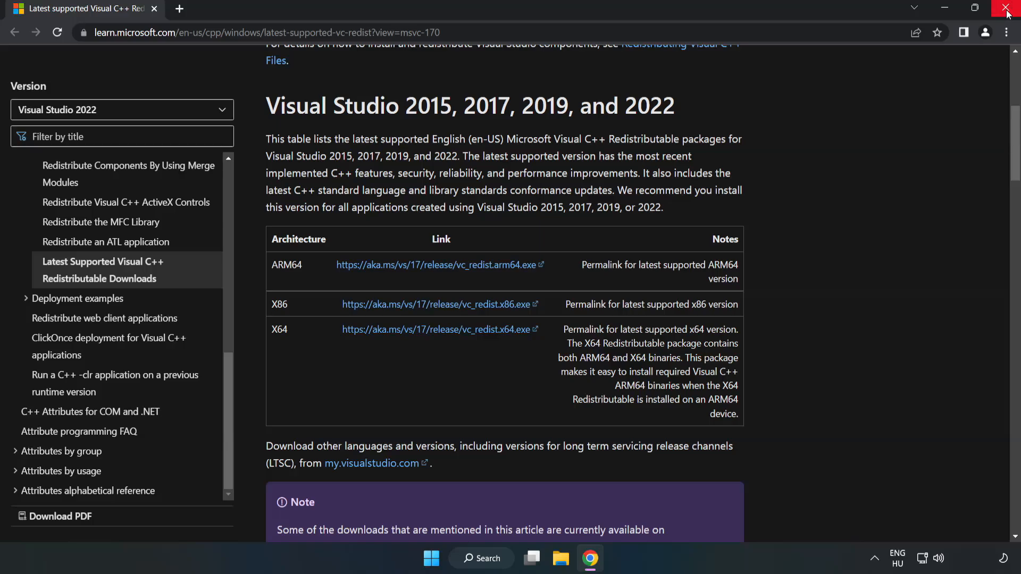
mouse_move(1008, 12)
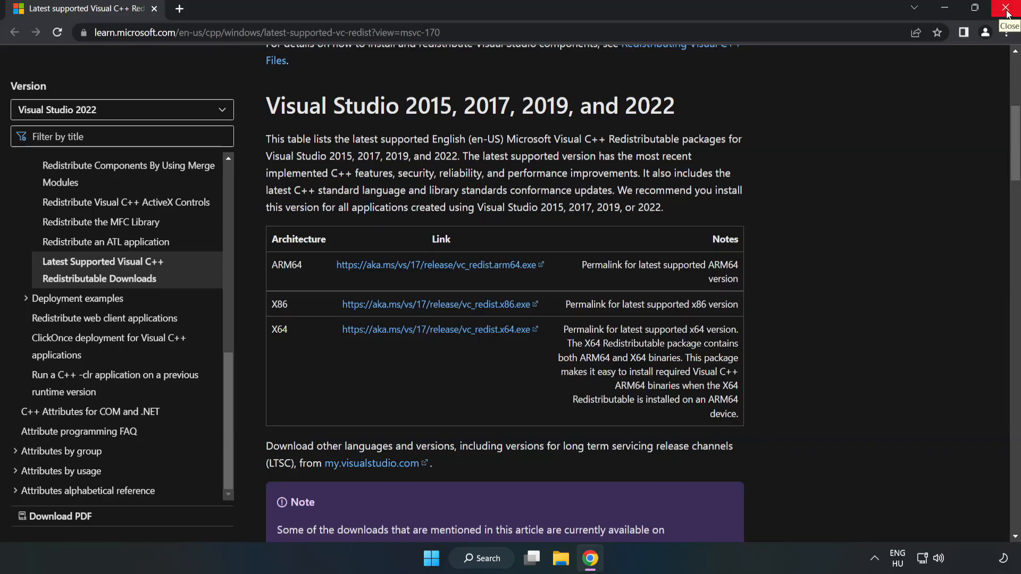
Step: Close Chrome and bring up Windows search from the desktop
click(1007, 12)
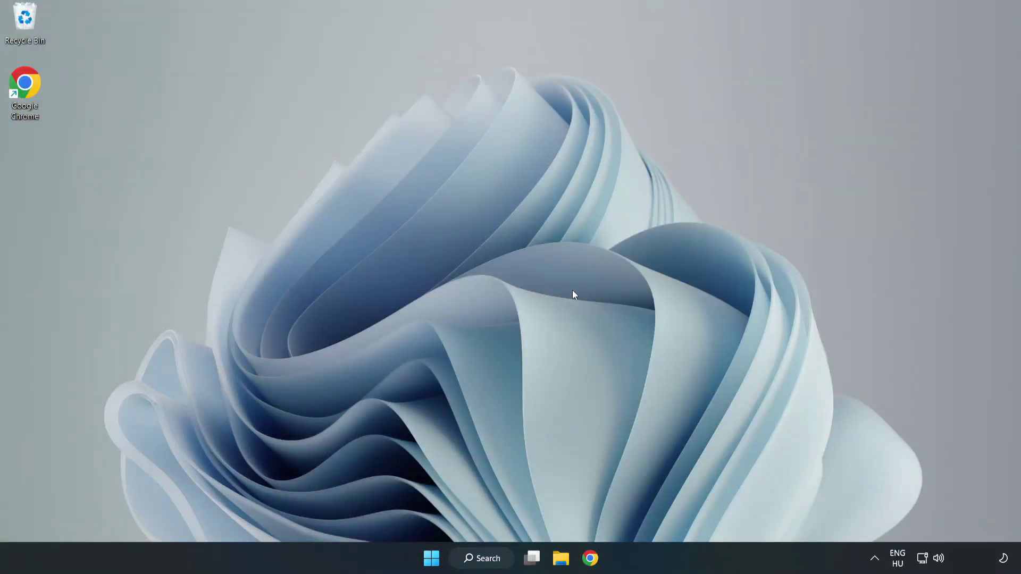
click(481, 558)
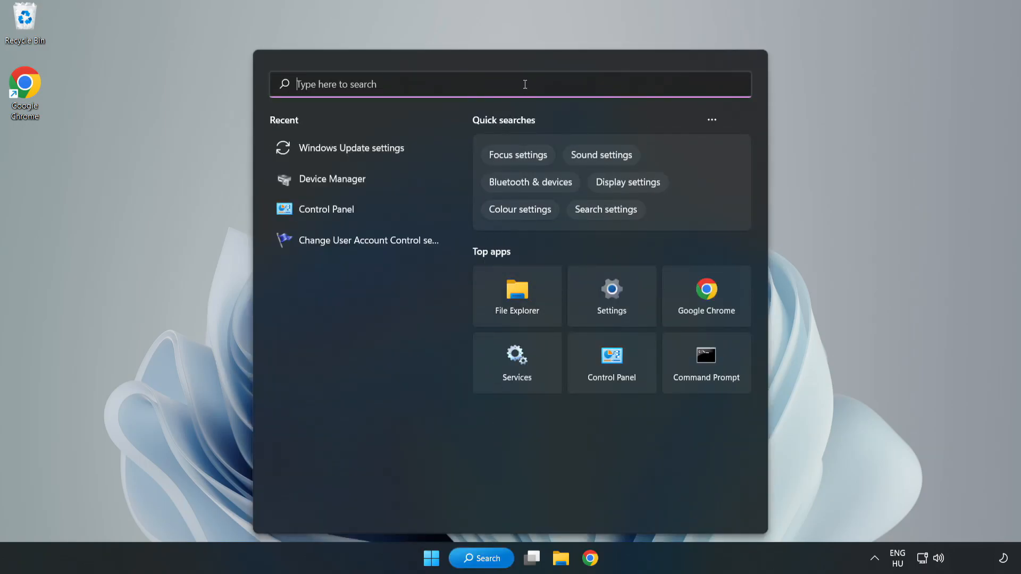
Step: Search 'cmd' and launch Command Prompt as administrator
text(cmd)
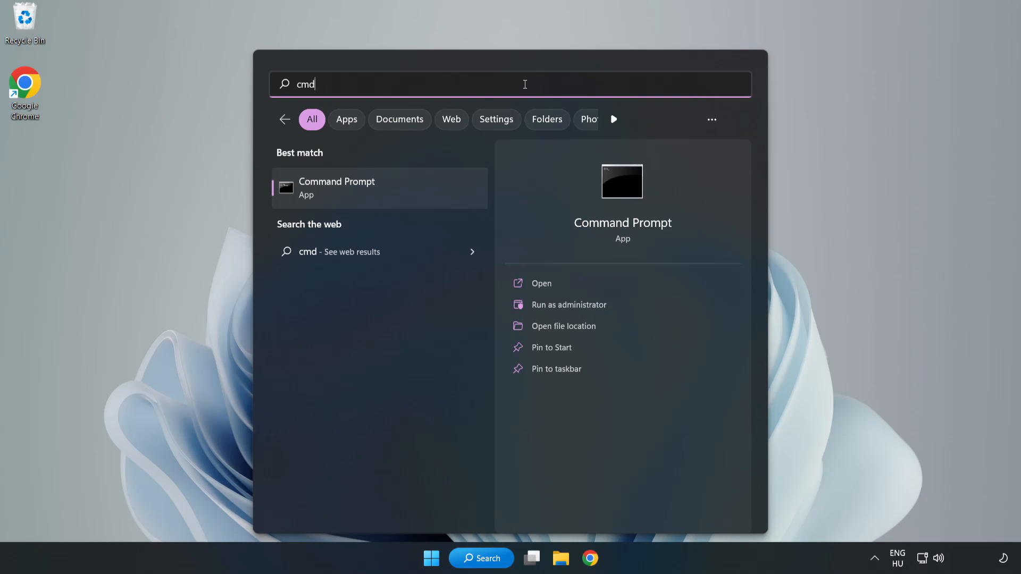
mouse_move(401, 193)
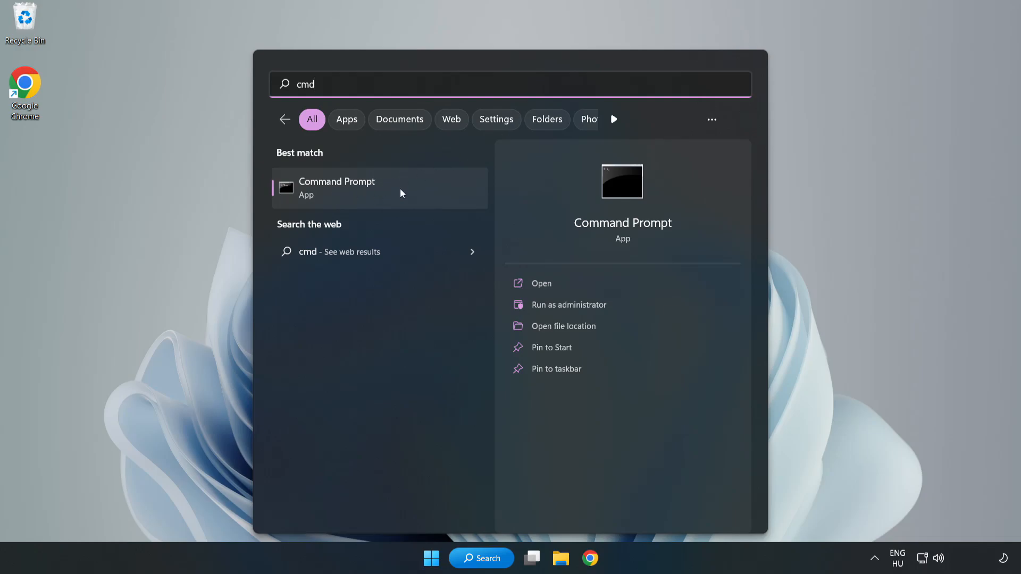
right_click(379, 188)
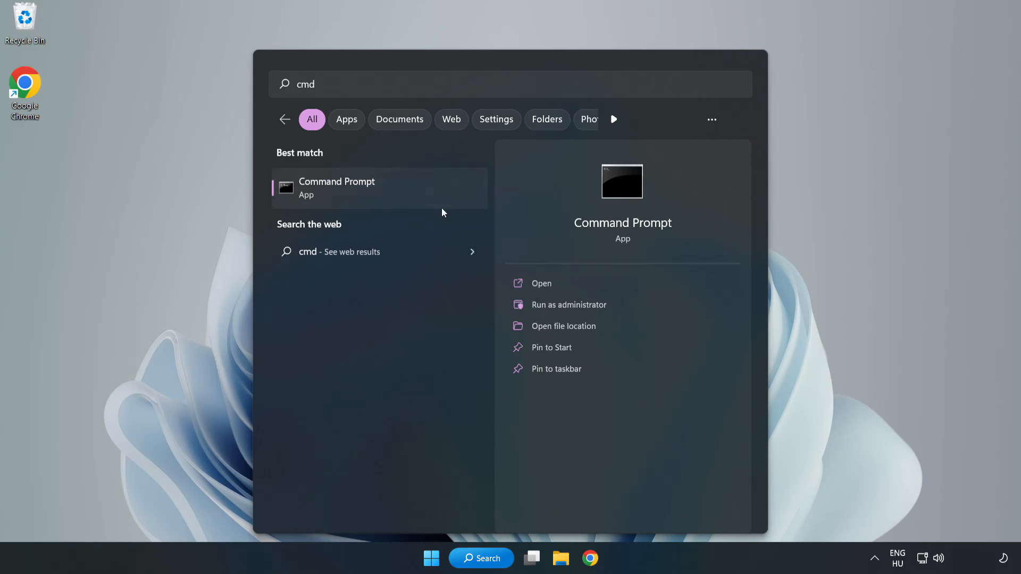
click(567, 304)
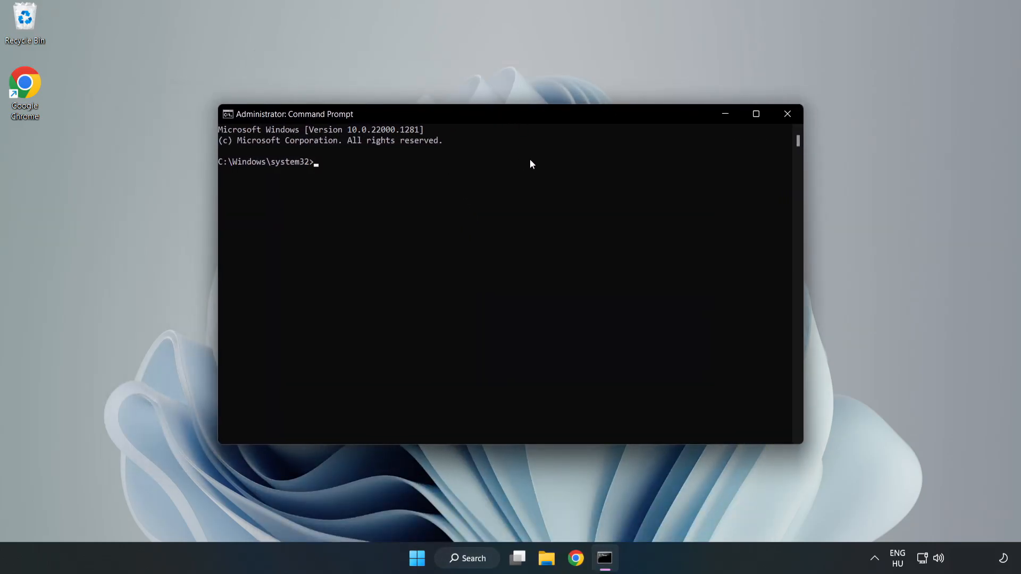
Step: Run 'sfc /scannow' and close the console once it reports no integrity violations
text(sfc)
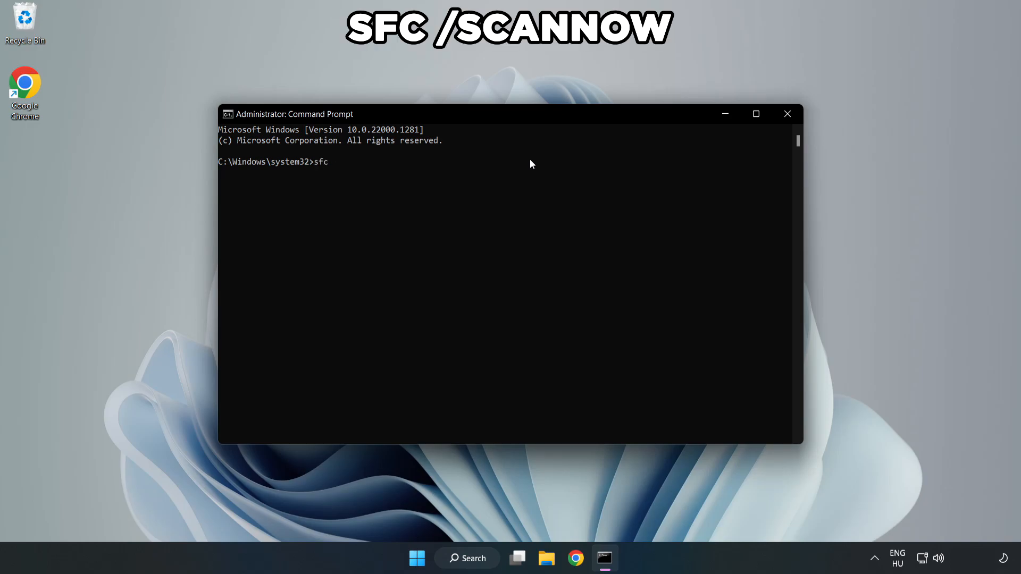
text(/scann)
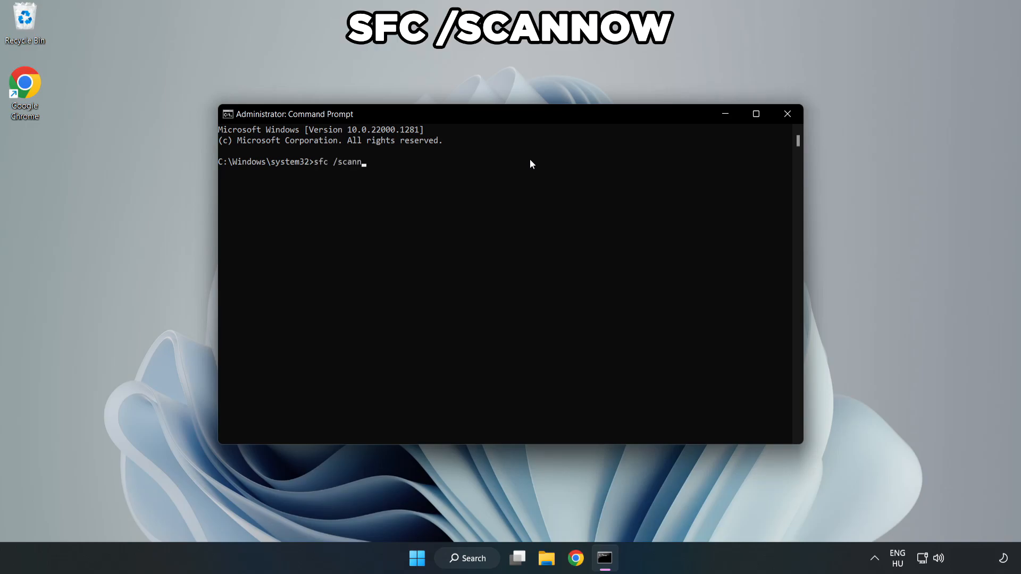
text(ow)
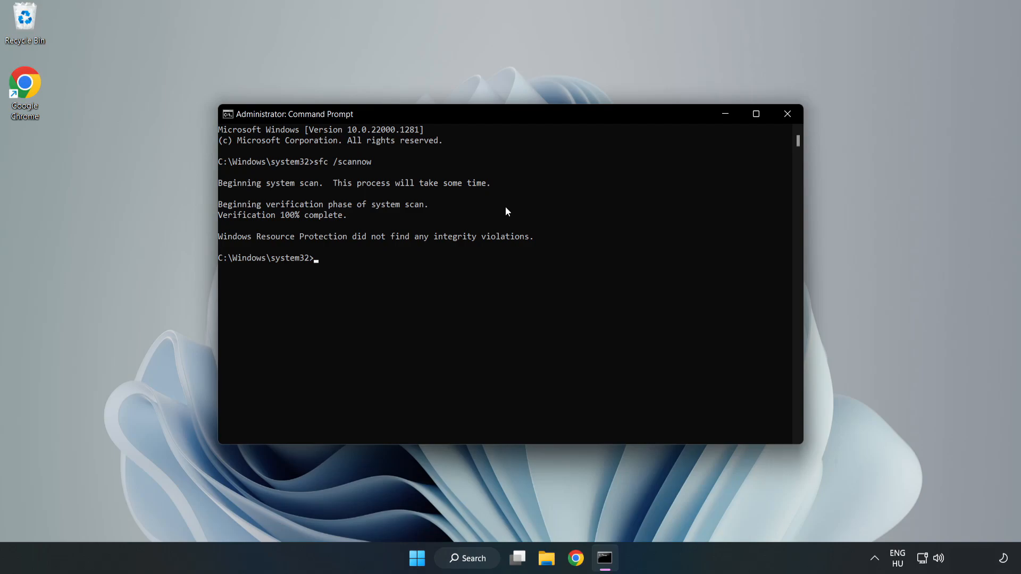
mouse_move(786, 114)
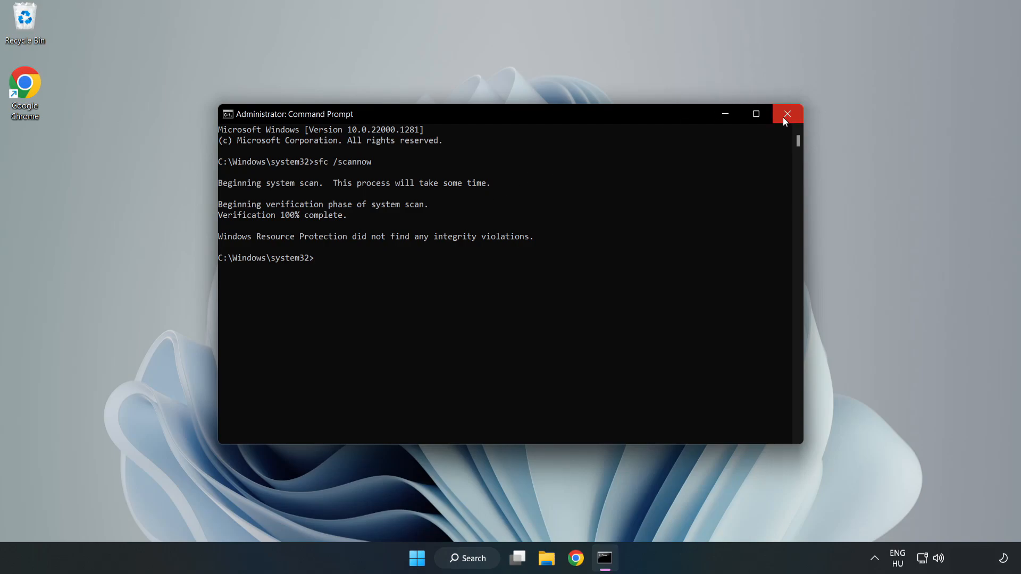
click(787, 113)
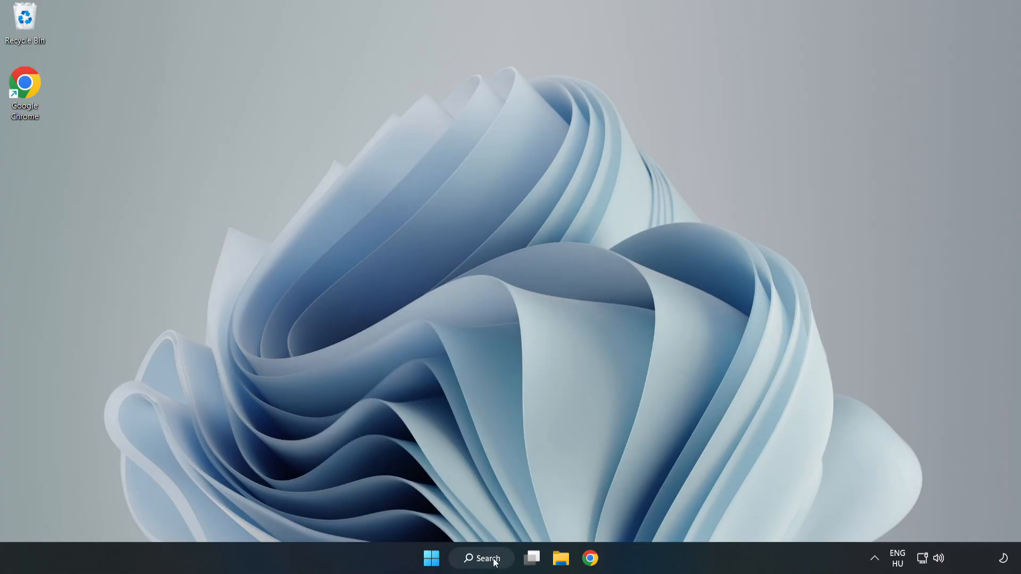
Step: Search 'security' and launch Windows Security on its overview page
click(481, 558)
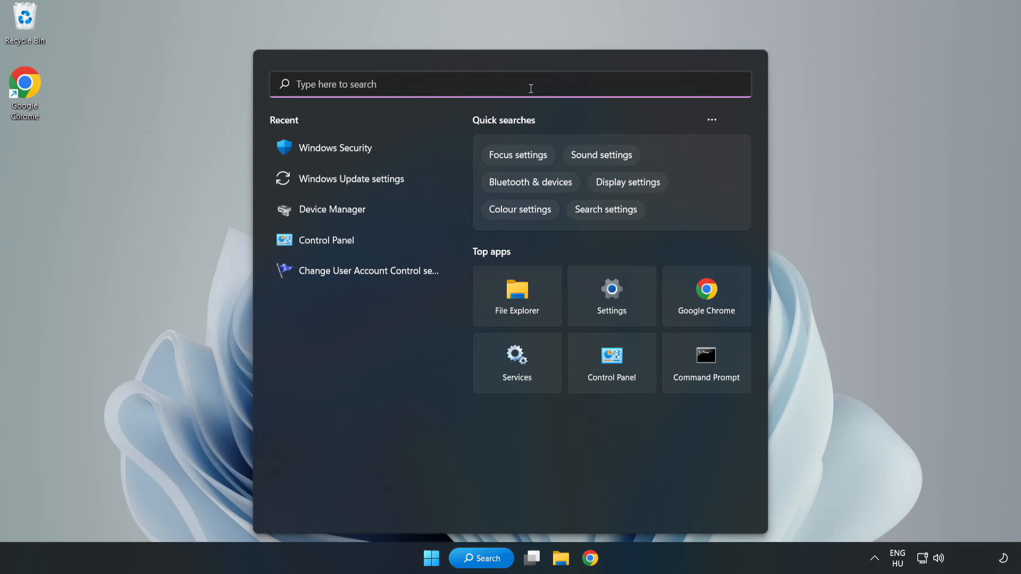
text(secur)
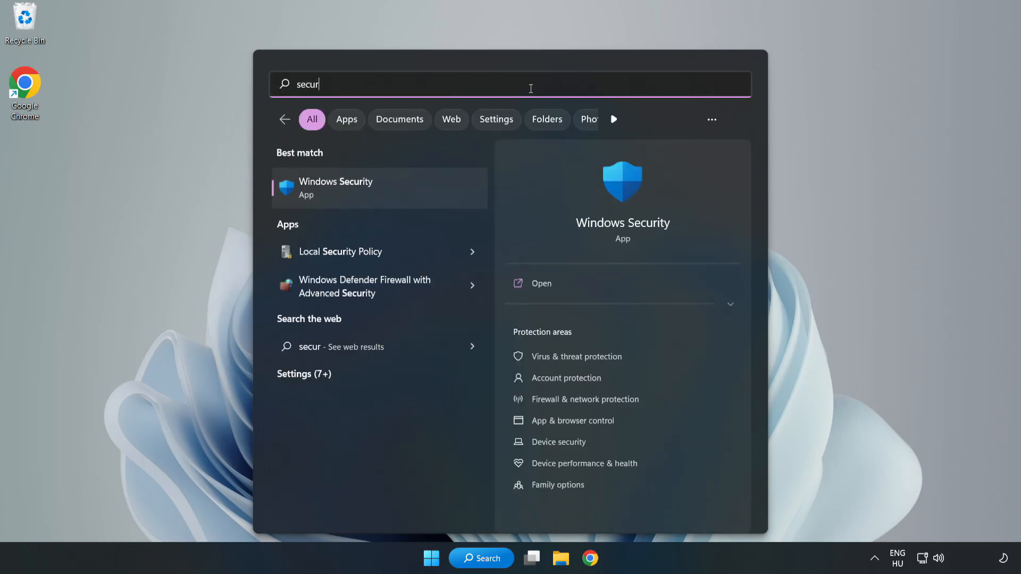
text(ity)
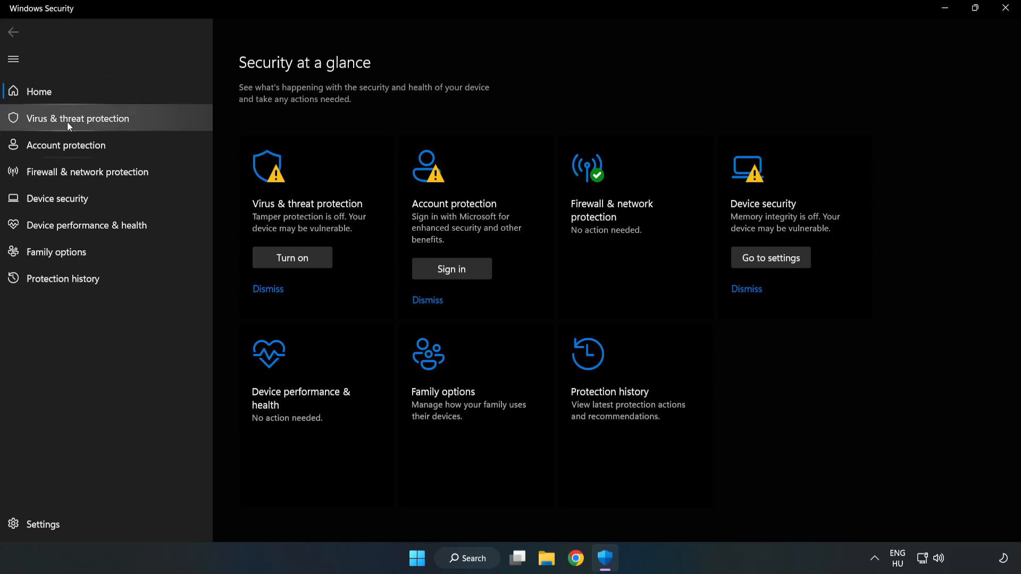
Step: Reach the Defender Antivirus Exclusions page through Virus & threat protection settings
click(76, 118)
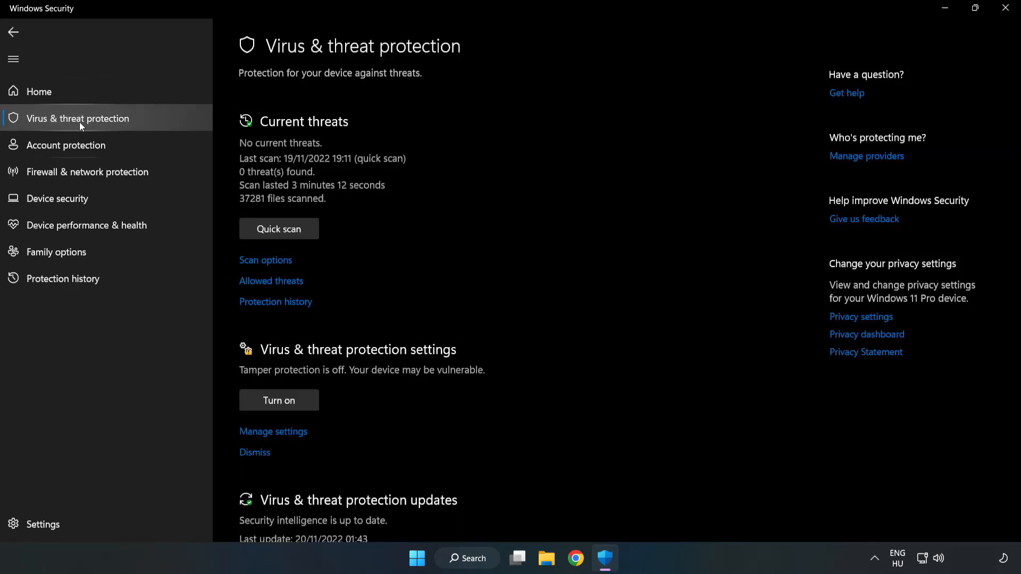
scroll(down, 3)
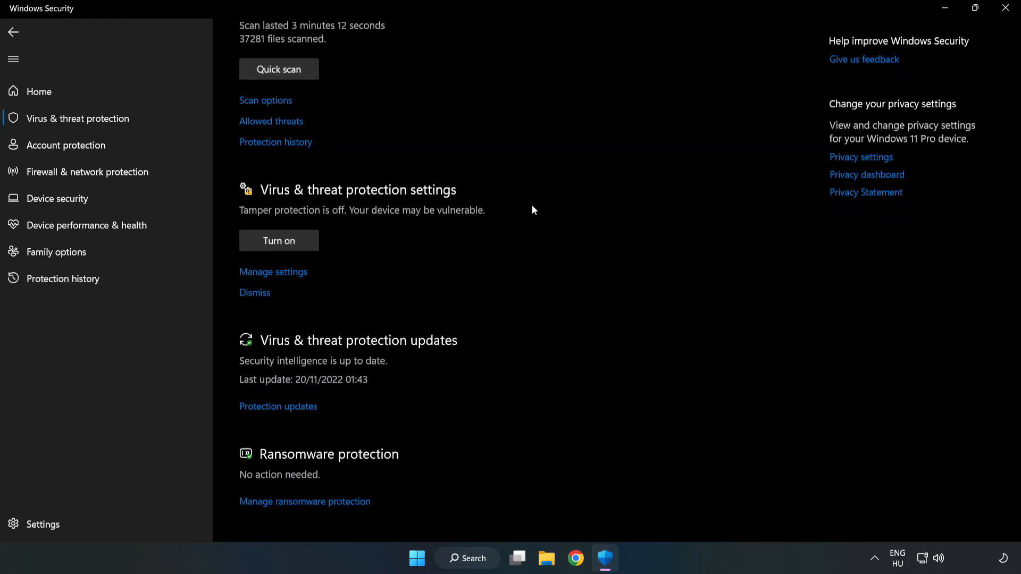
mouse_move(273, 271)
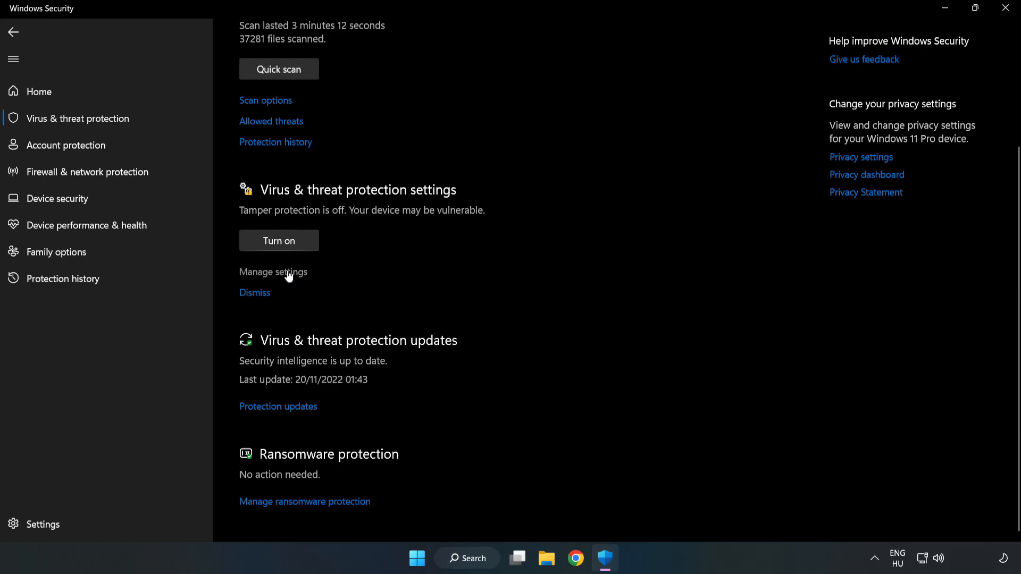
click(274, 271)
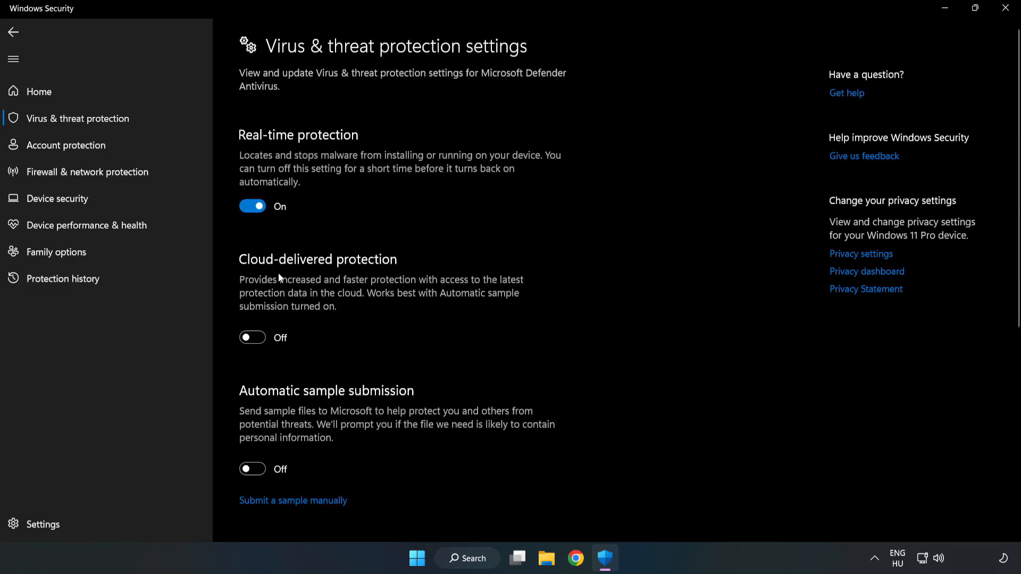
scroll(down, 3)
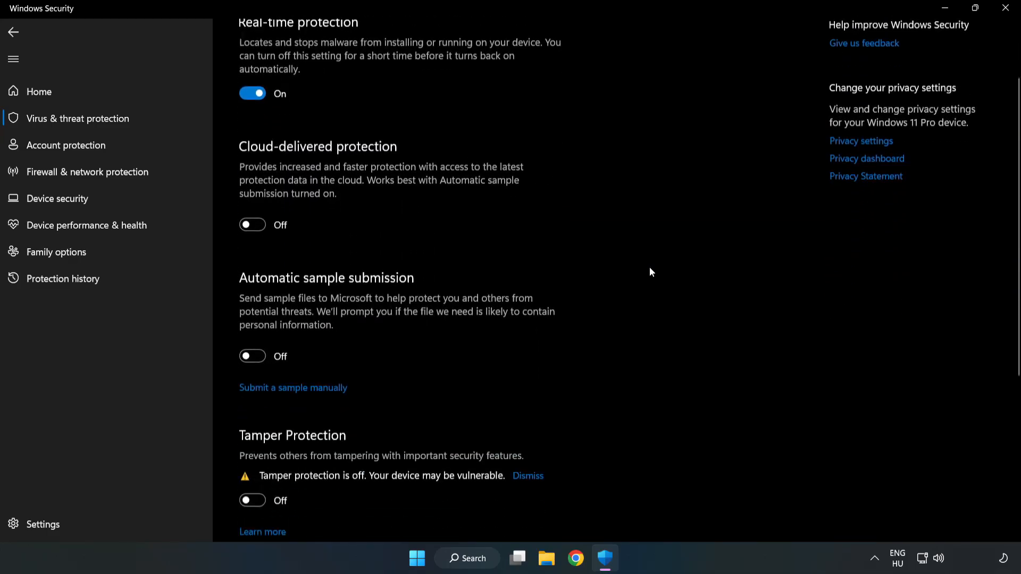
scroll(down, 3)
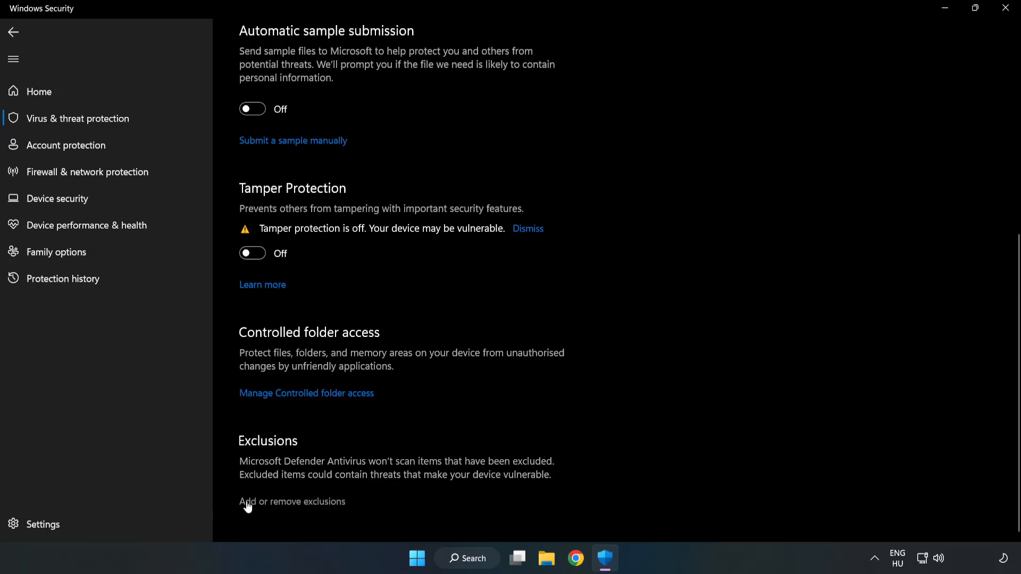
mouse_move(323, 503)
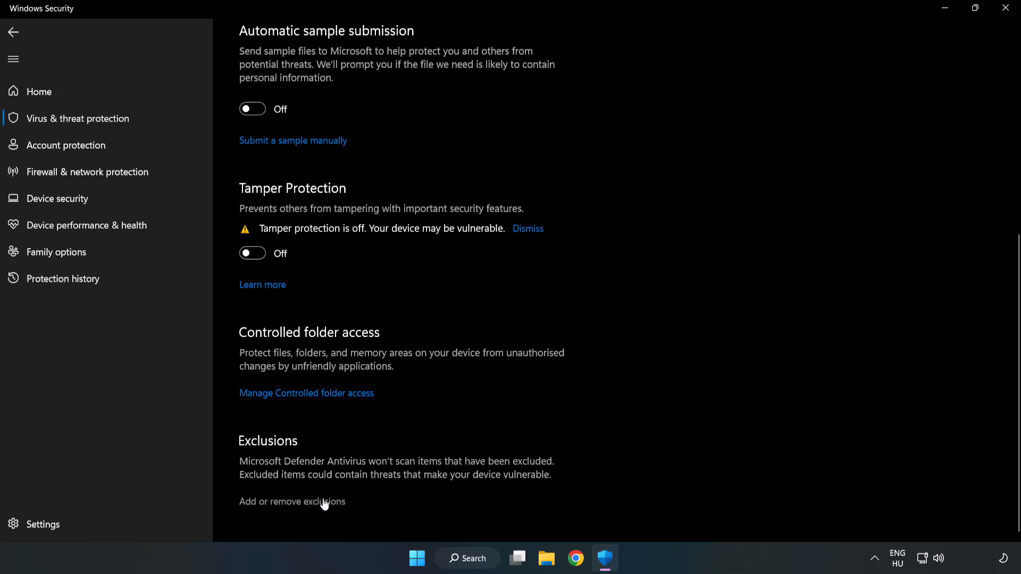
click(292, 500)
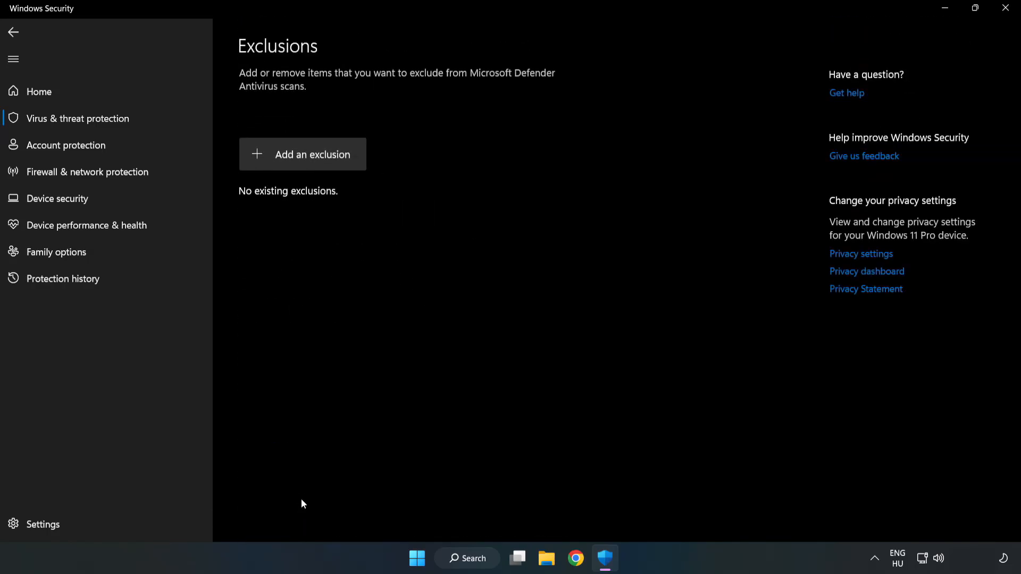
mouse_move(312, 161)
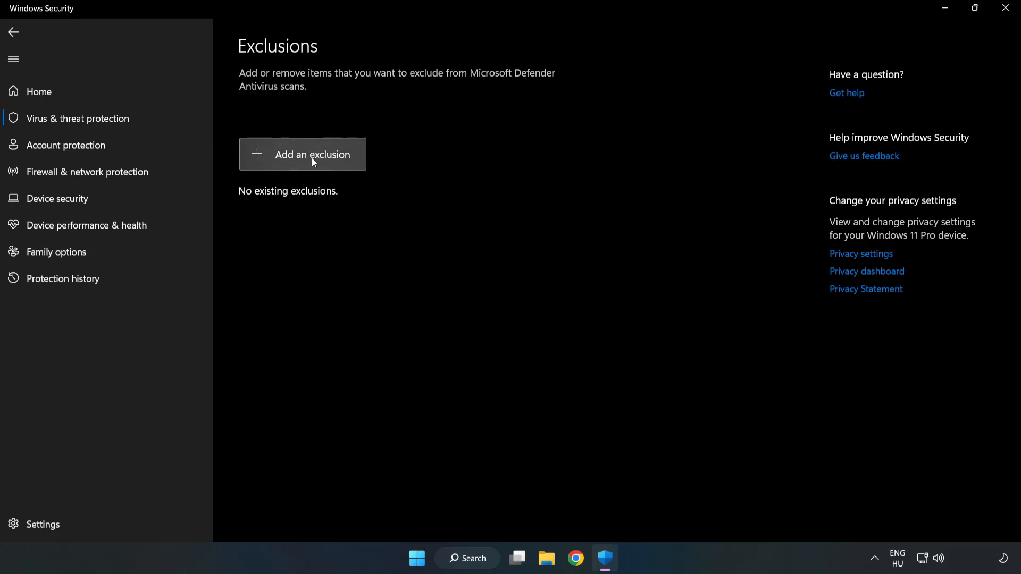
Step: Add a File exclusion and browse to C:\Program Files (x86)\NOT WORKING APP
click(315, 154)
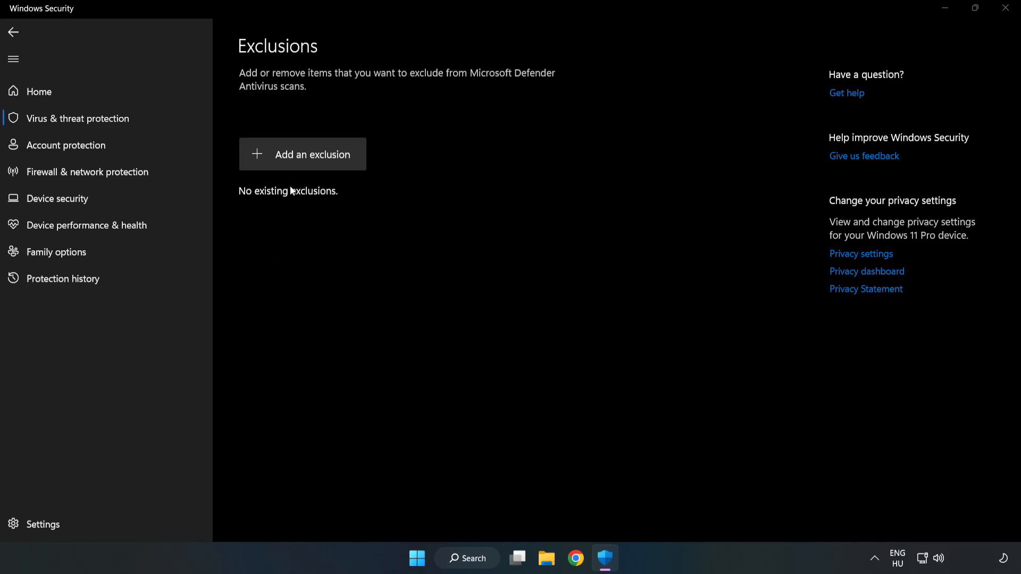
click(301, 154)
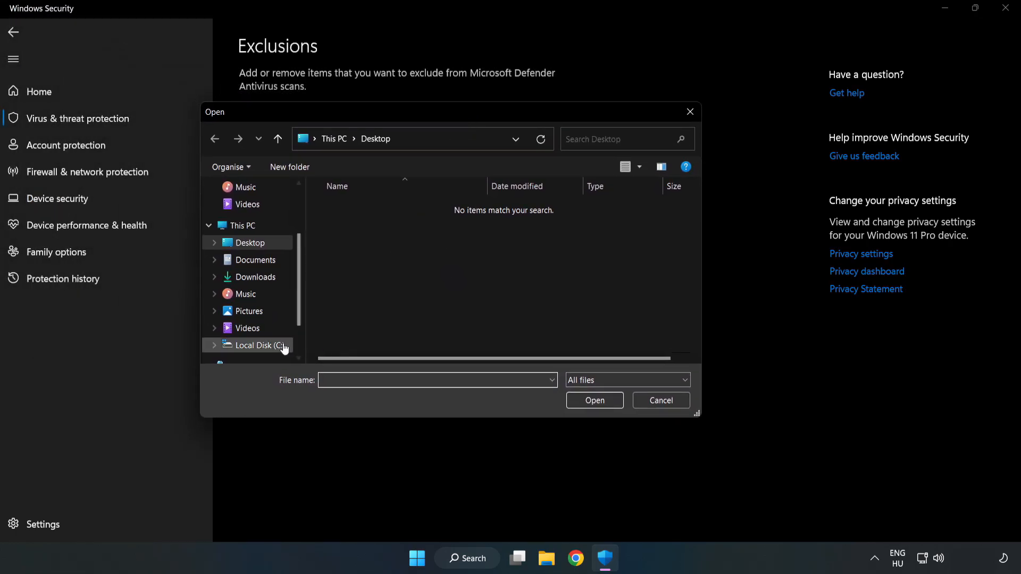
click(253, 344)
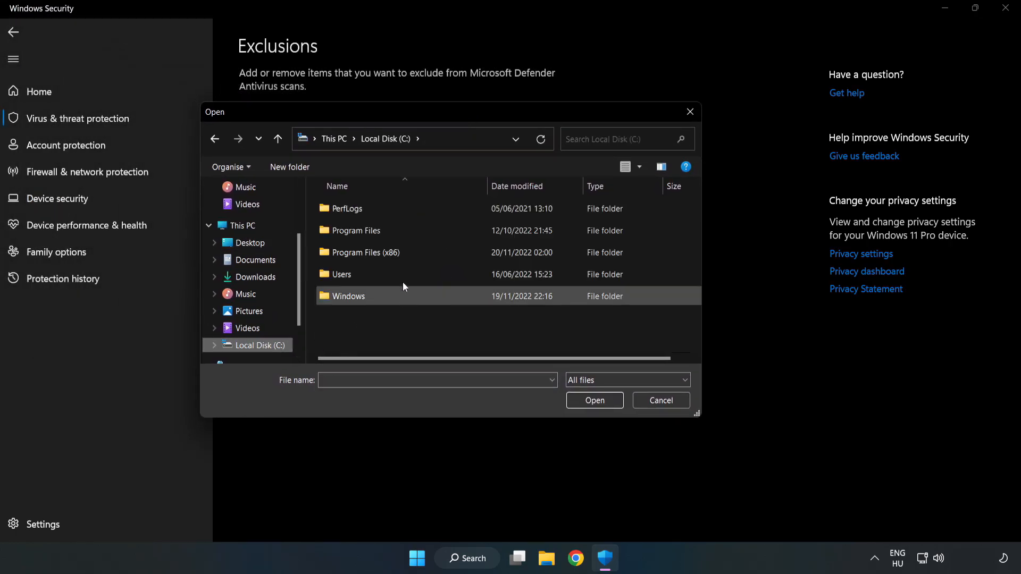
double_click(359, 253)
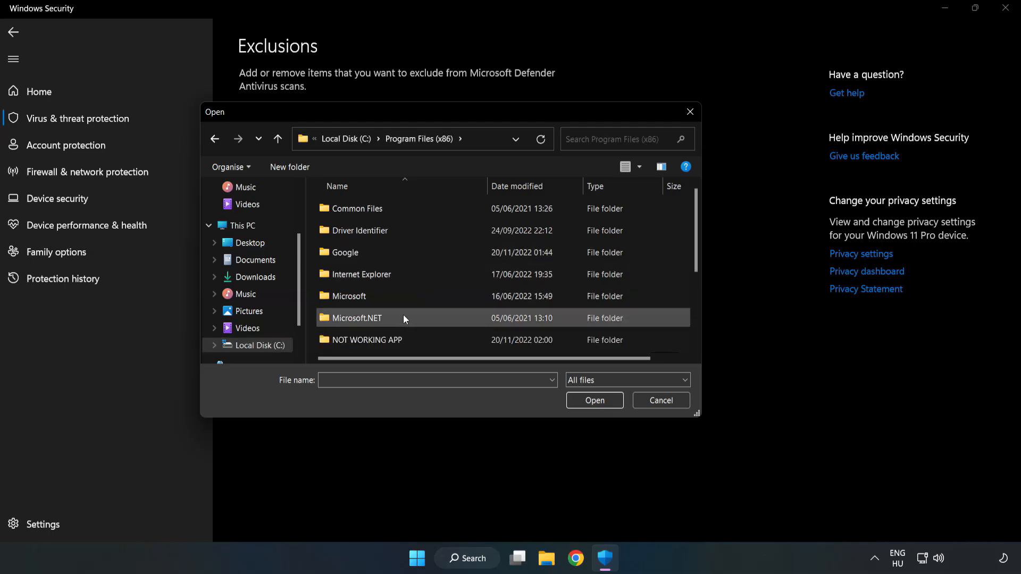
double_click(366, 340)
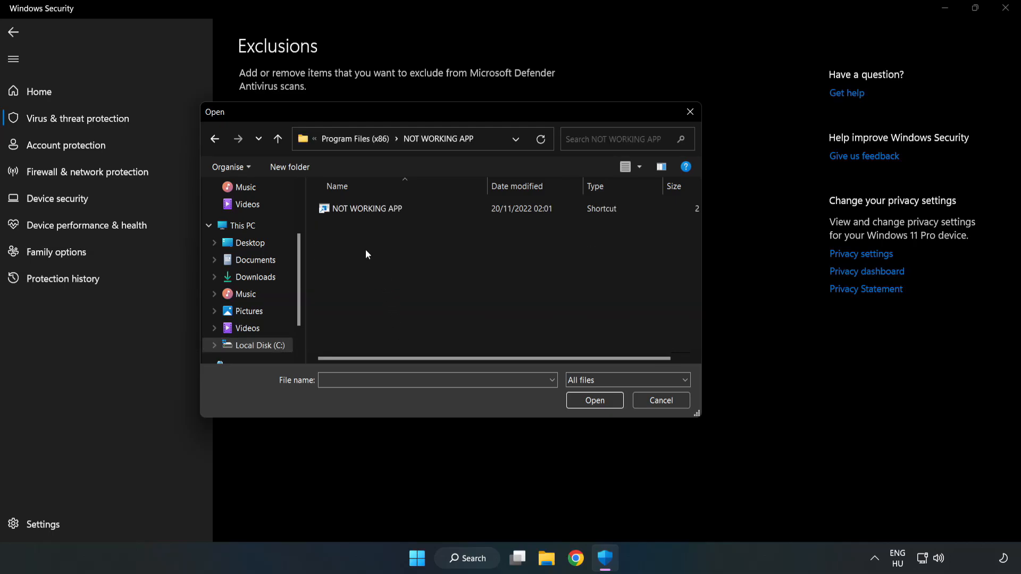
Step: Exclude the NOT WORKING APP shortcut (chrome.exe) from scans and close Windows Security
click(368, 208)
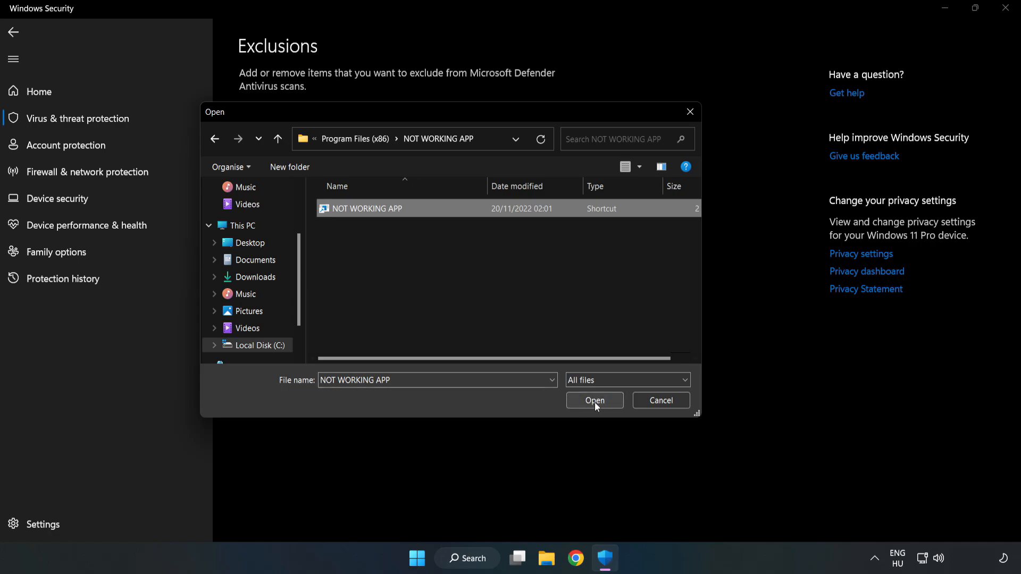
click(593, 400)
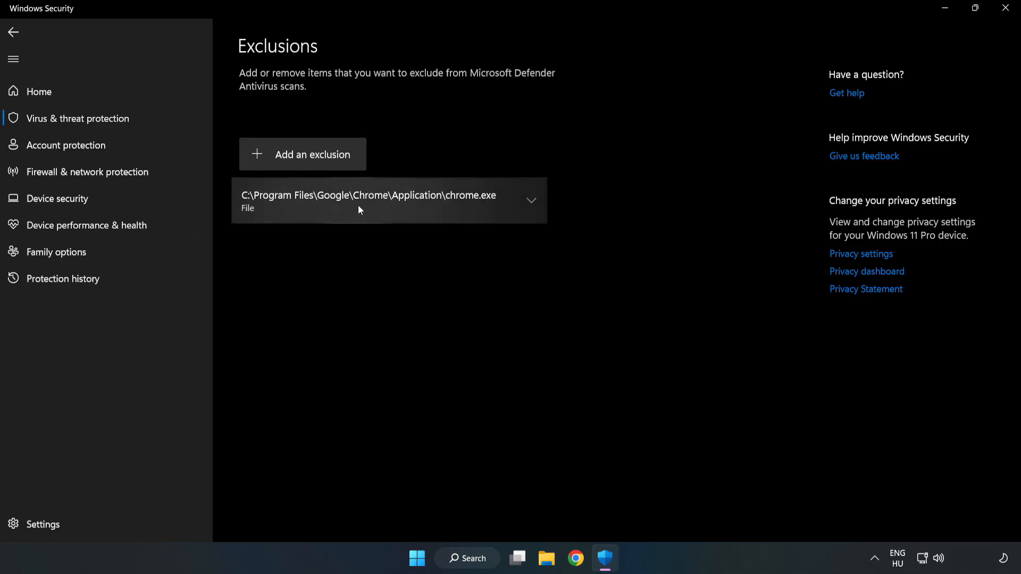
mouse_move(694, 236)
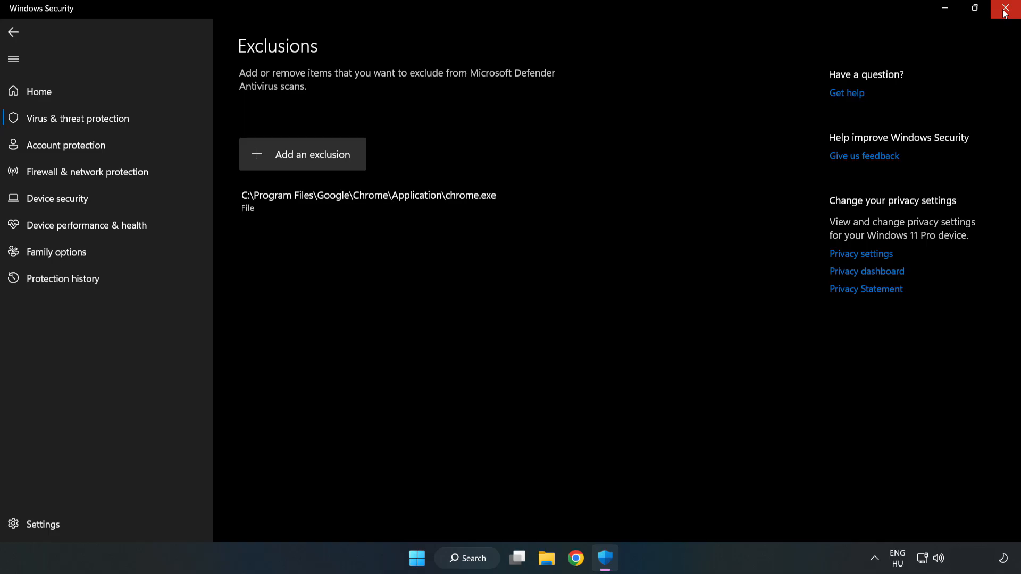
mouse_move(1007, 12)
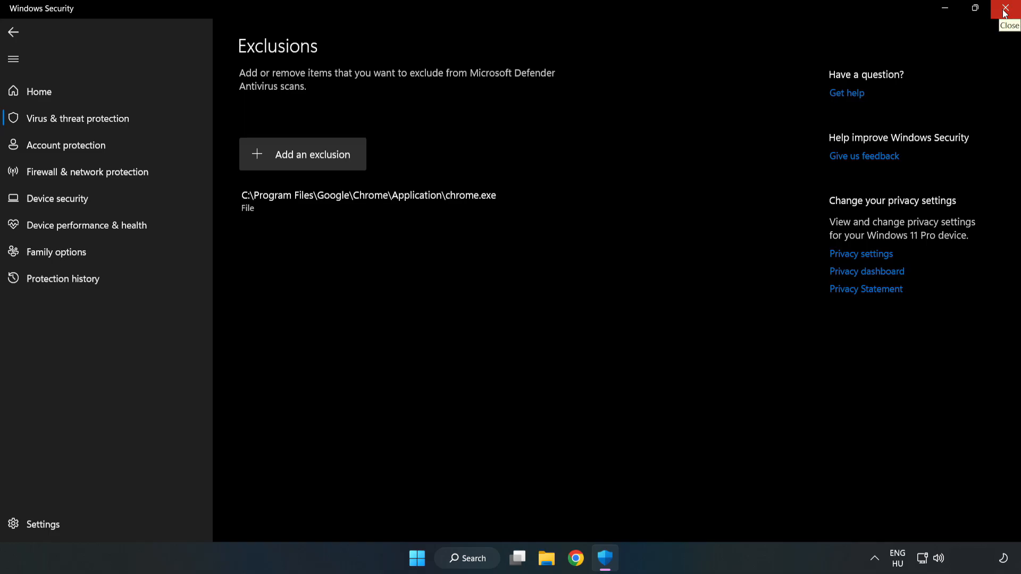
click(1008, 9)
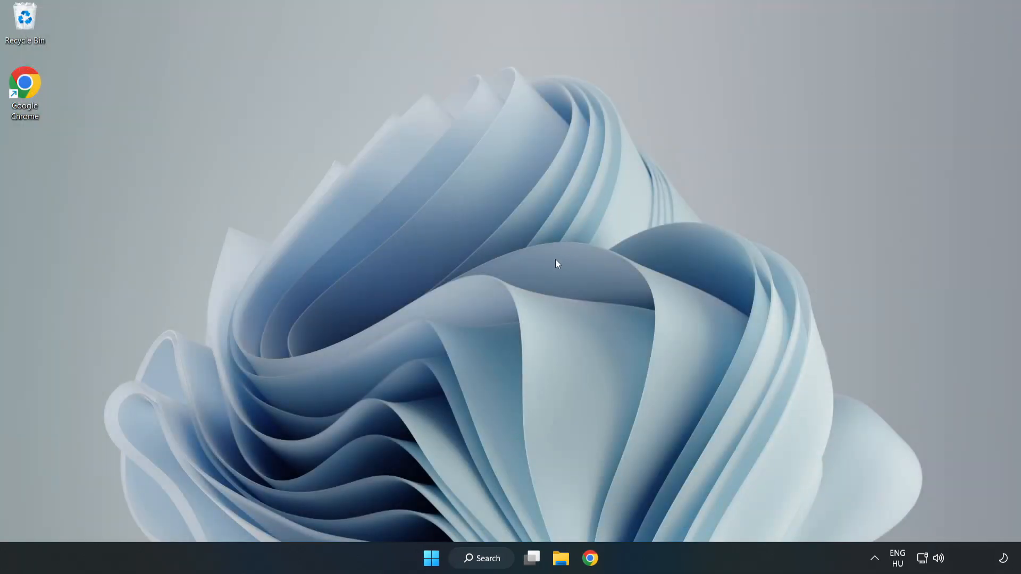
mouse_move(521, 285)
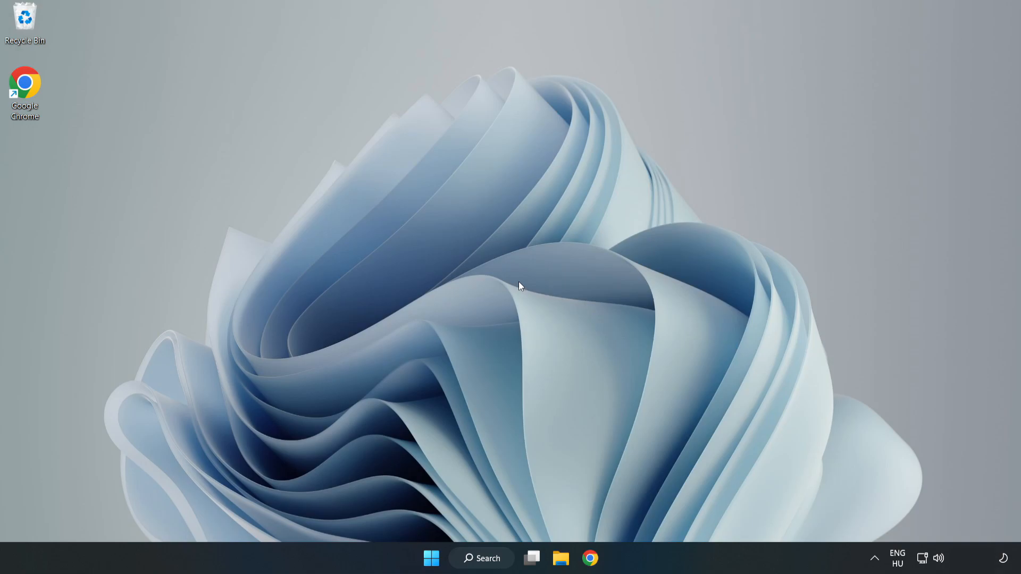
Step: Show the Start menu's power options listing Sleep, Shut down and Restart
click(430, 558)
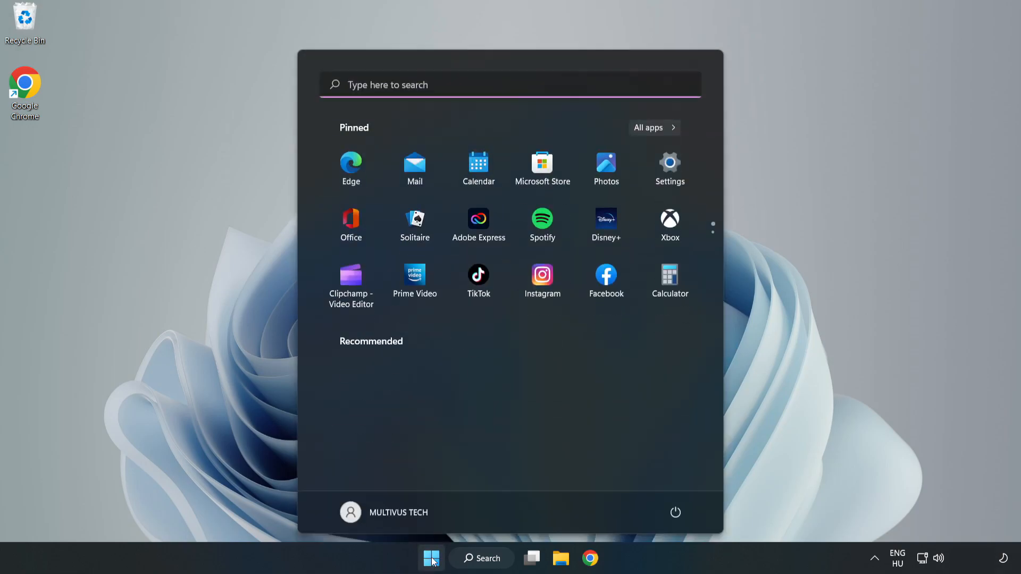
click(675, 513)
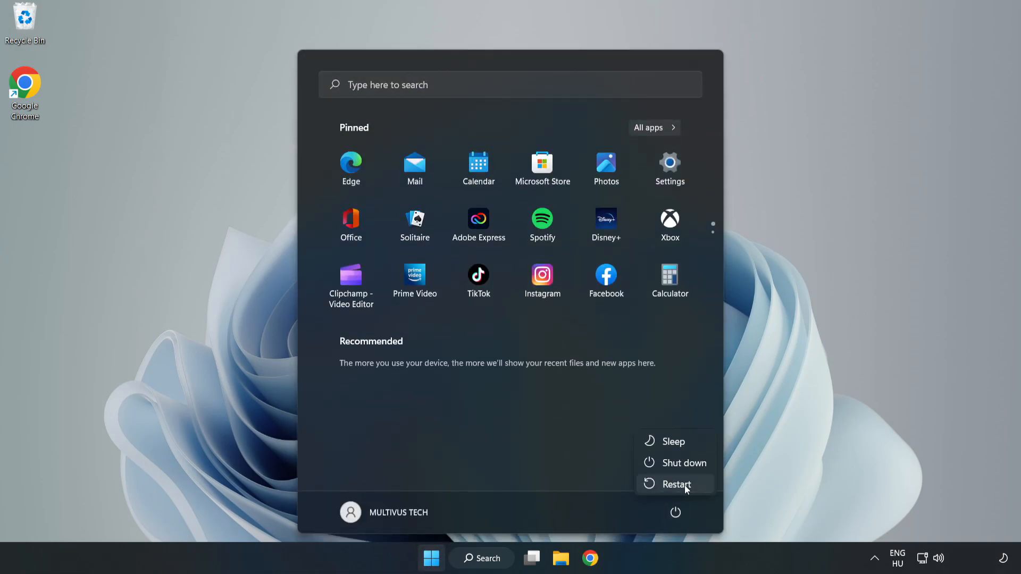
mouse_move(677, 484)
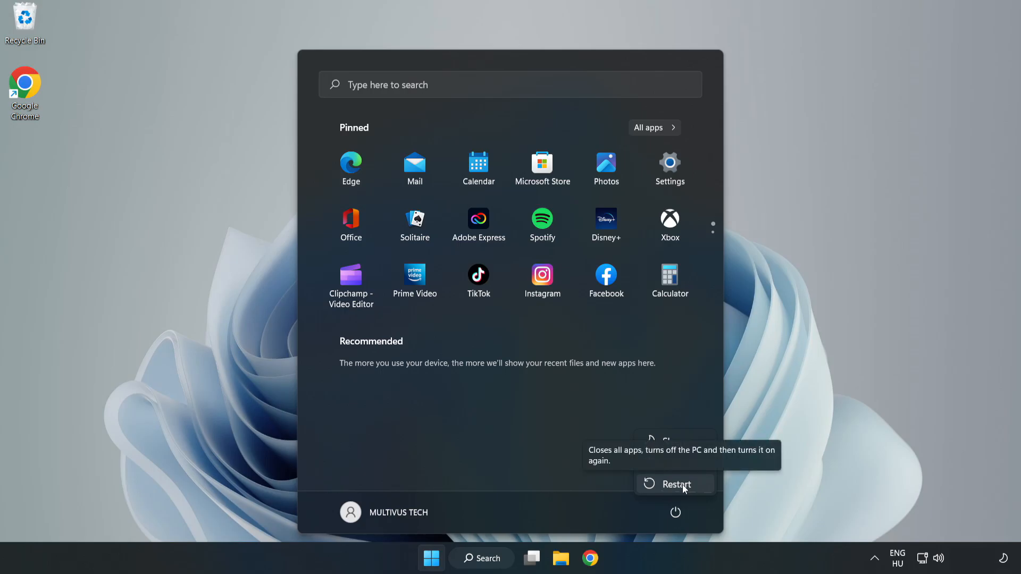